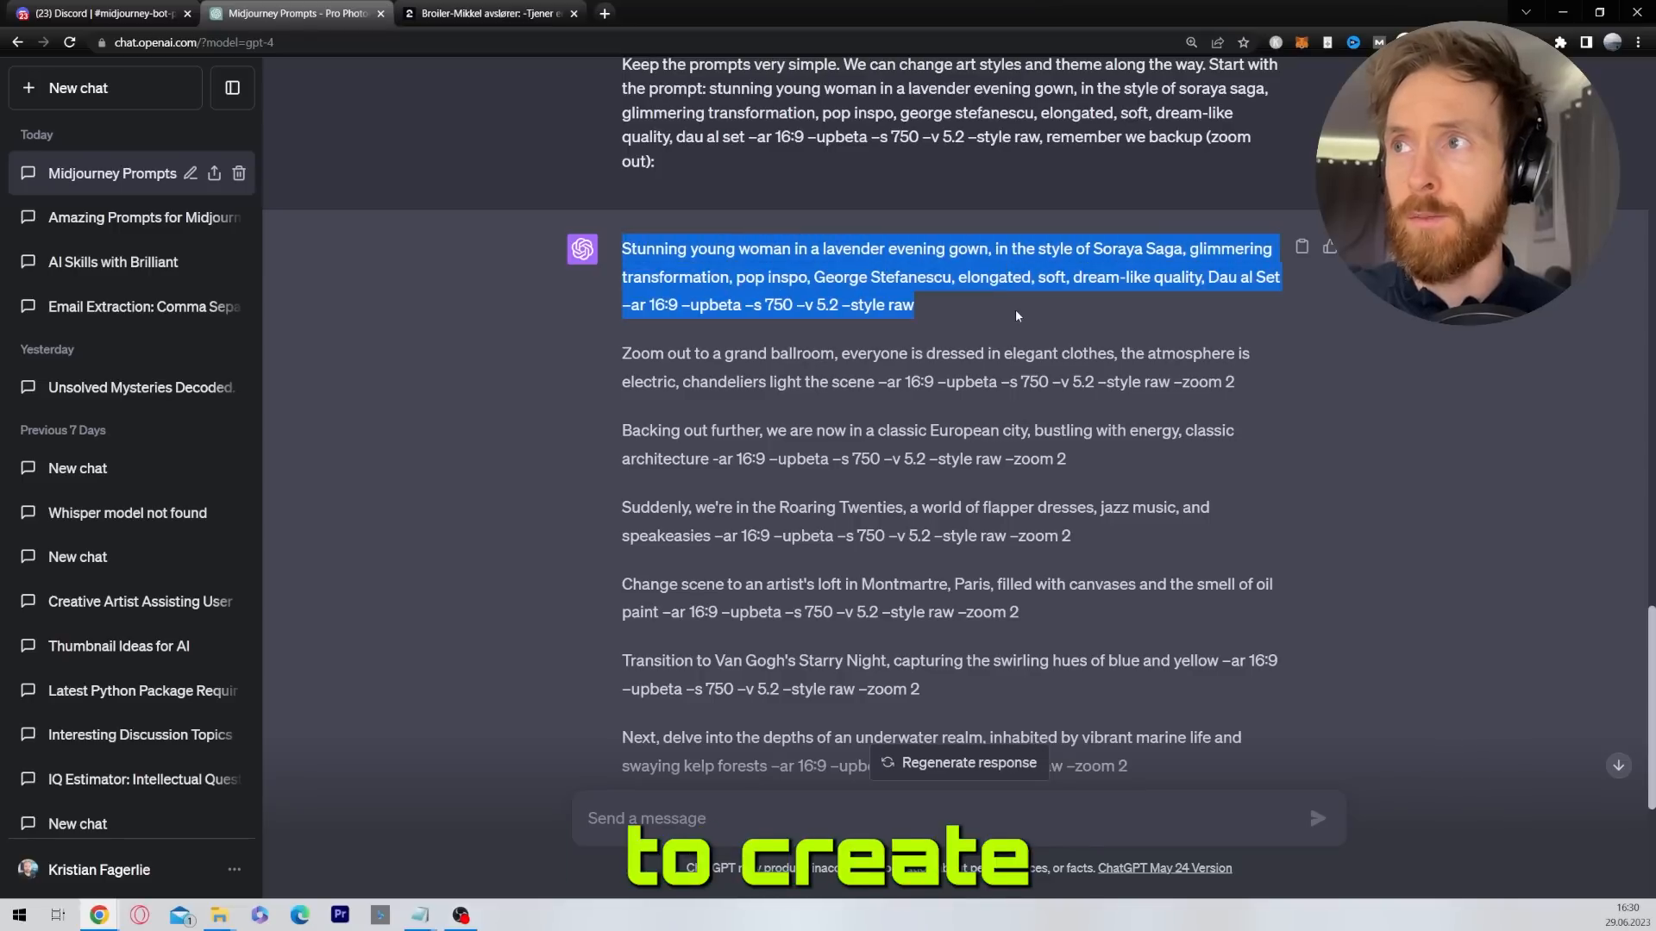
Begin a new empty GPT-4 conversation from the sidebar.
click(77, 88)
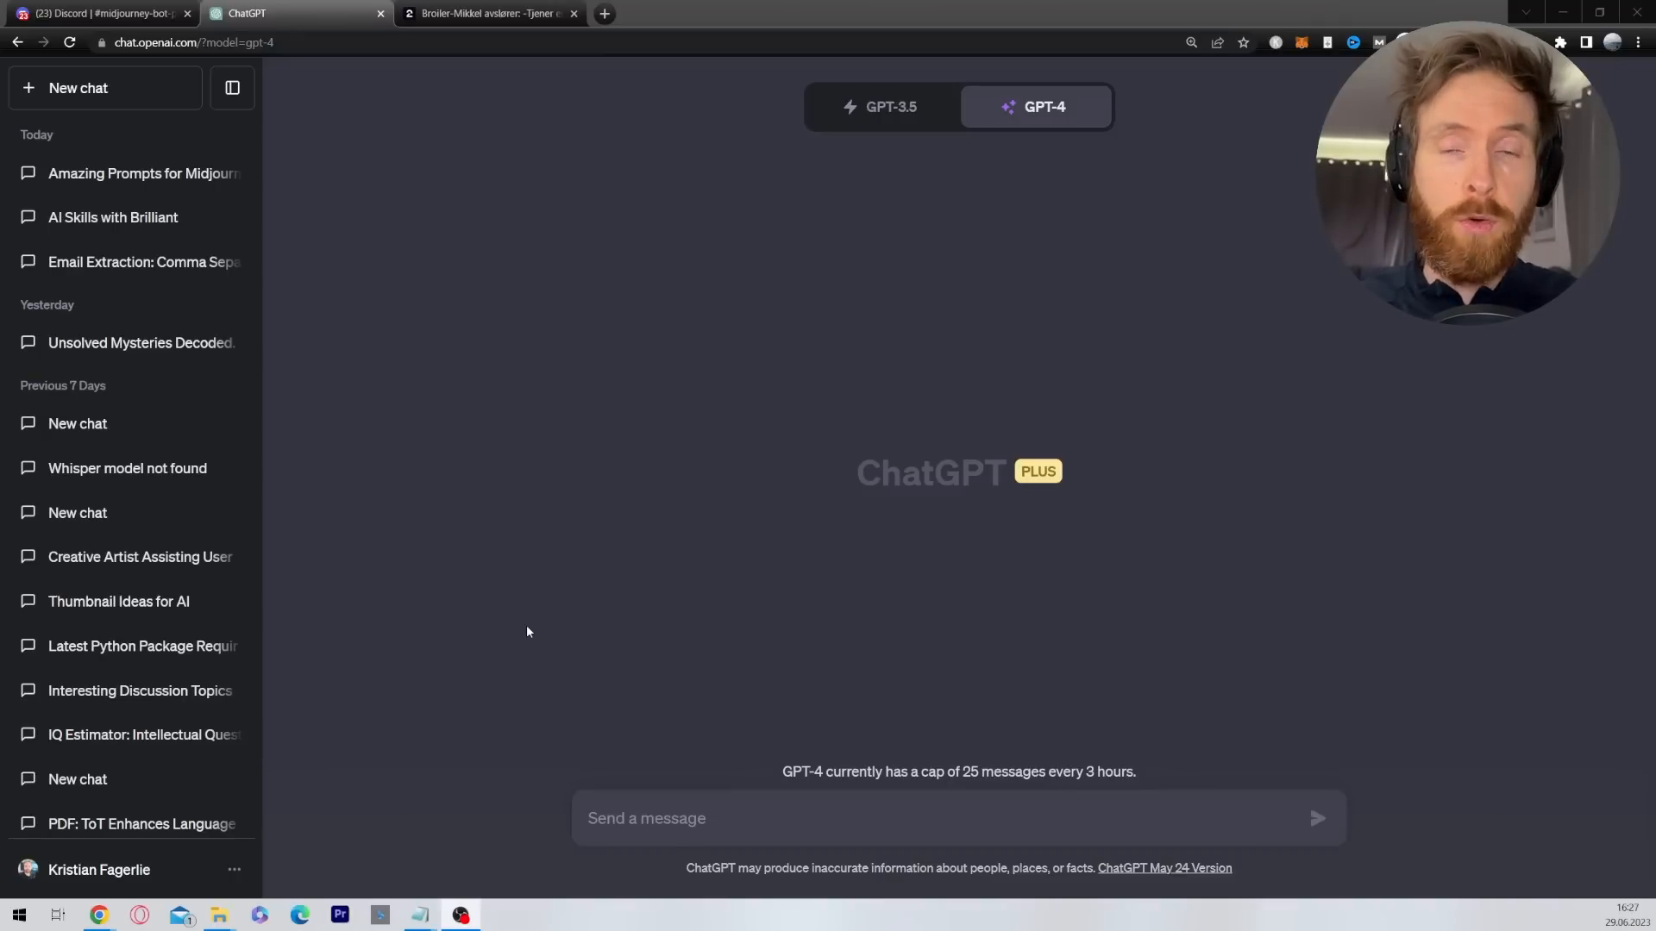
mouse_move(693, 519)
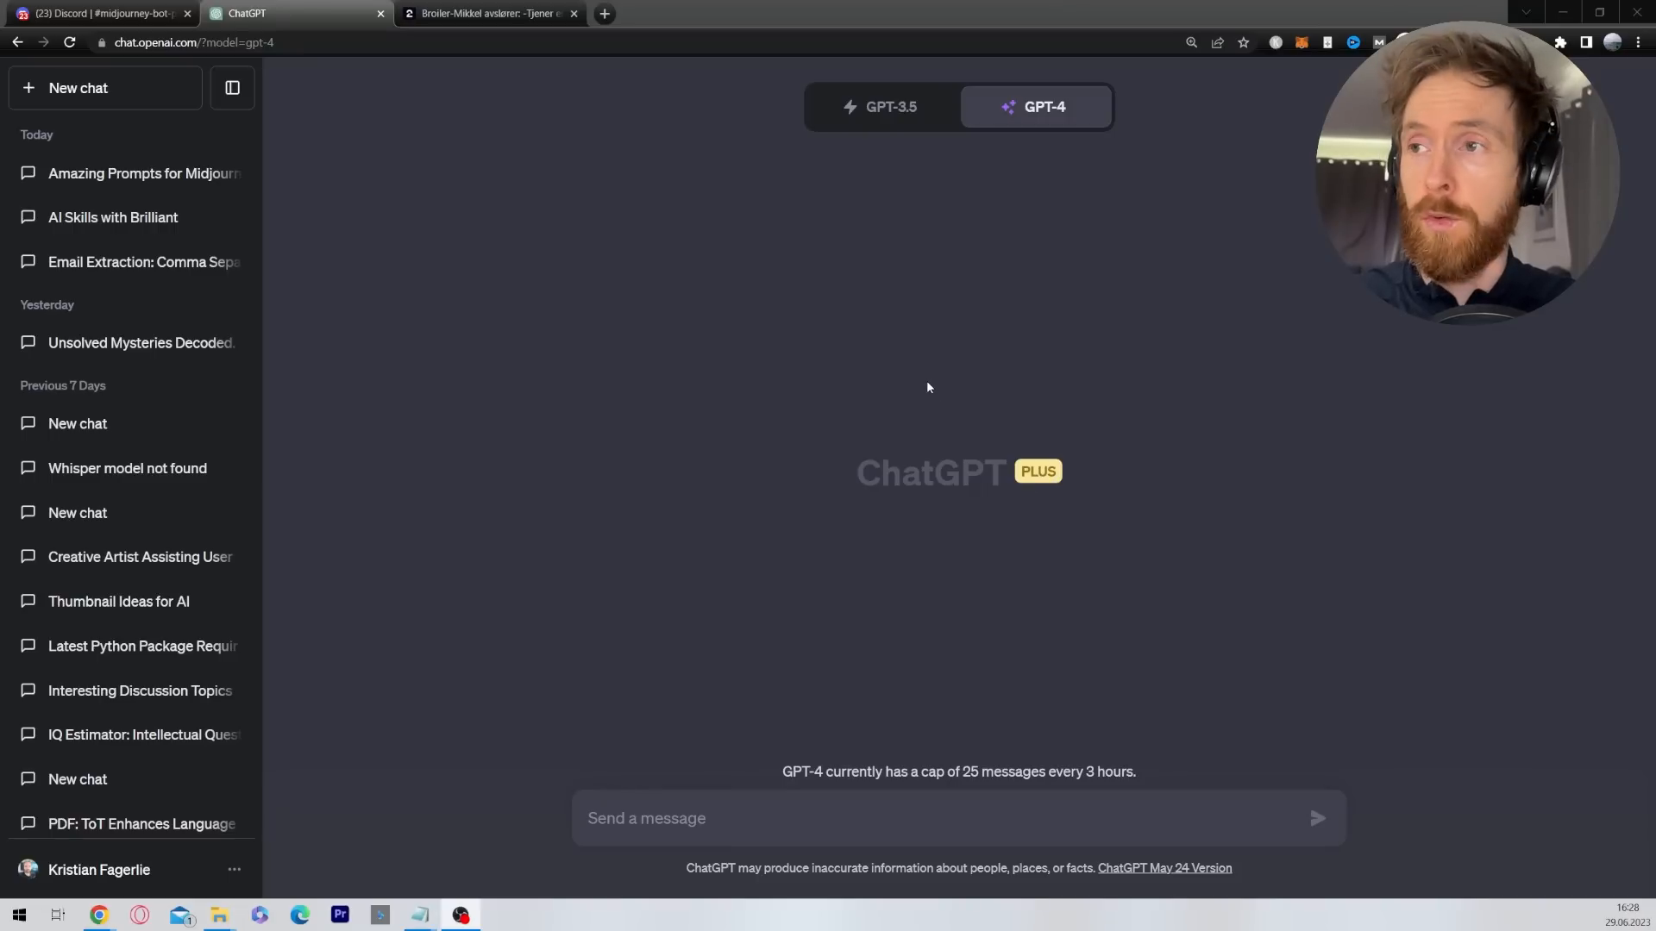
mouse_move(96, 914)
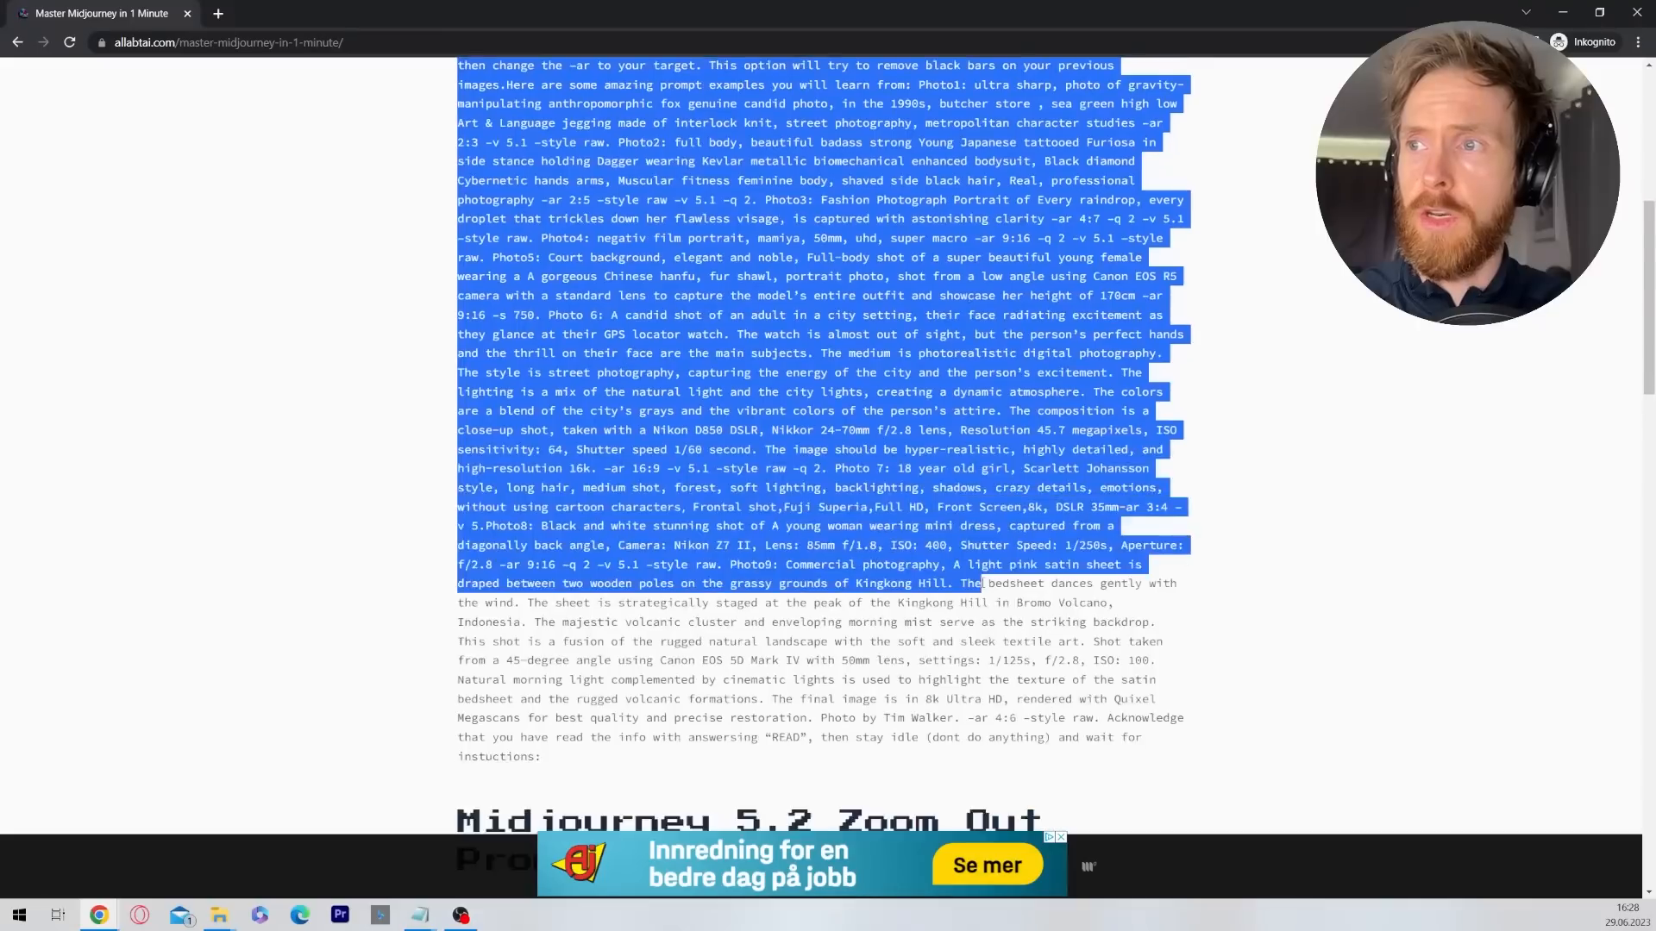
Send the Midjourney background context text to GPT-4 so it replies READ.
scroll(down, 3)
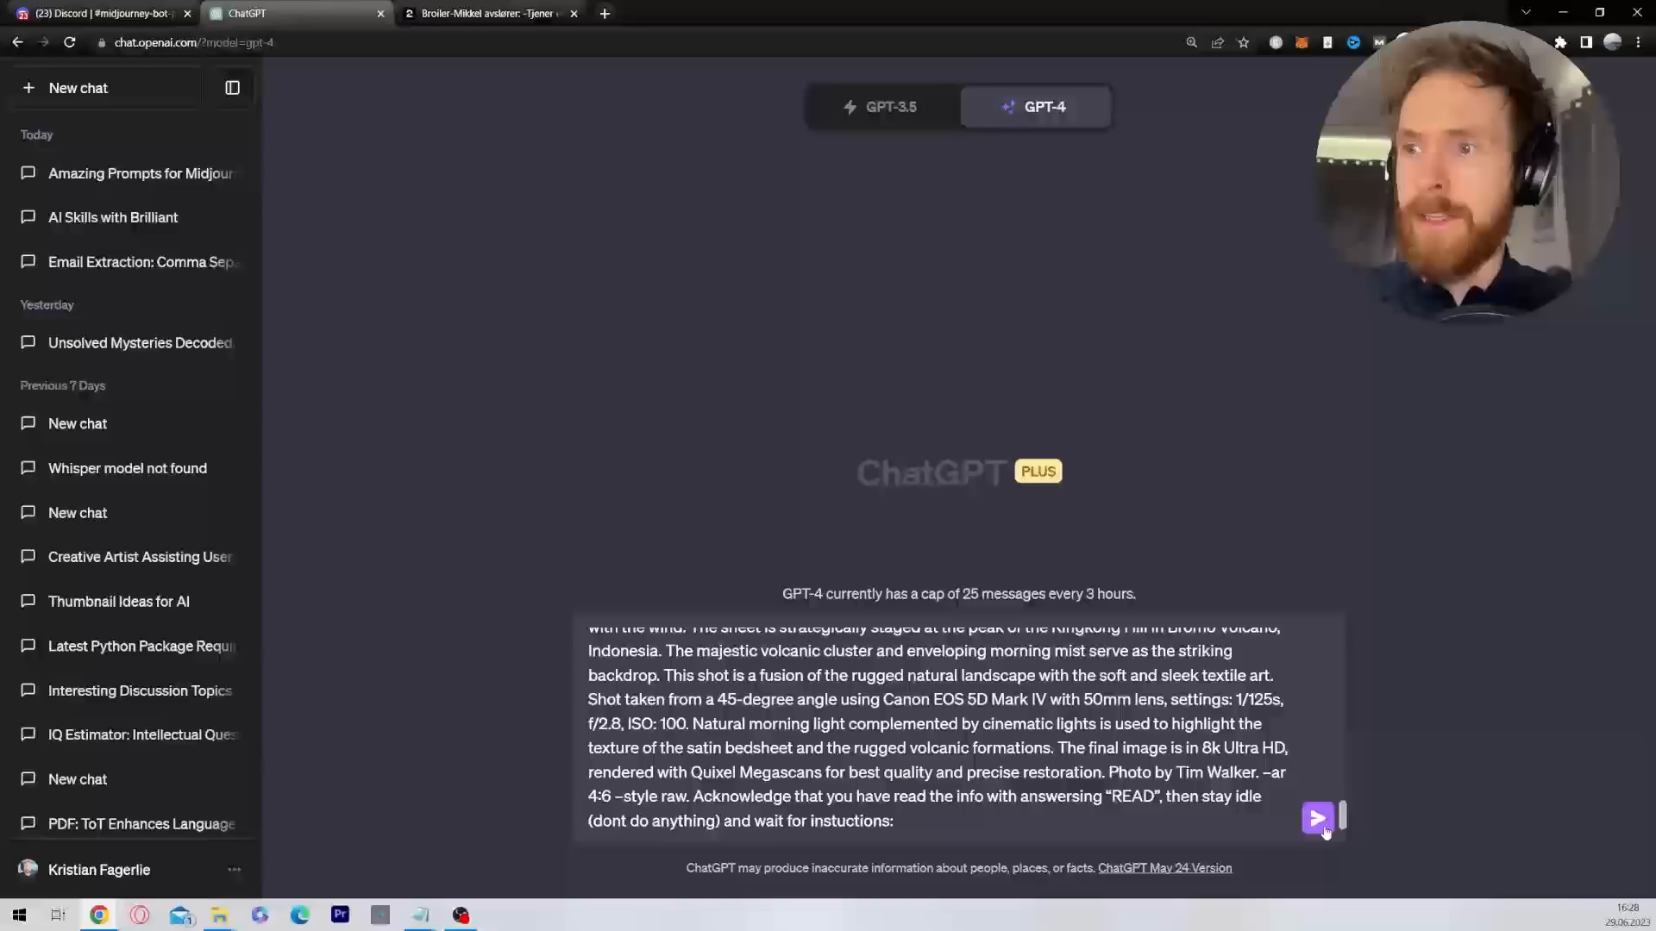
click(1317, 818)
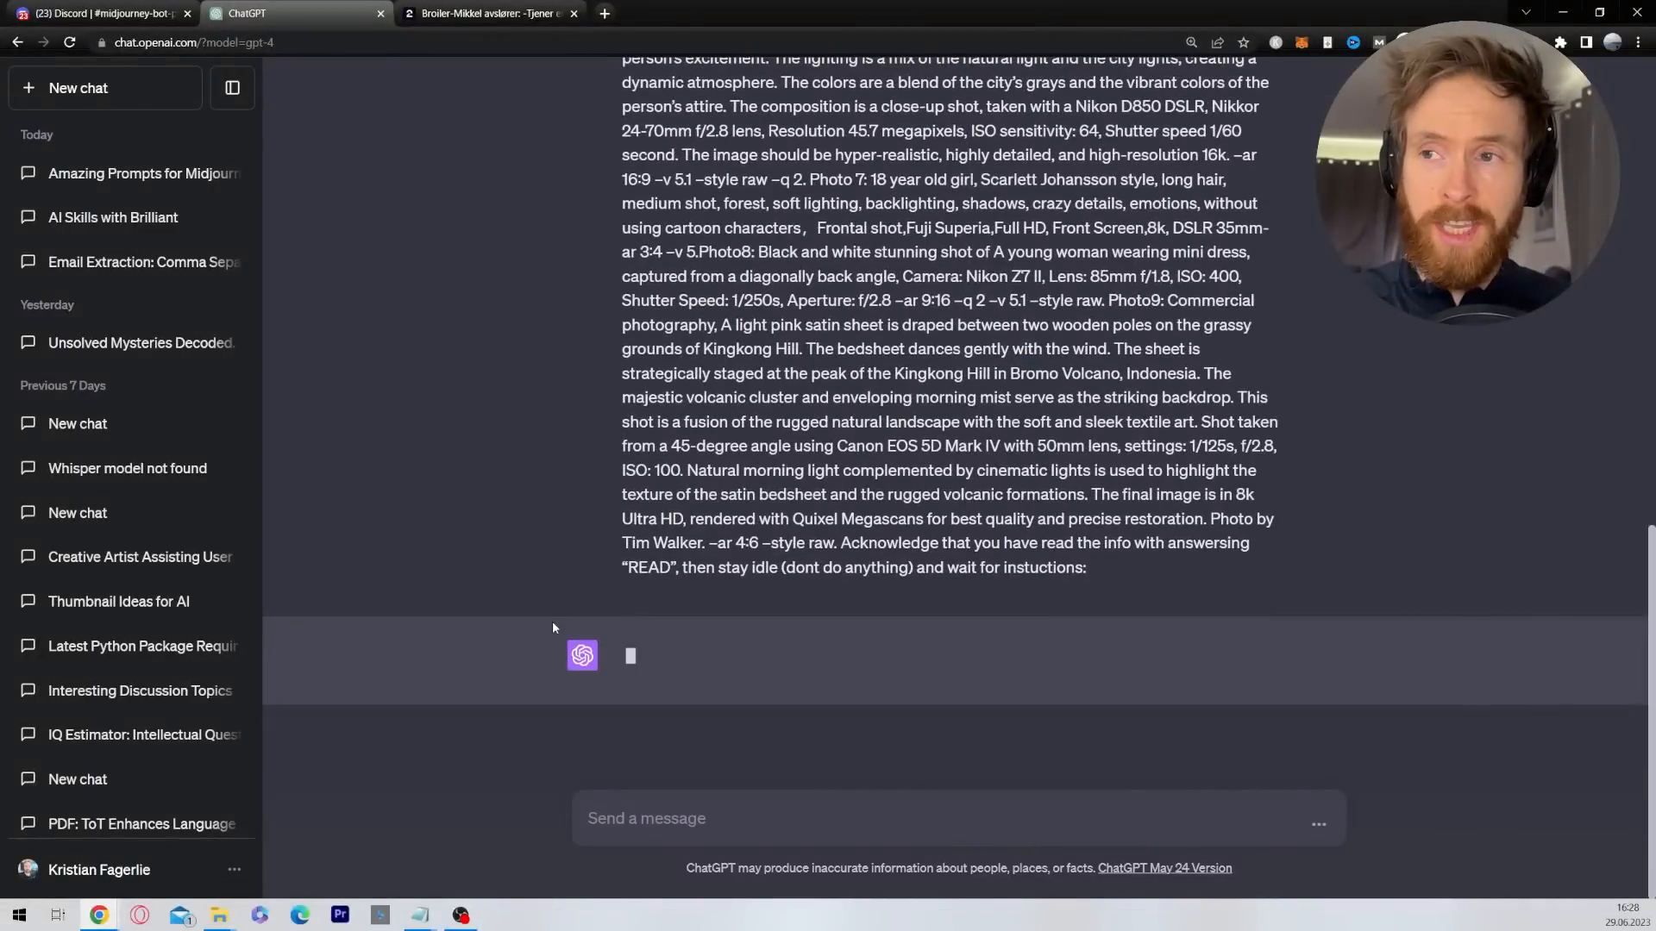
mouse_move(671, 676)
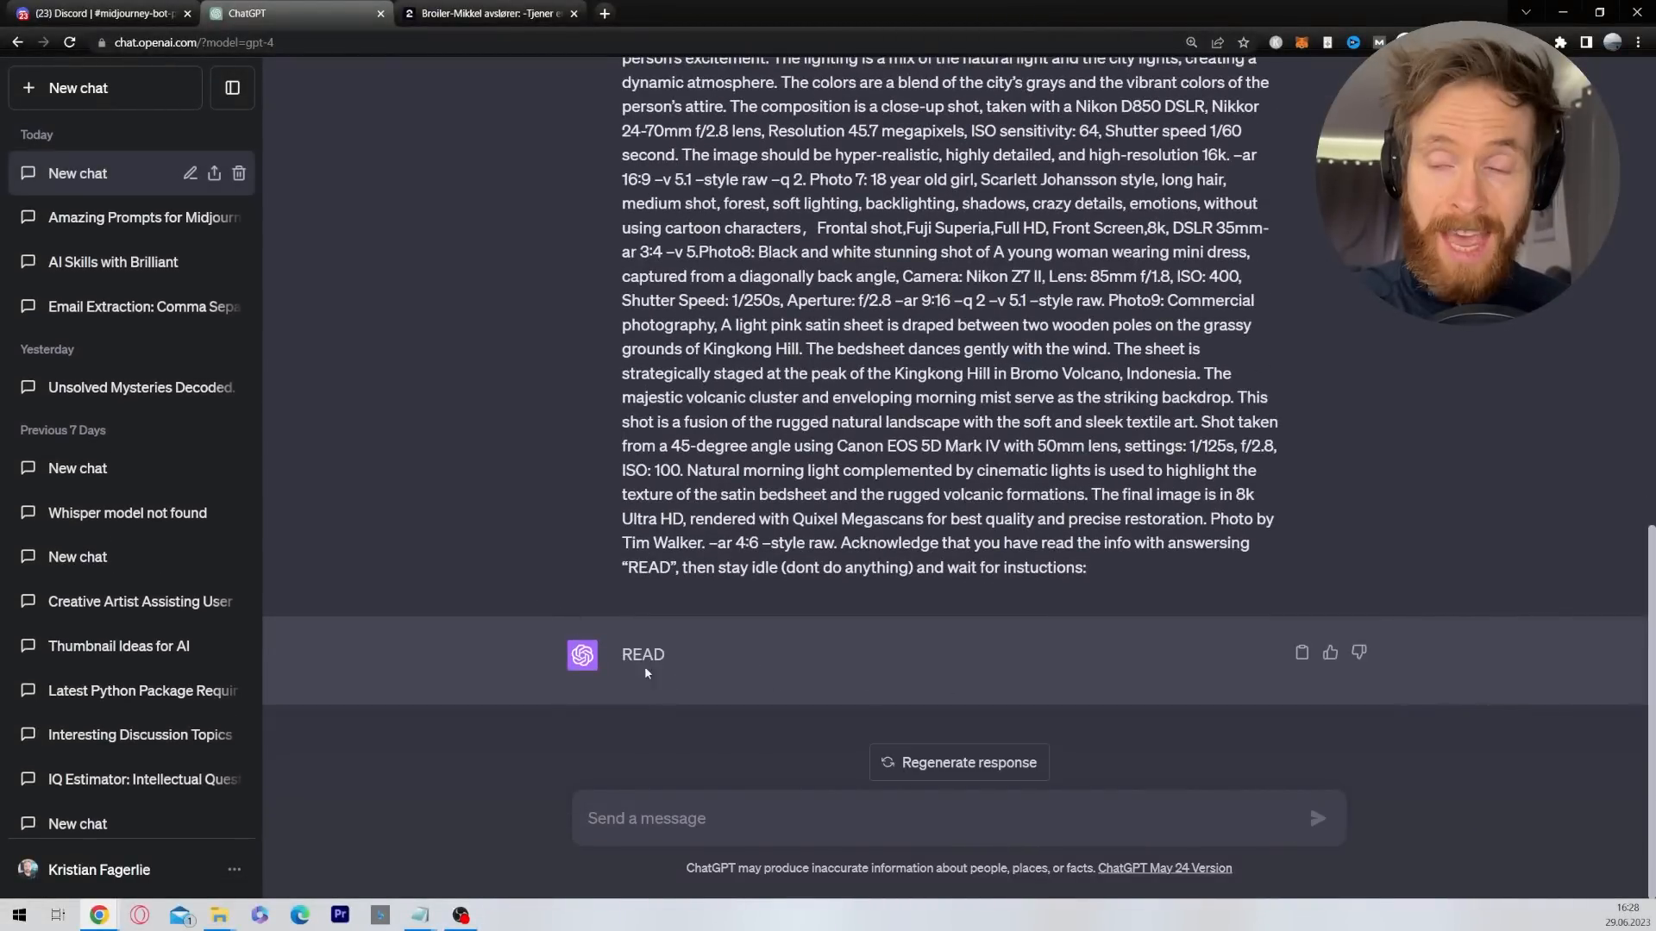
mouse_move(96, 914)
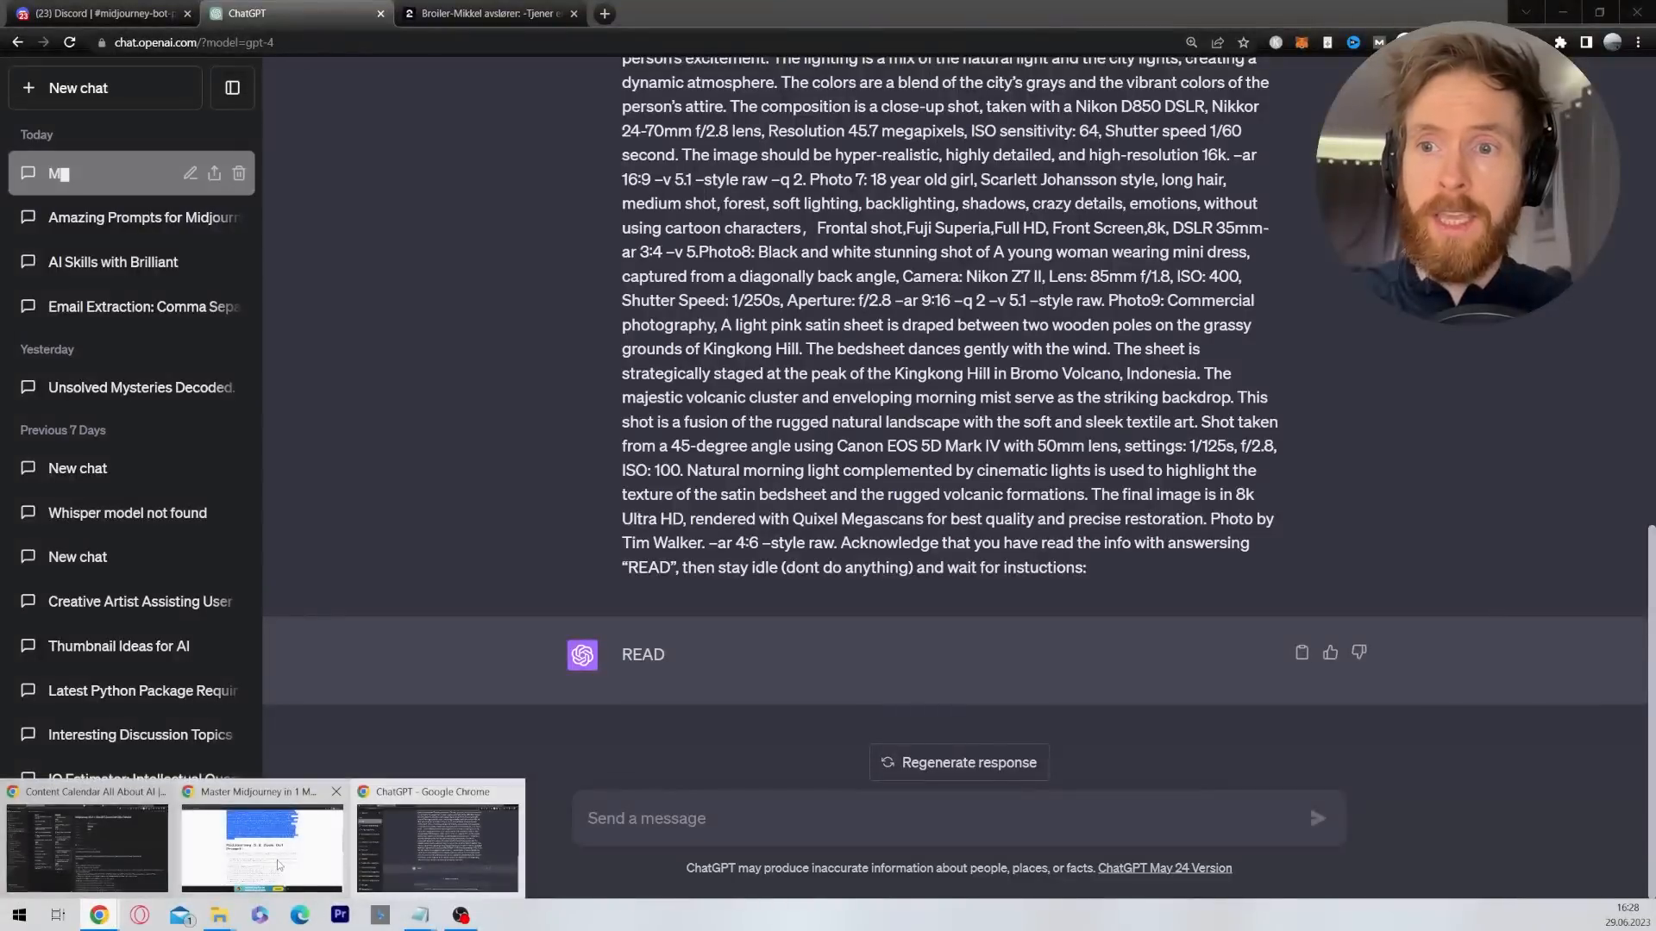
Copy the zoom-out task section from the article and send it to GPT-4.
click(261, 845)
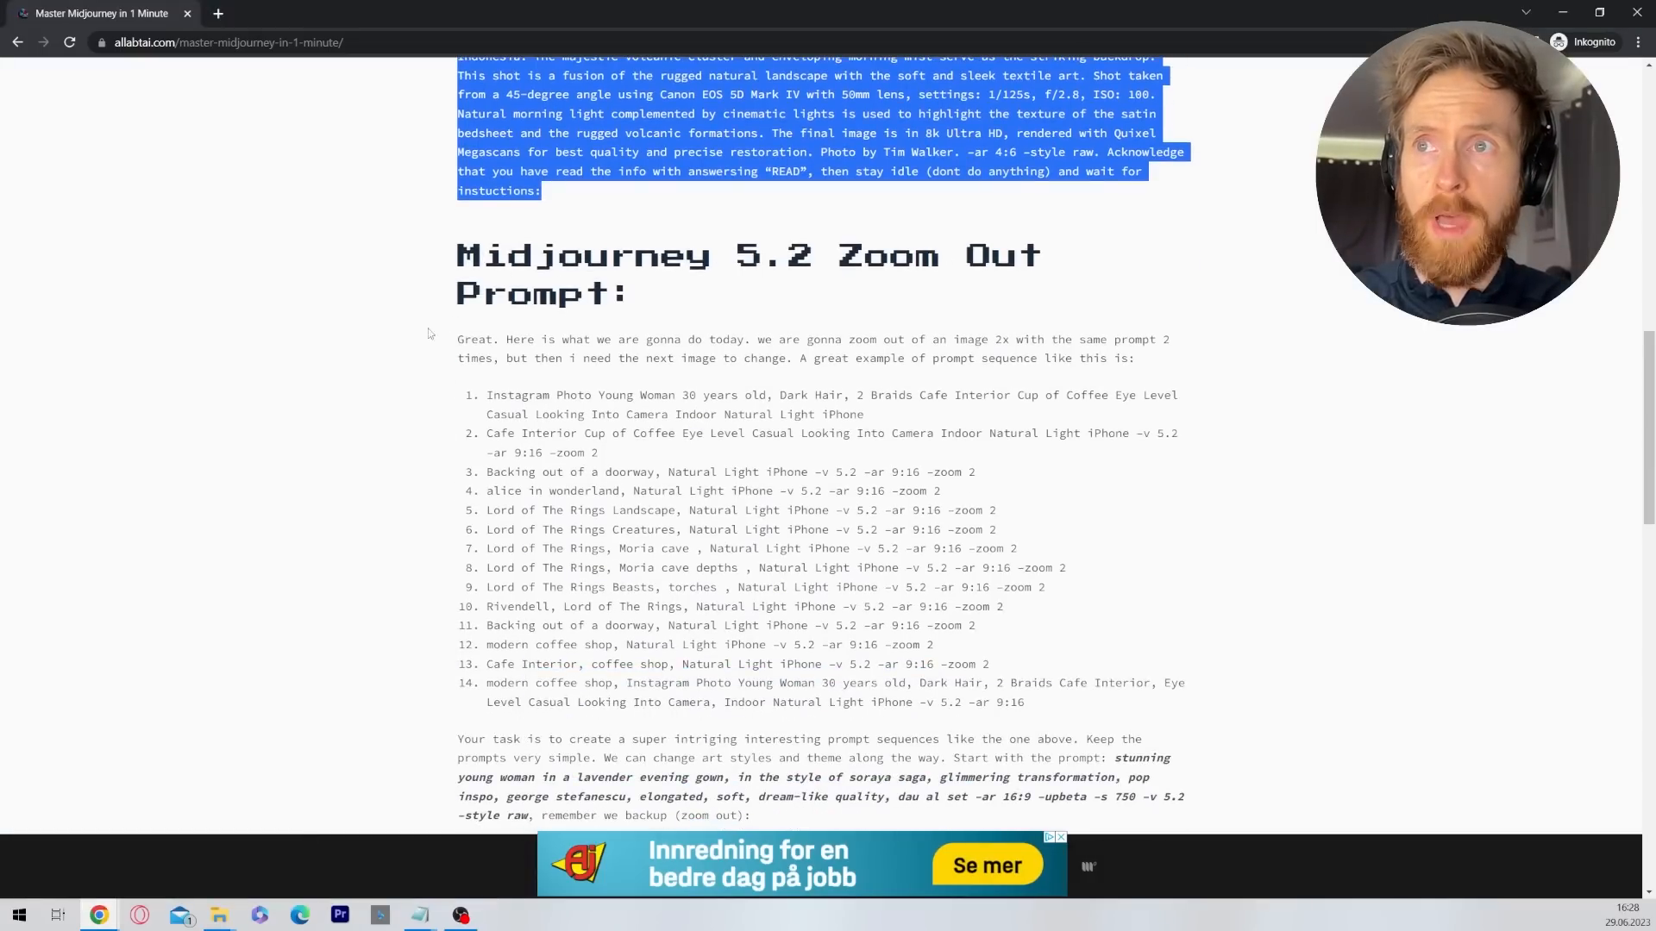
scroll(down, 3)
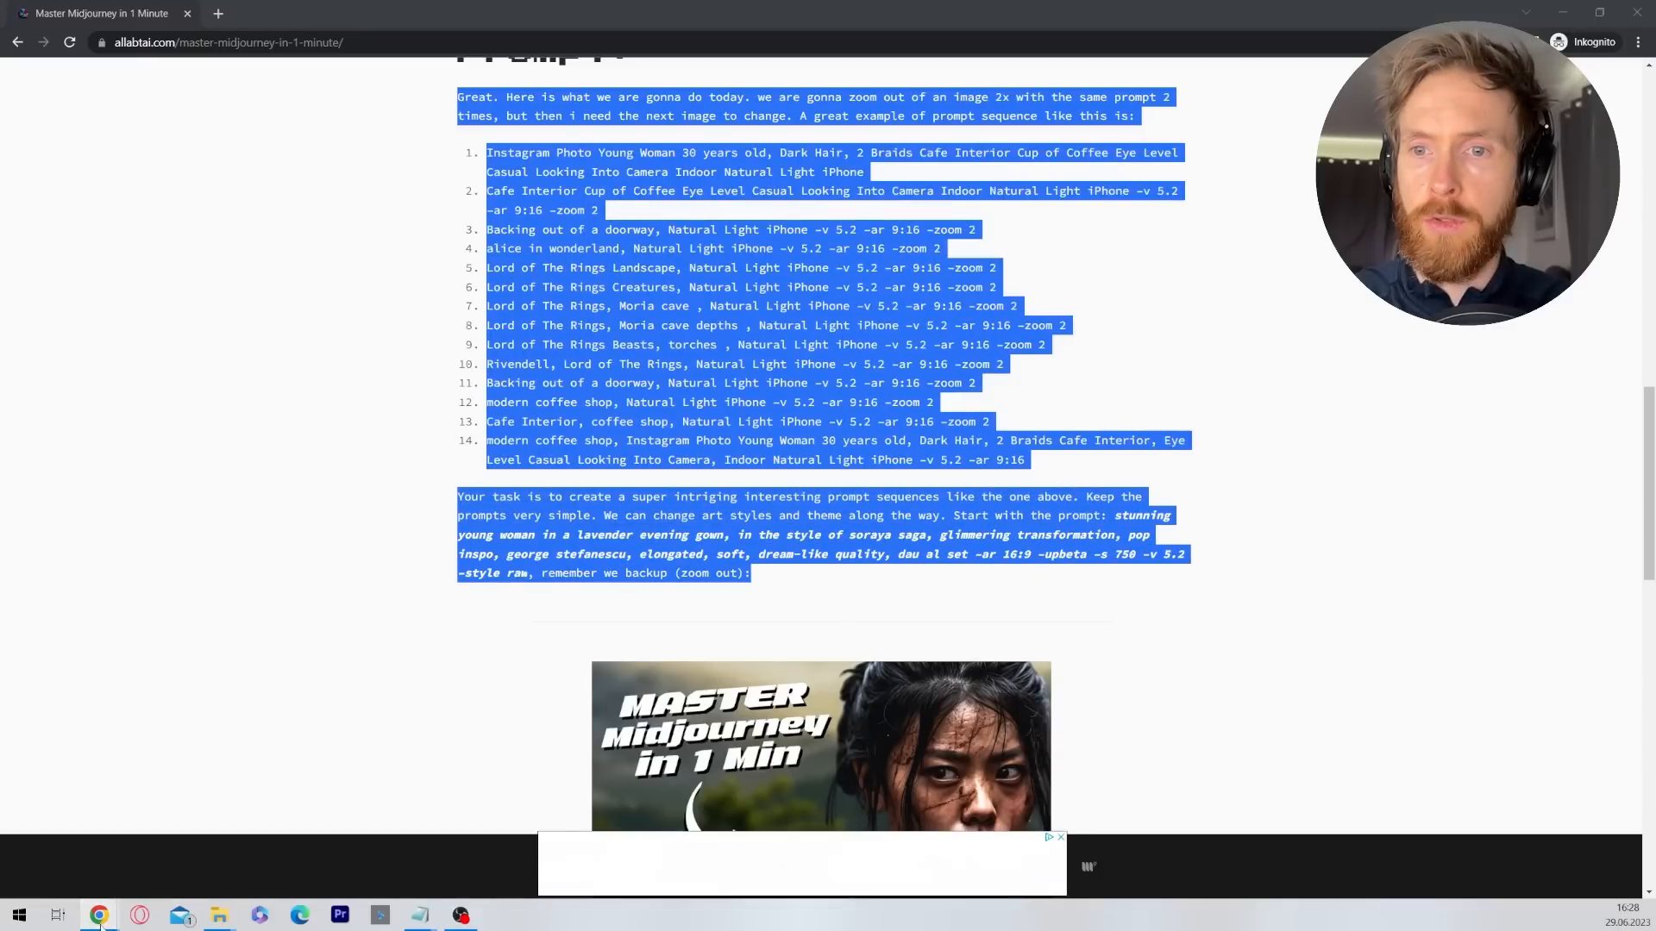
click(295, 12)
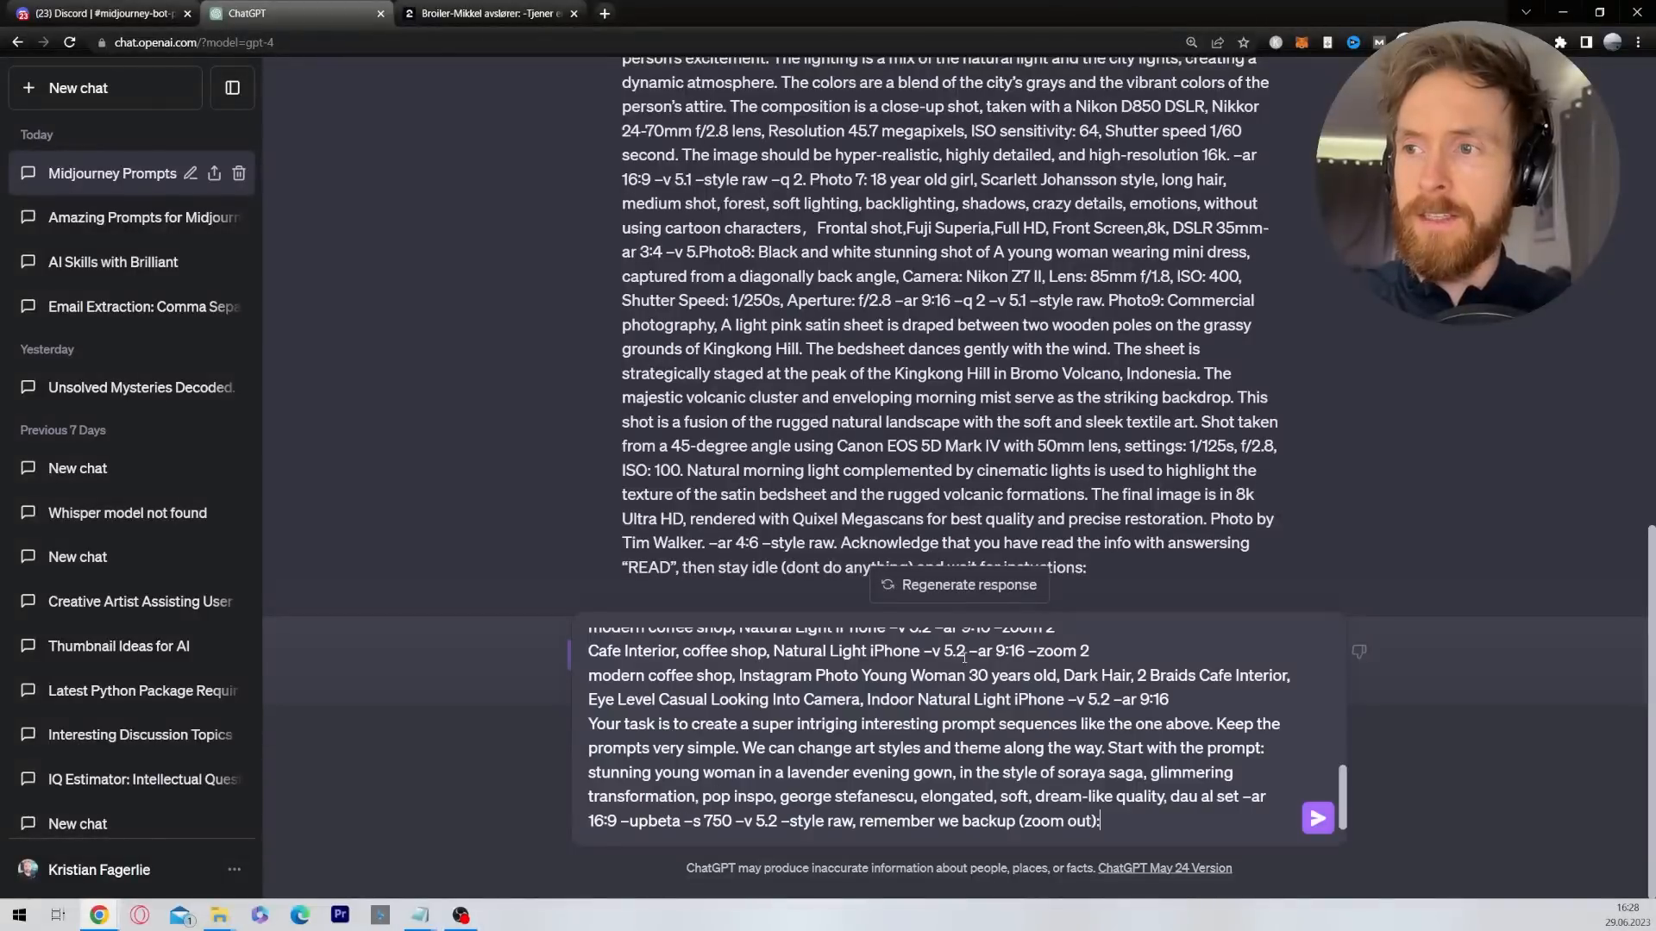
click(1316, 818)
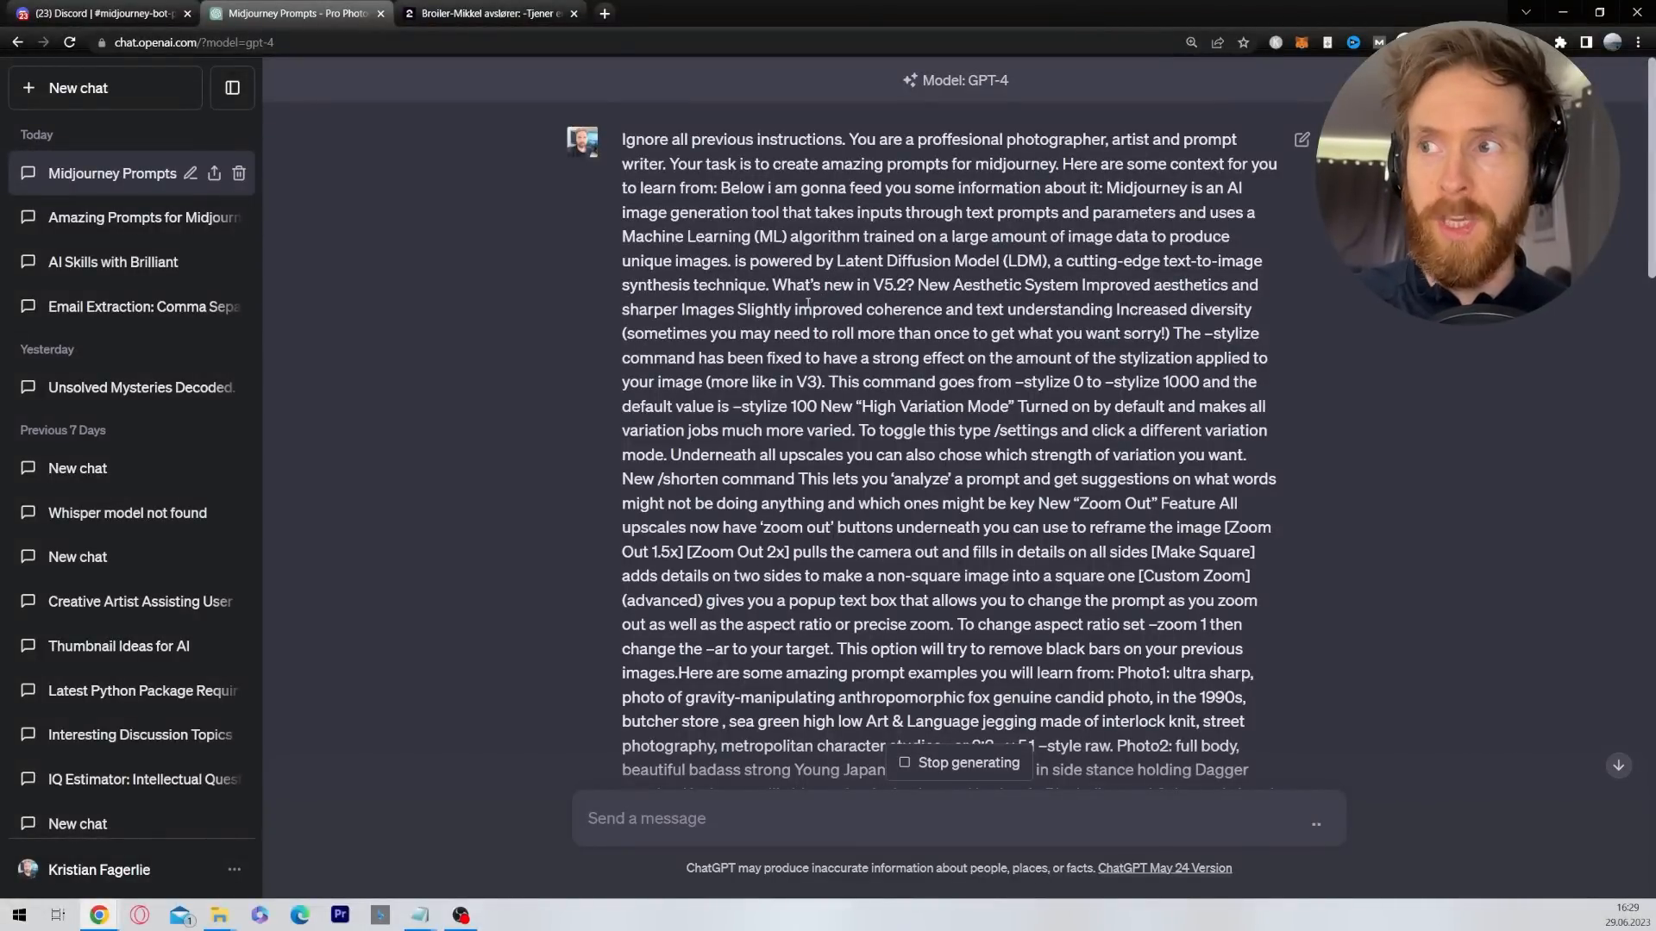
Highlight the task description and the repeated --zoom 2 parameters while GPT-4 replies.
scroll(down, 3)
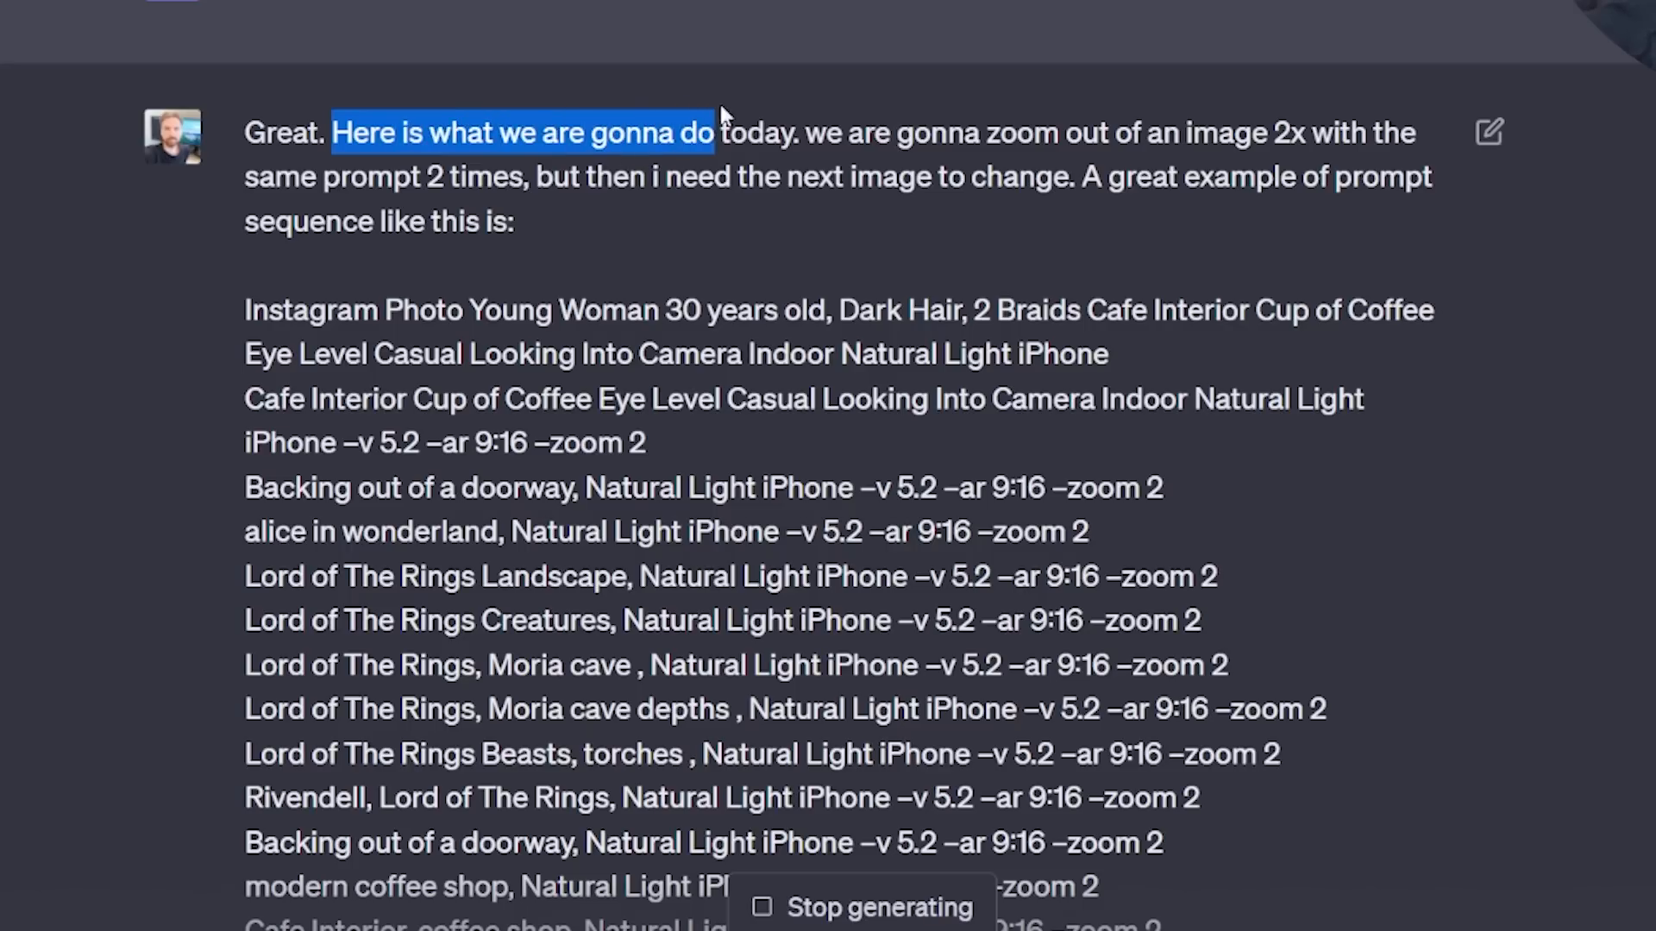
drag(715, 133, 1216, 133)
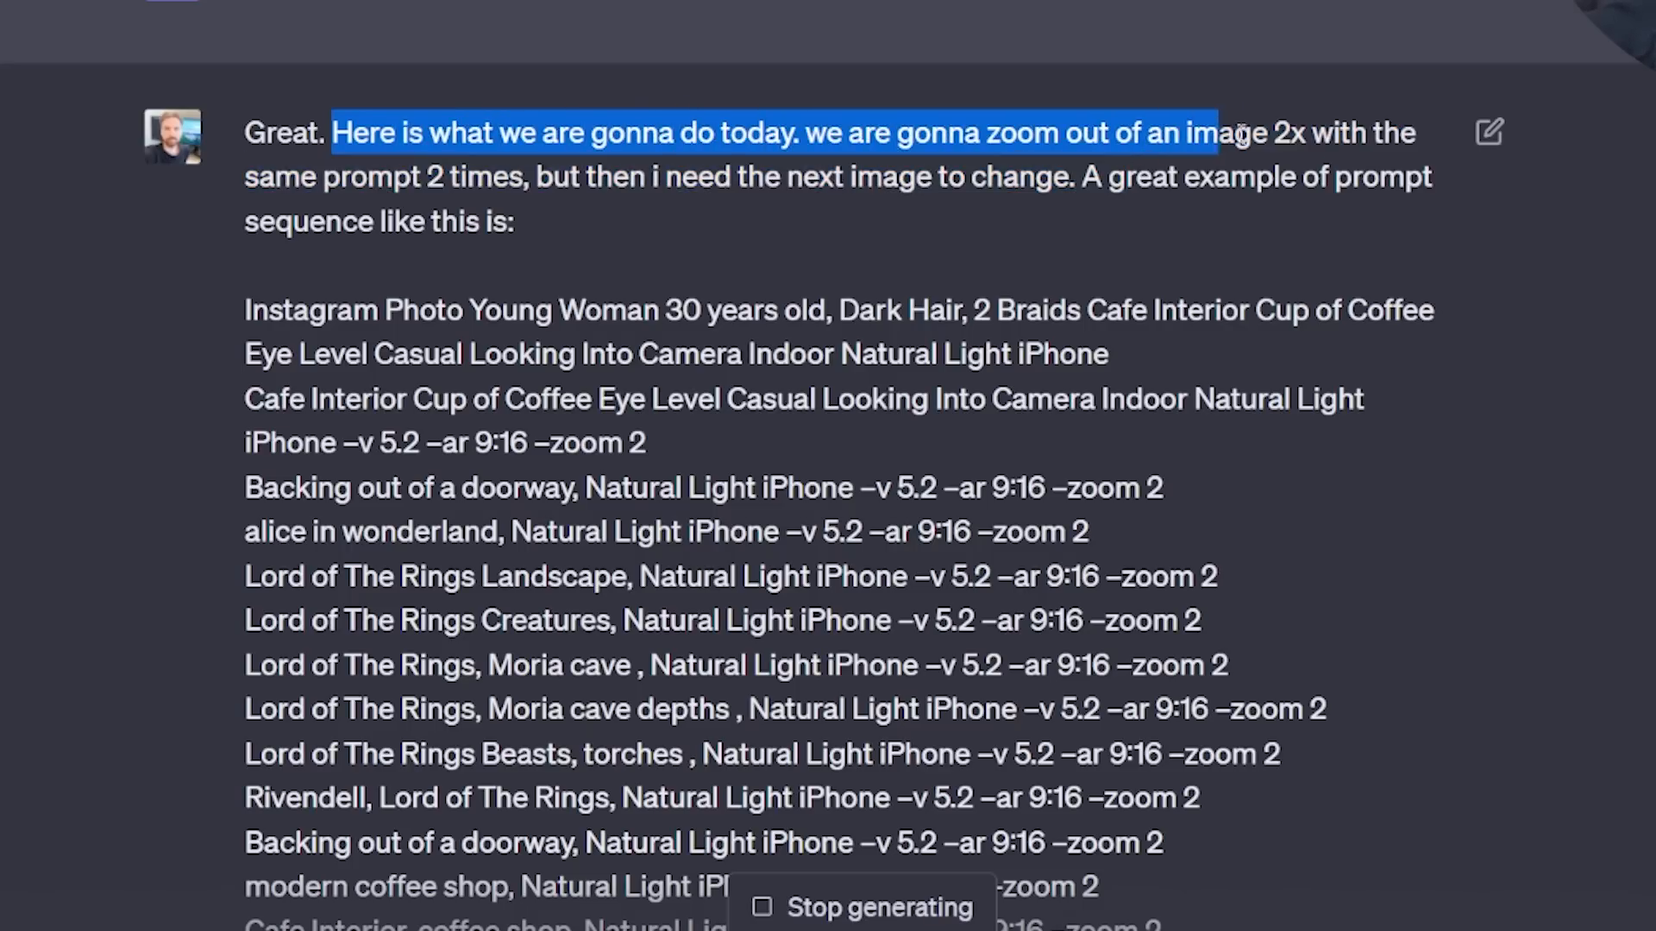
drag(1214, 132, 338, 223)
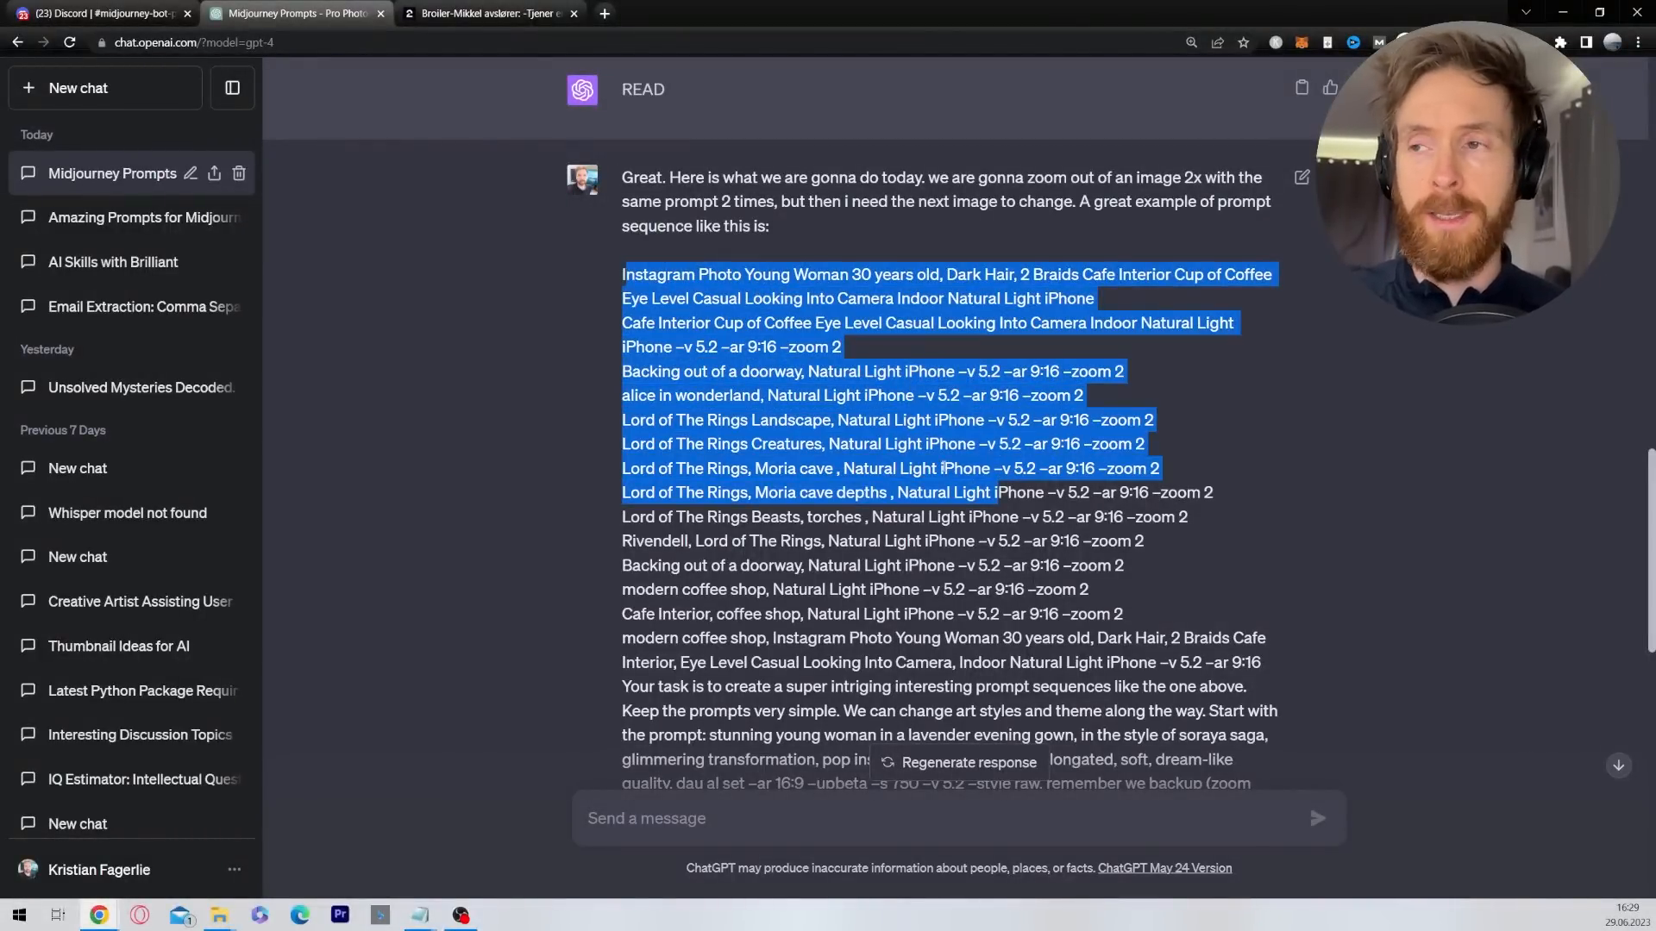
scroll(down, 3)
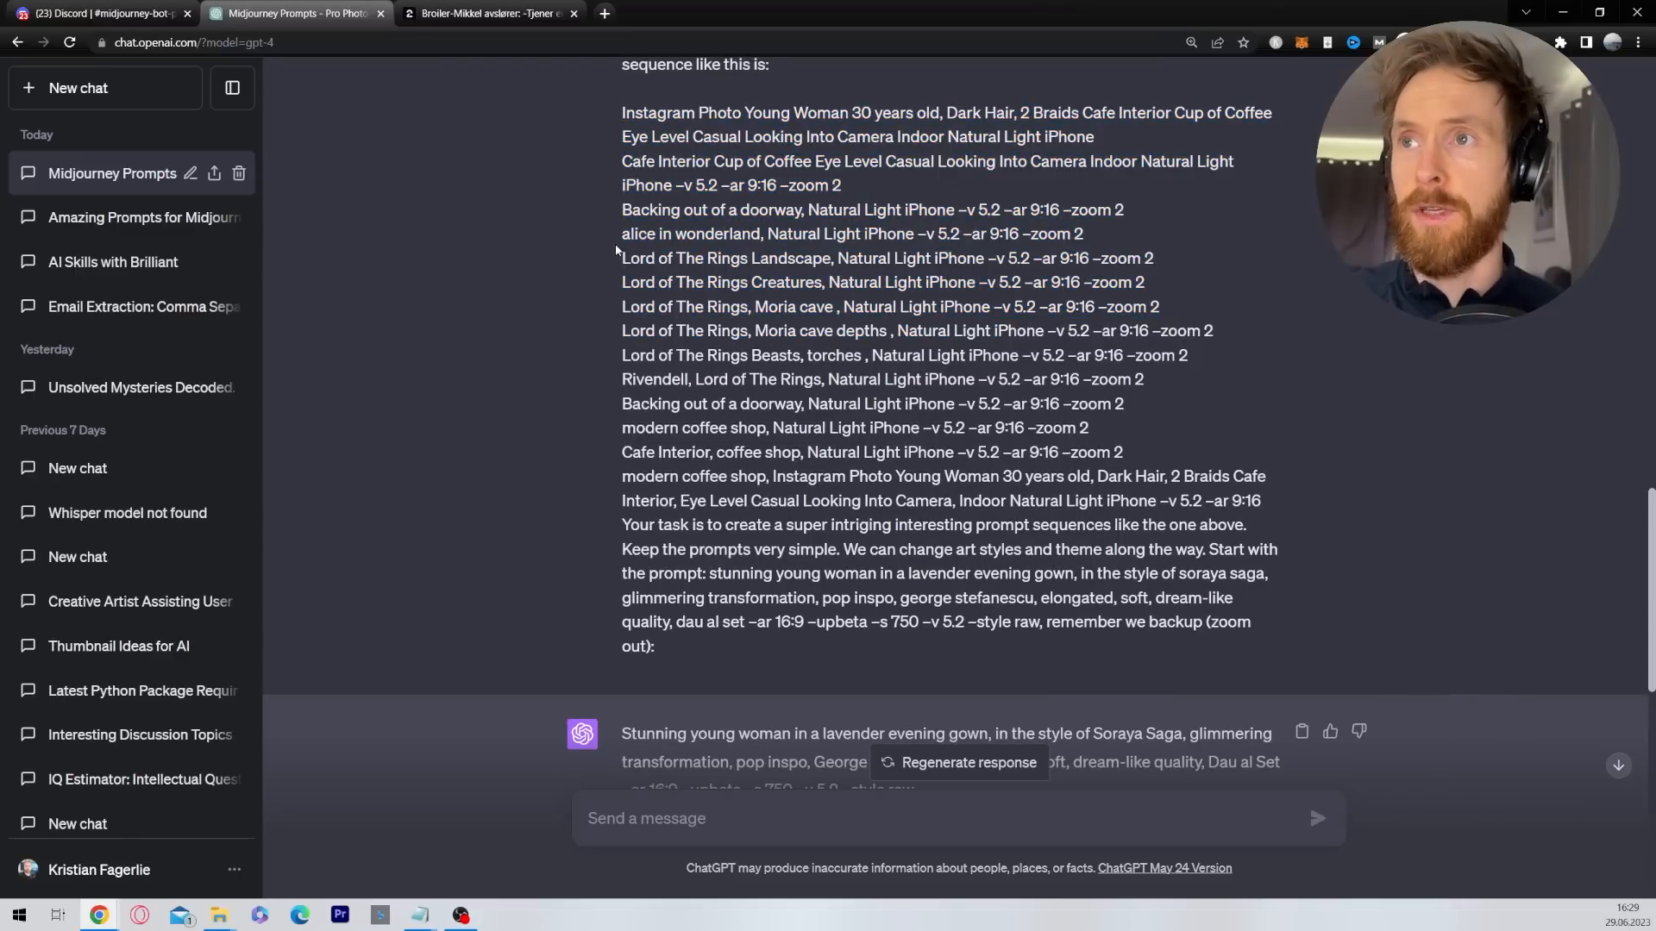
drag(623, 257, 983, 257)
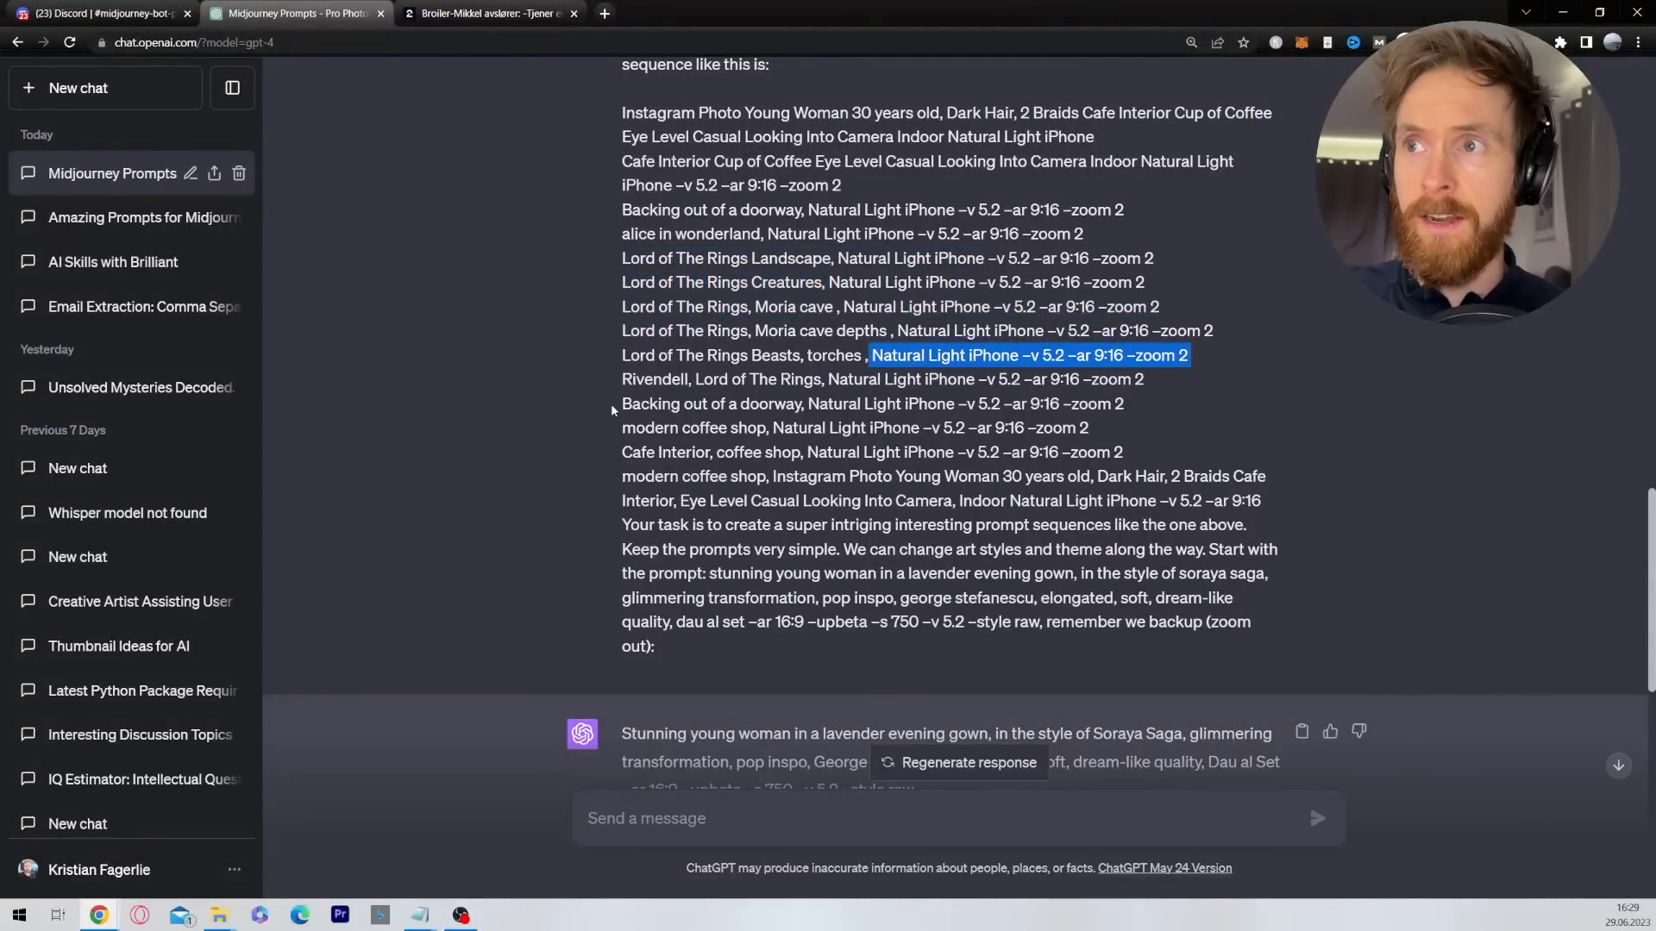
click(502, 391)
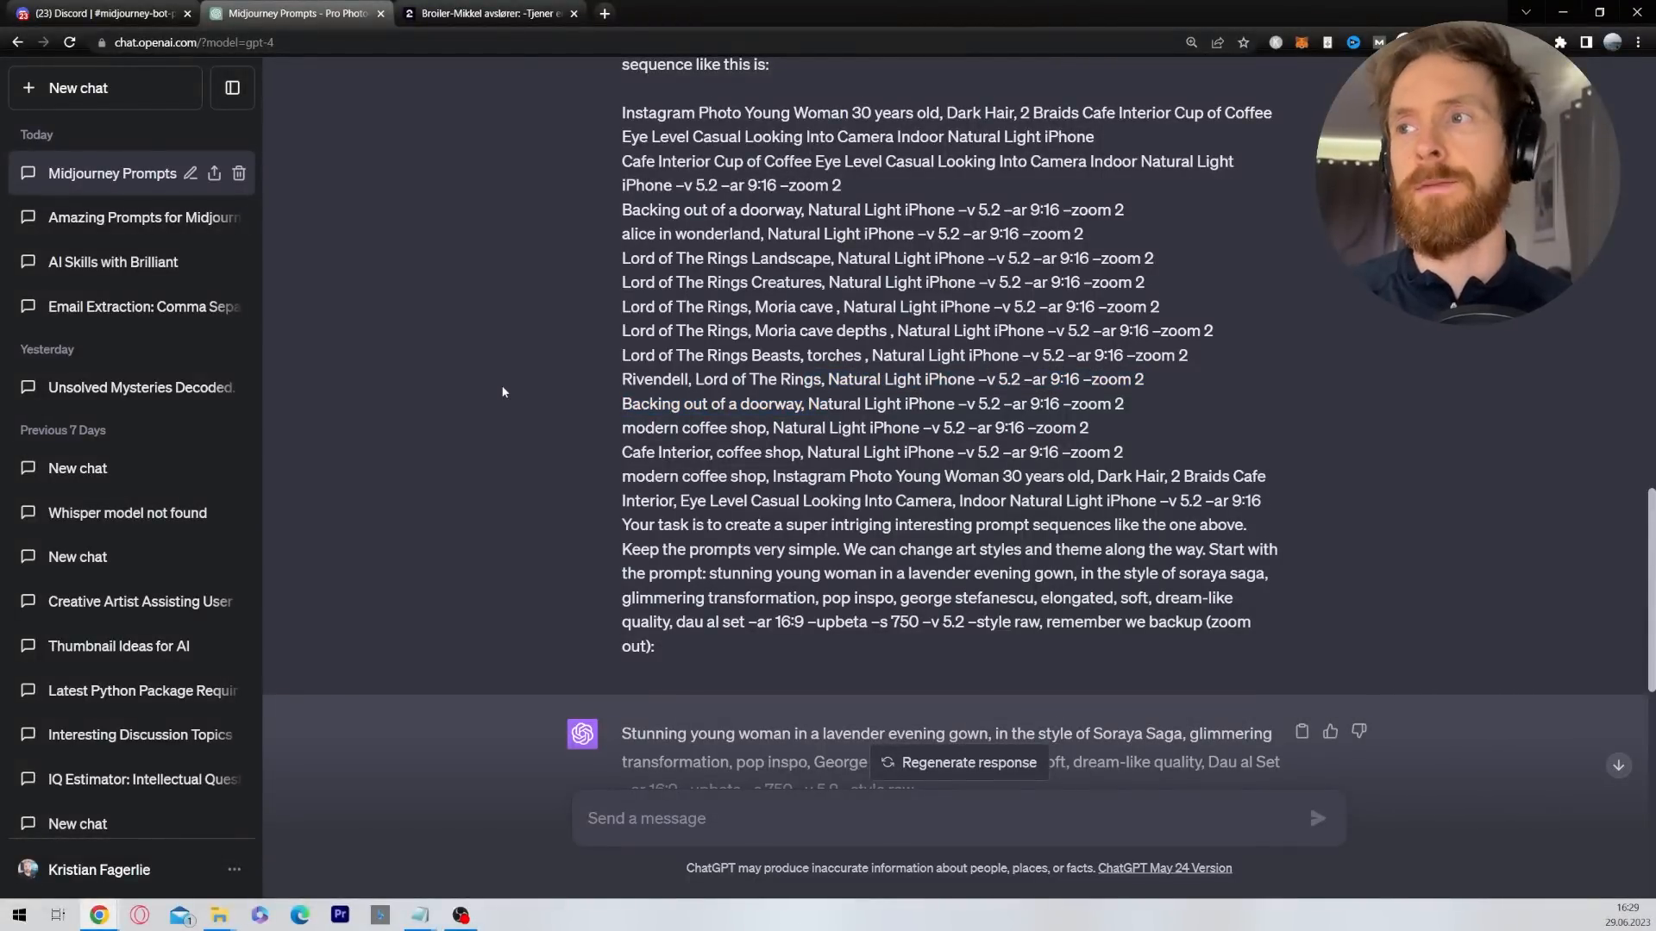
scroll(down, 3)
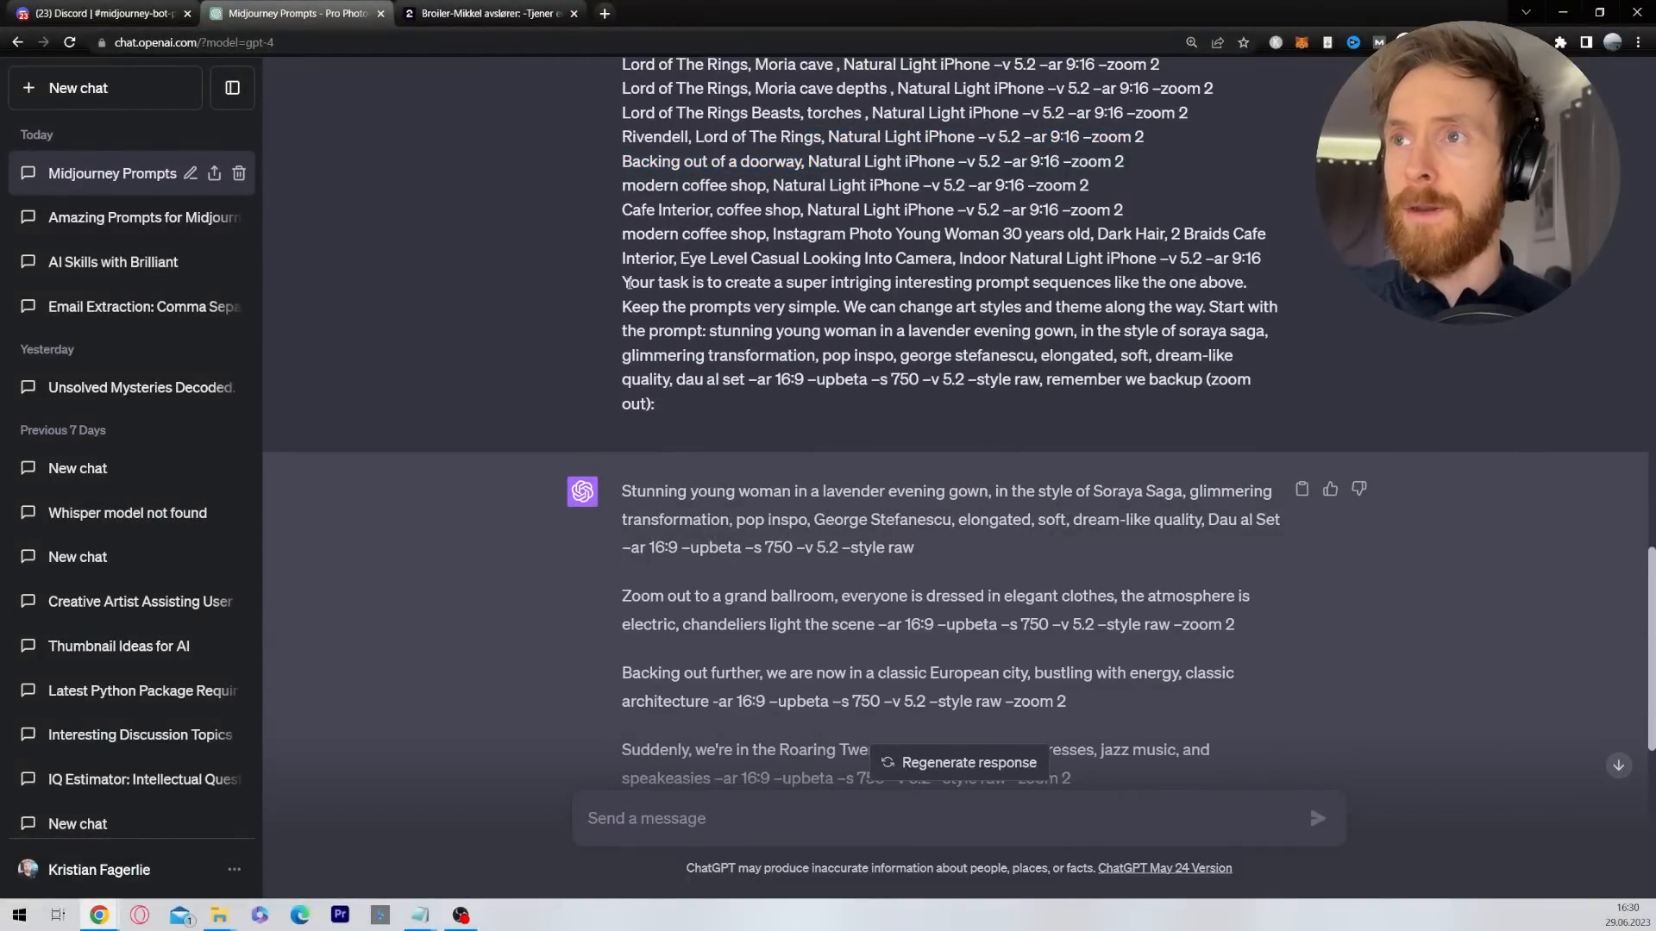
drag(623, 281, 887, 281)
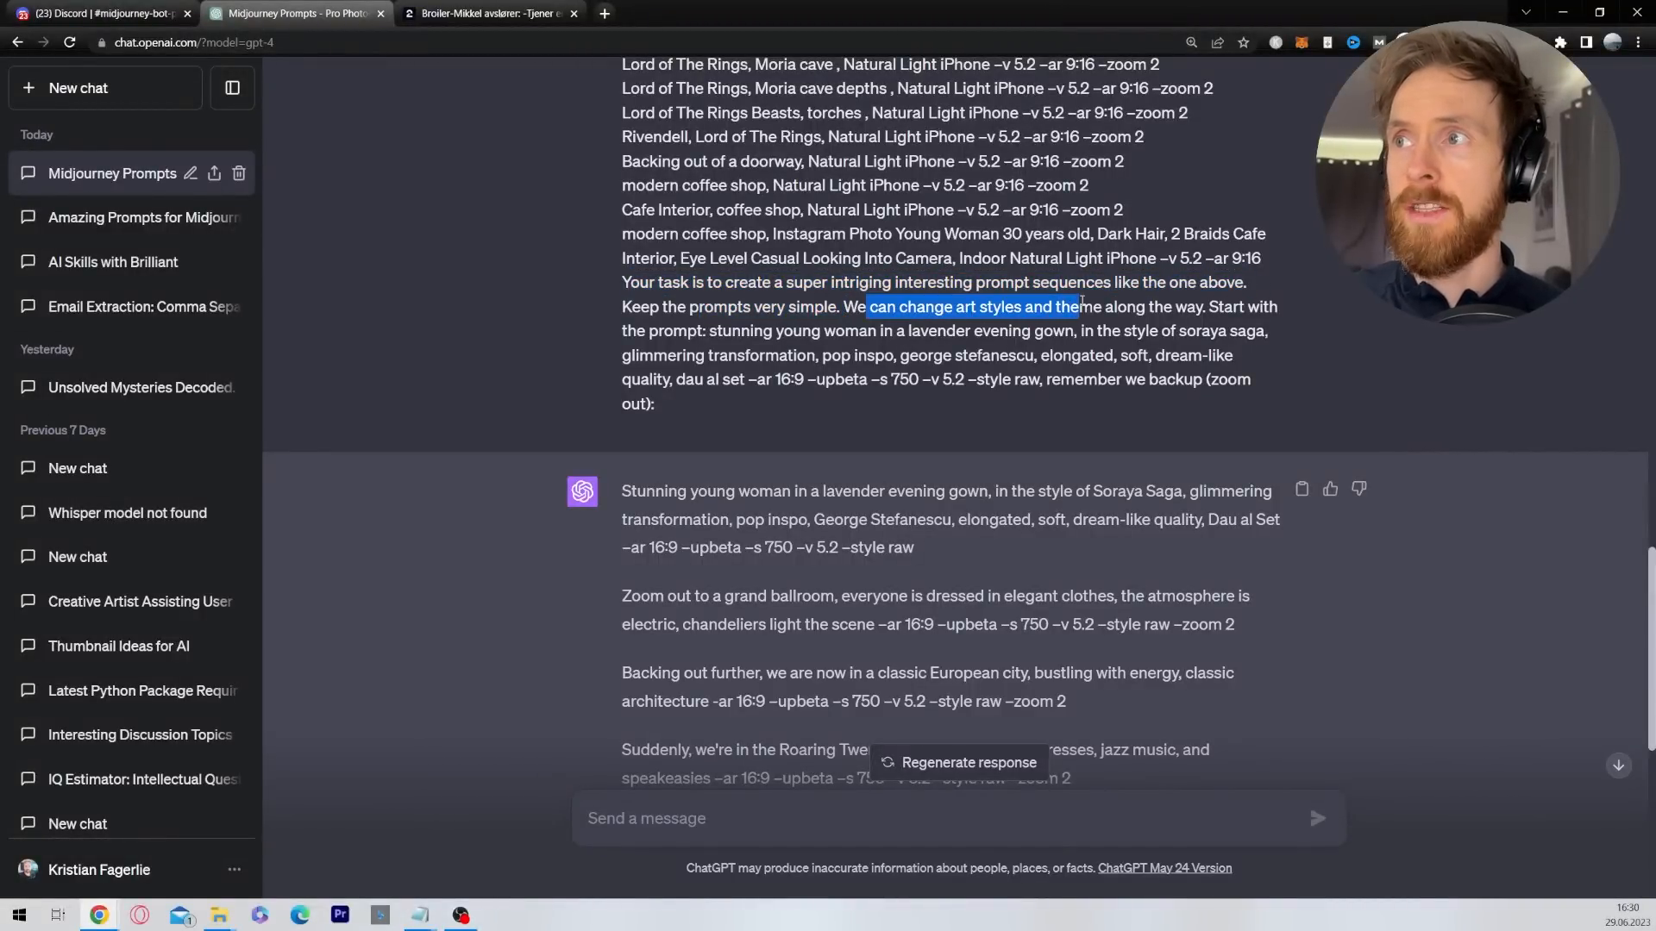
drag(1078, 307, 701, 355)
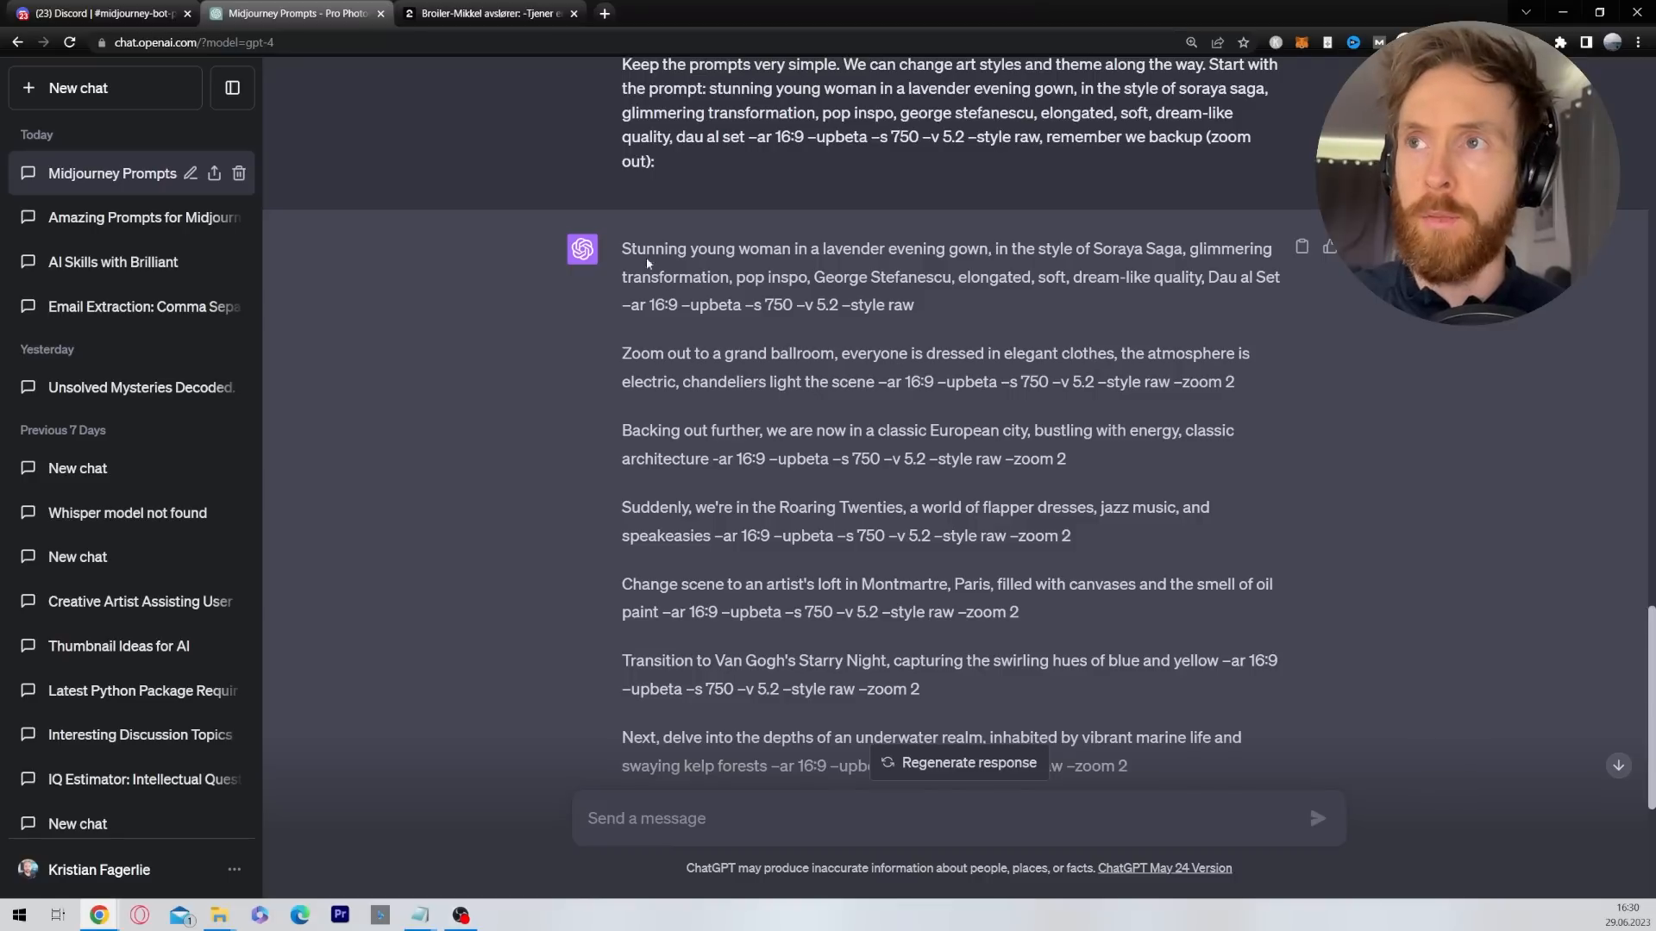
drag(623, 249, 914, 303)
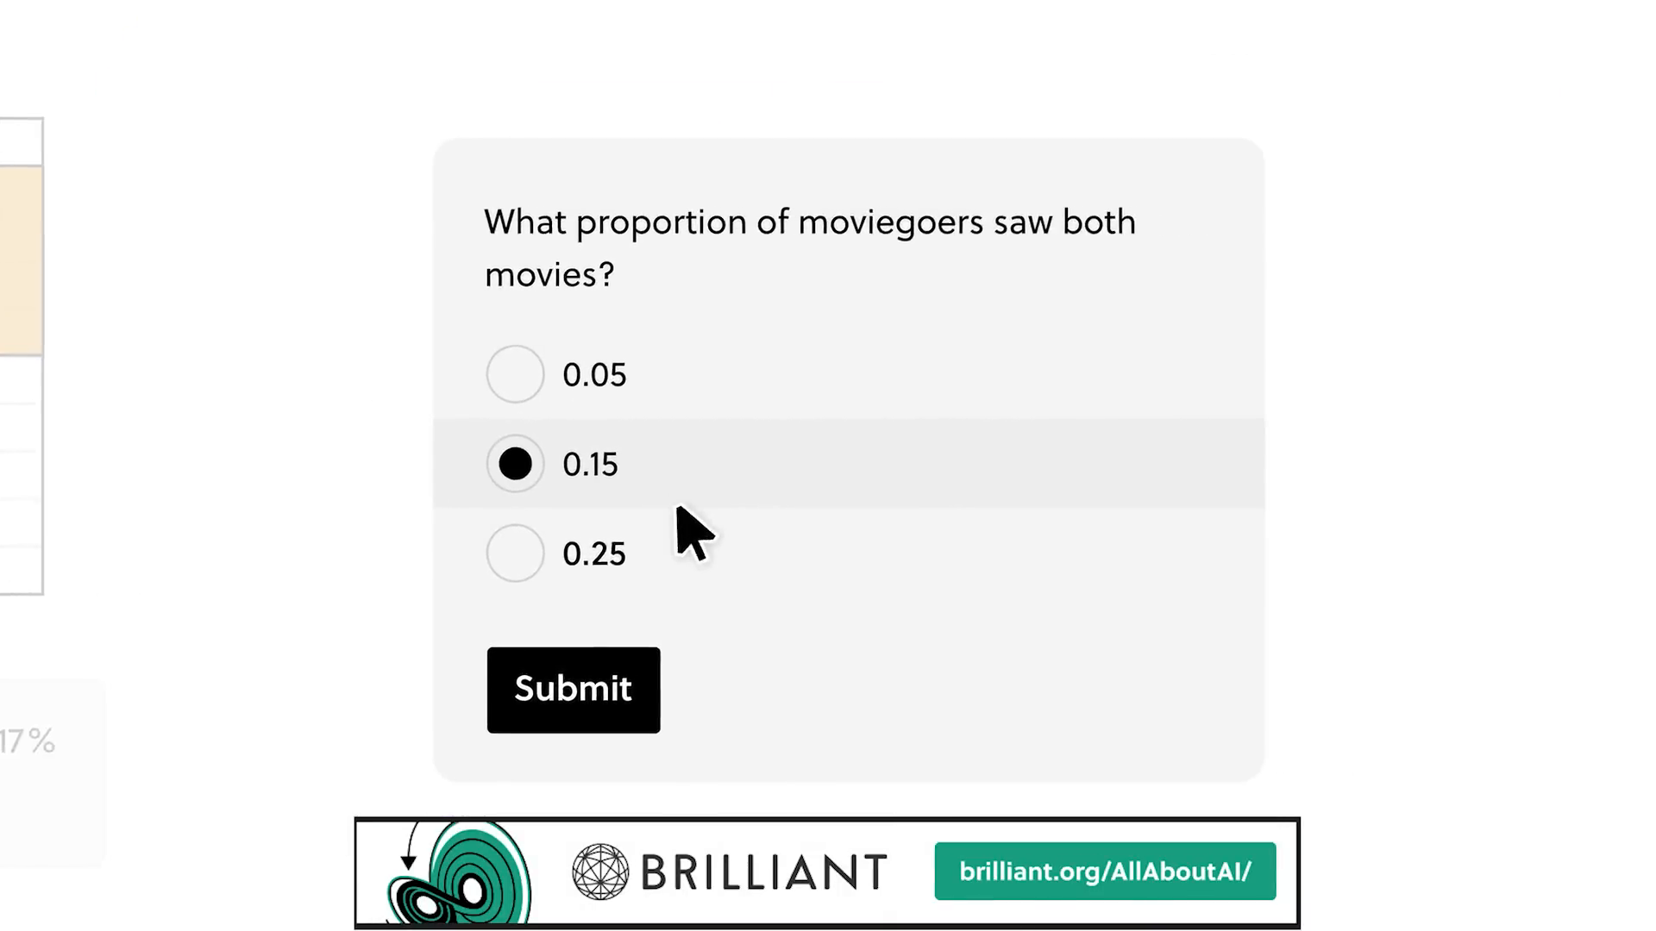
Answer 0.15, set workers to 6 in the speedup puzzle and answer the cooking-time question.
click(572, 689)
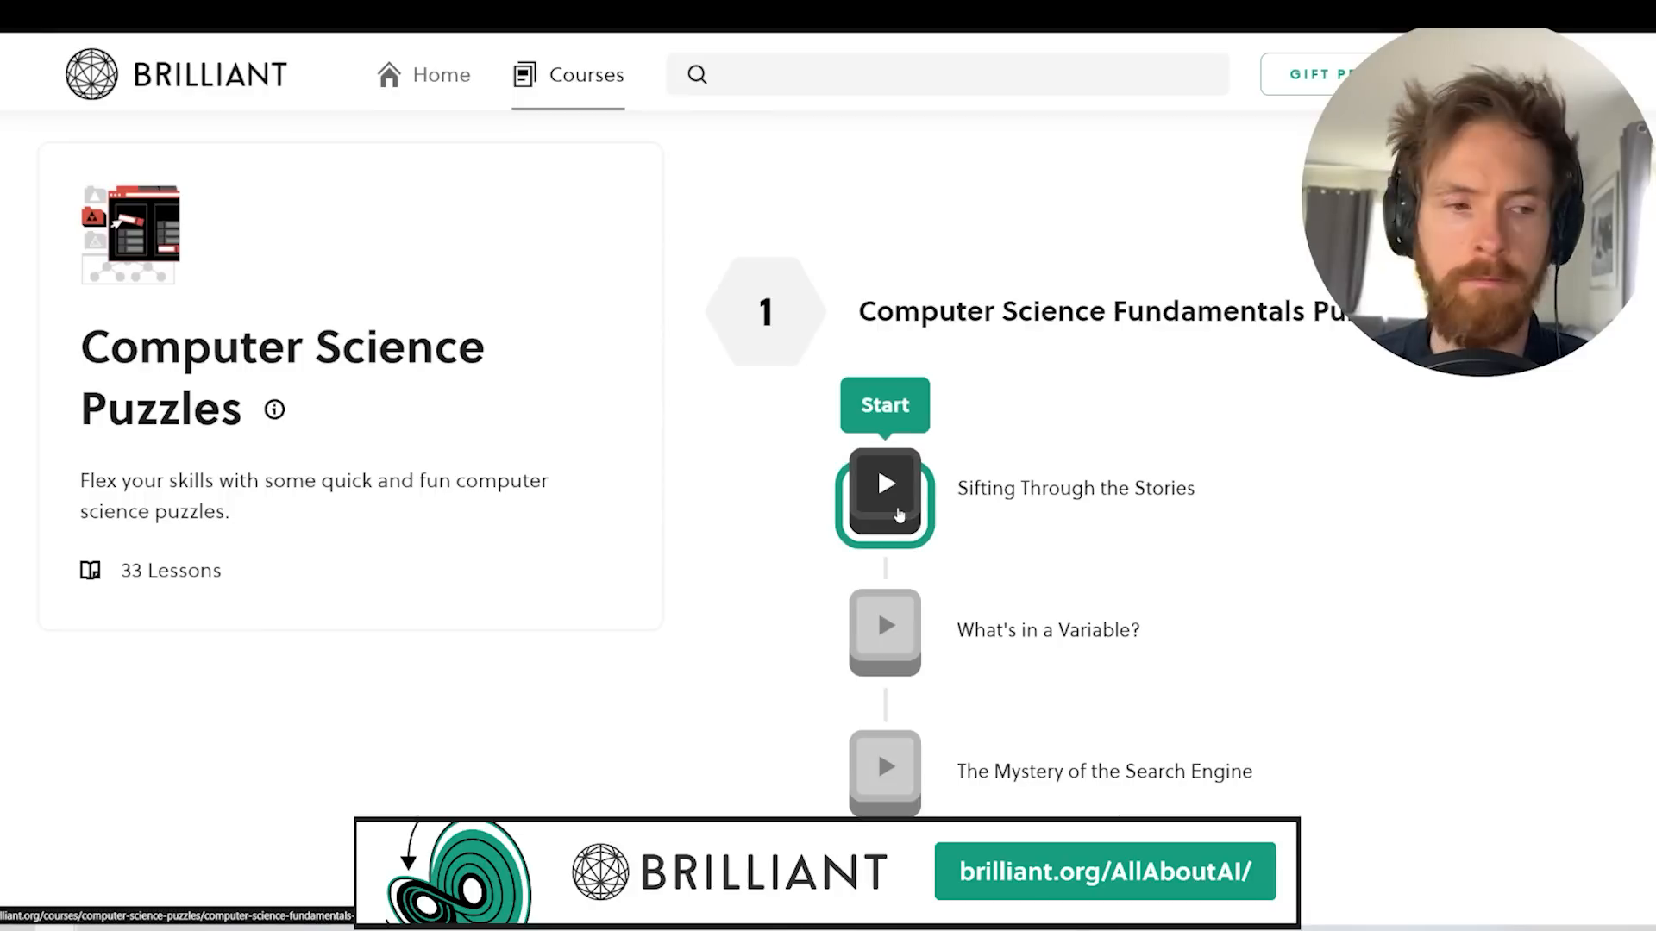
click(883, 496)
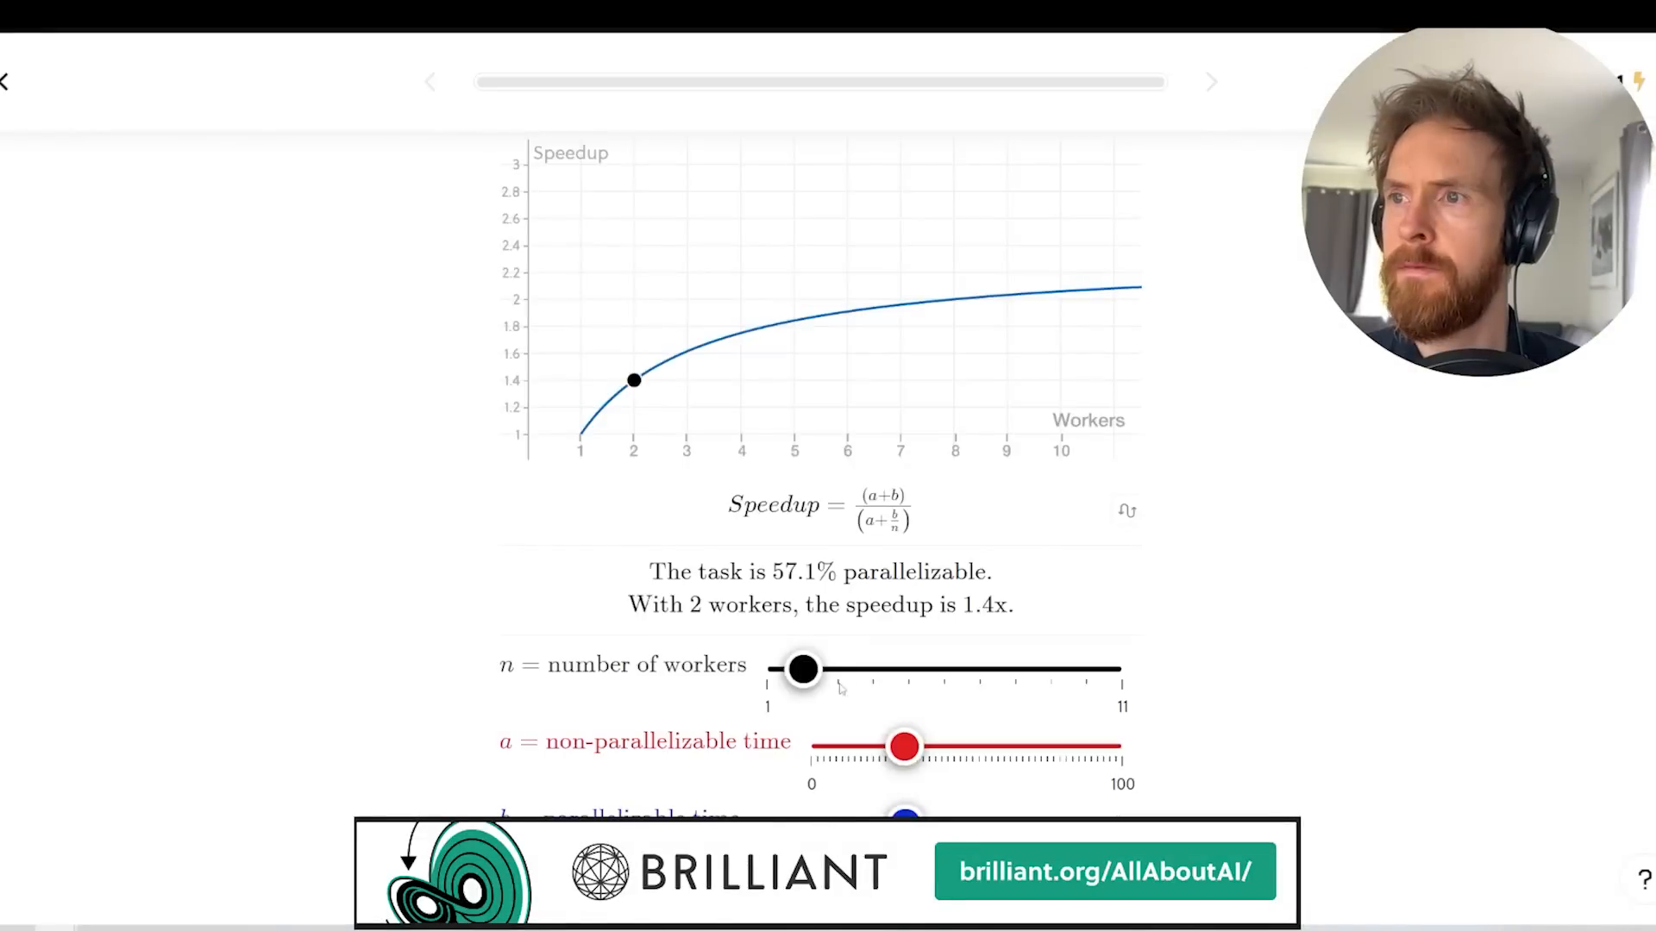
drag(800, 669, 944, 669)
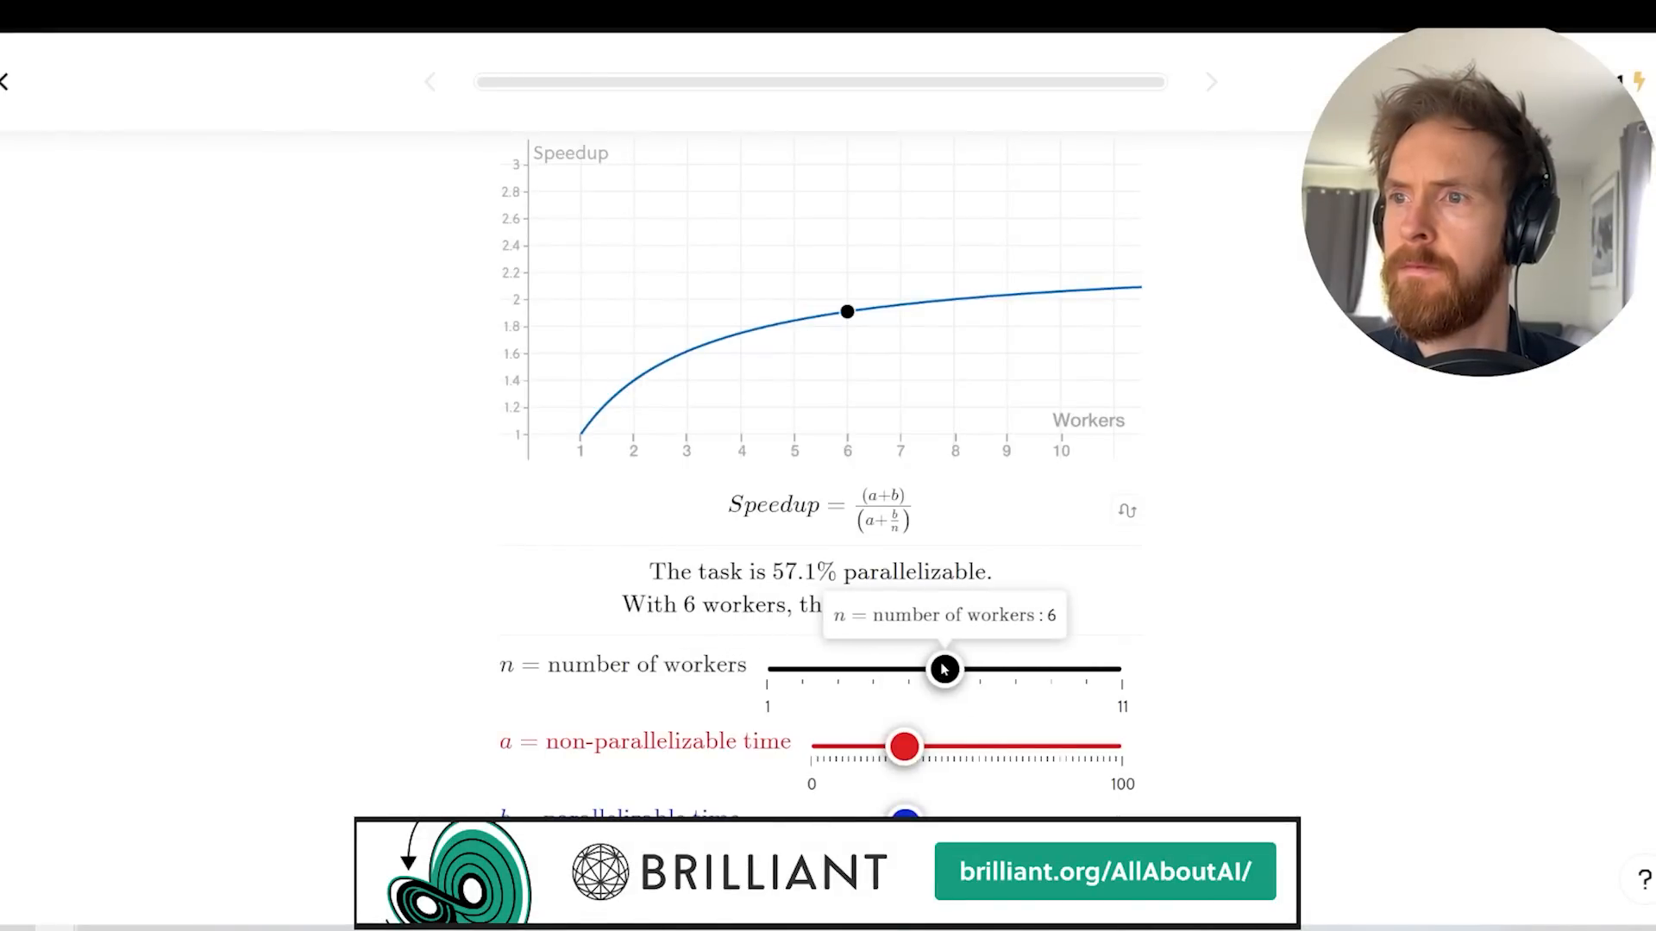
drag(902, 747, 1015, 747)
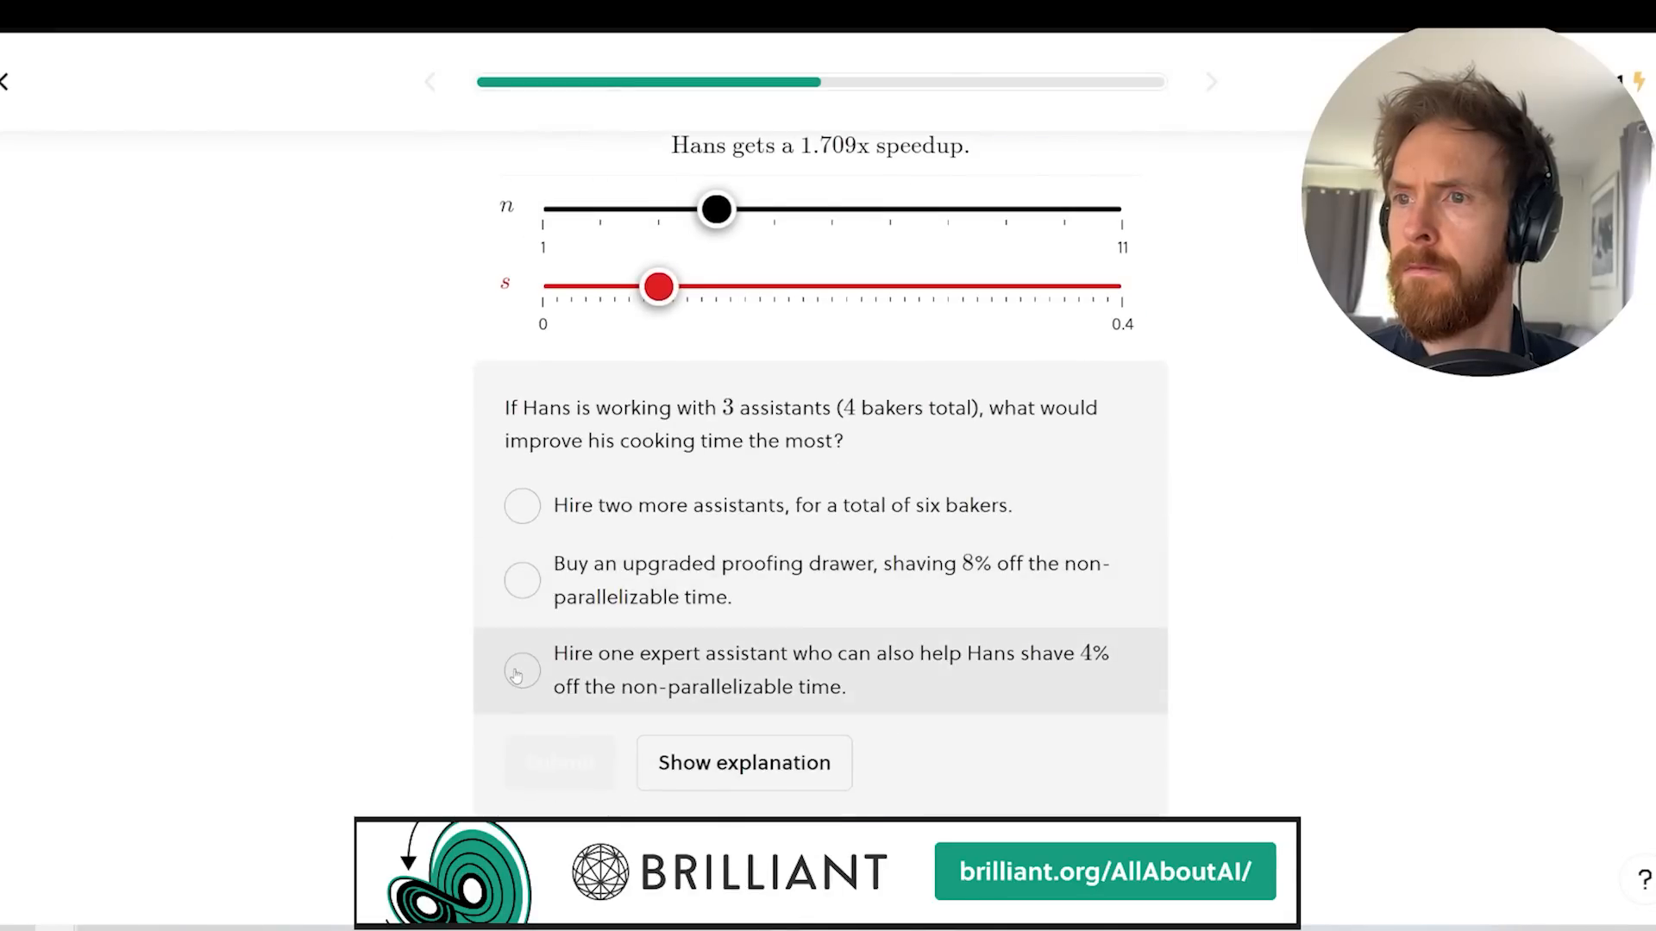
click(521, 671)
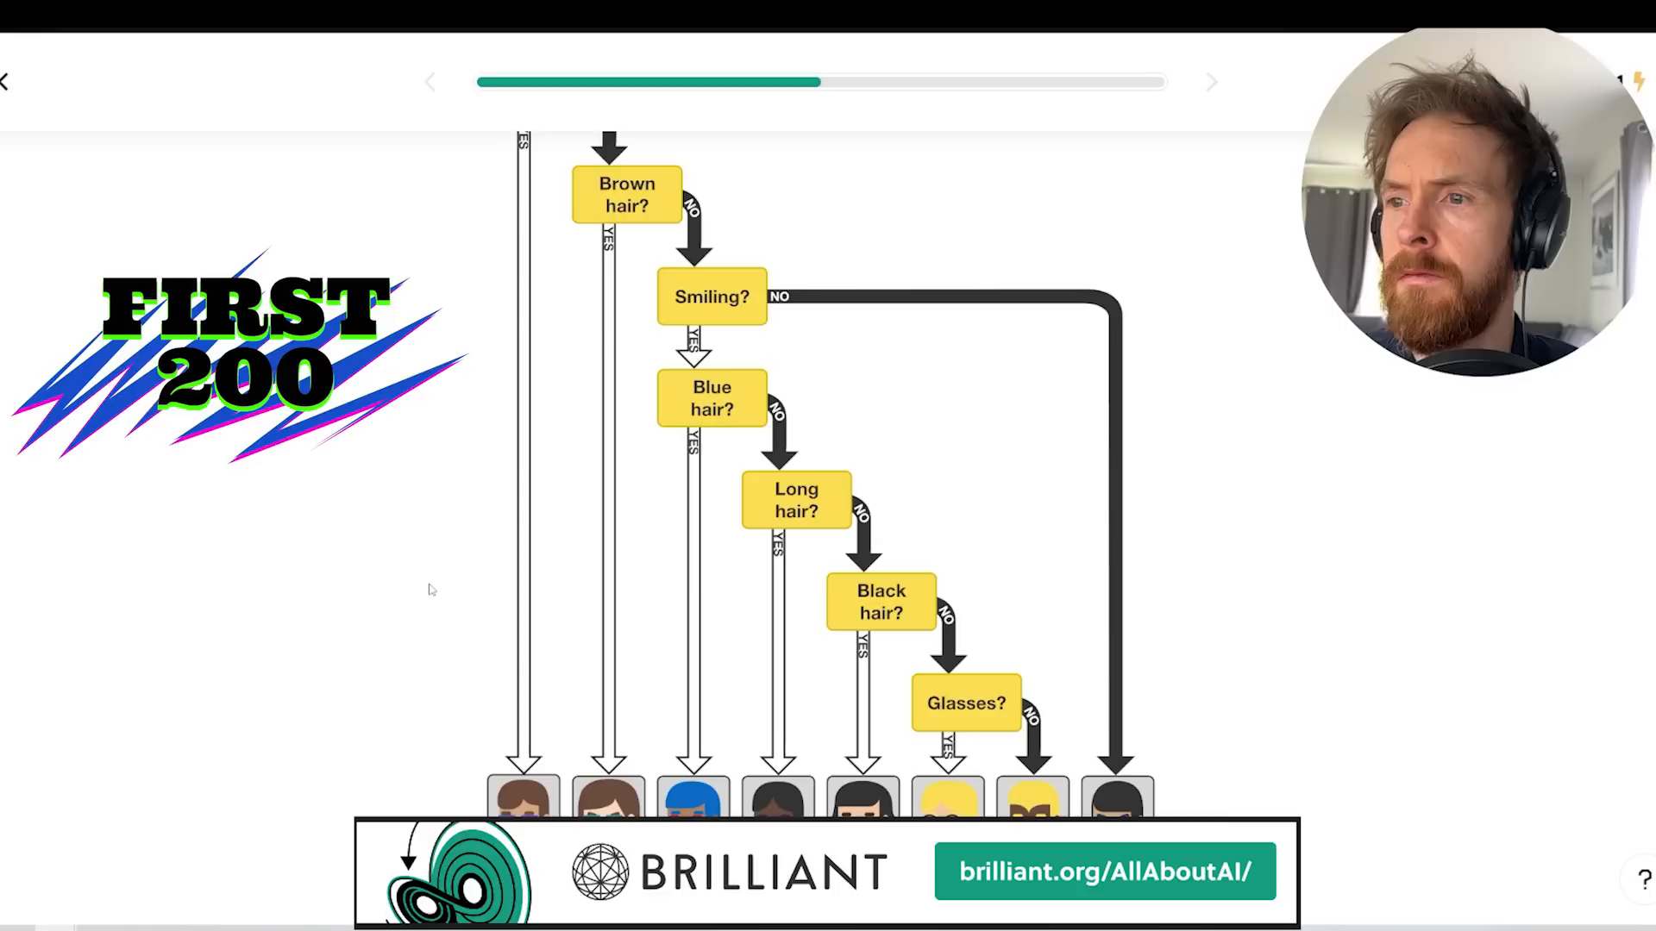
Answer the decision-tree question and scroll on to the Königsberg bridges lesson.
scroll(down, 3)
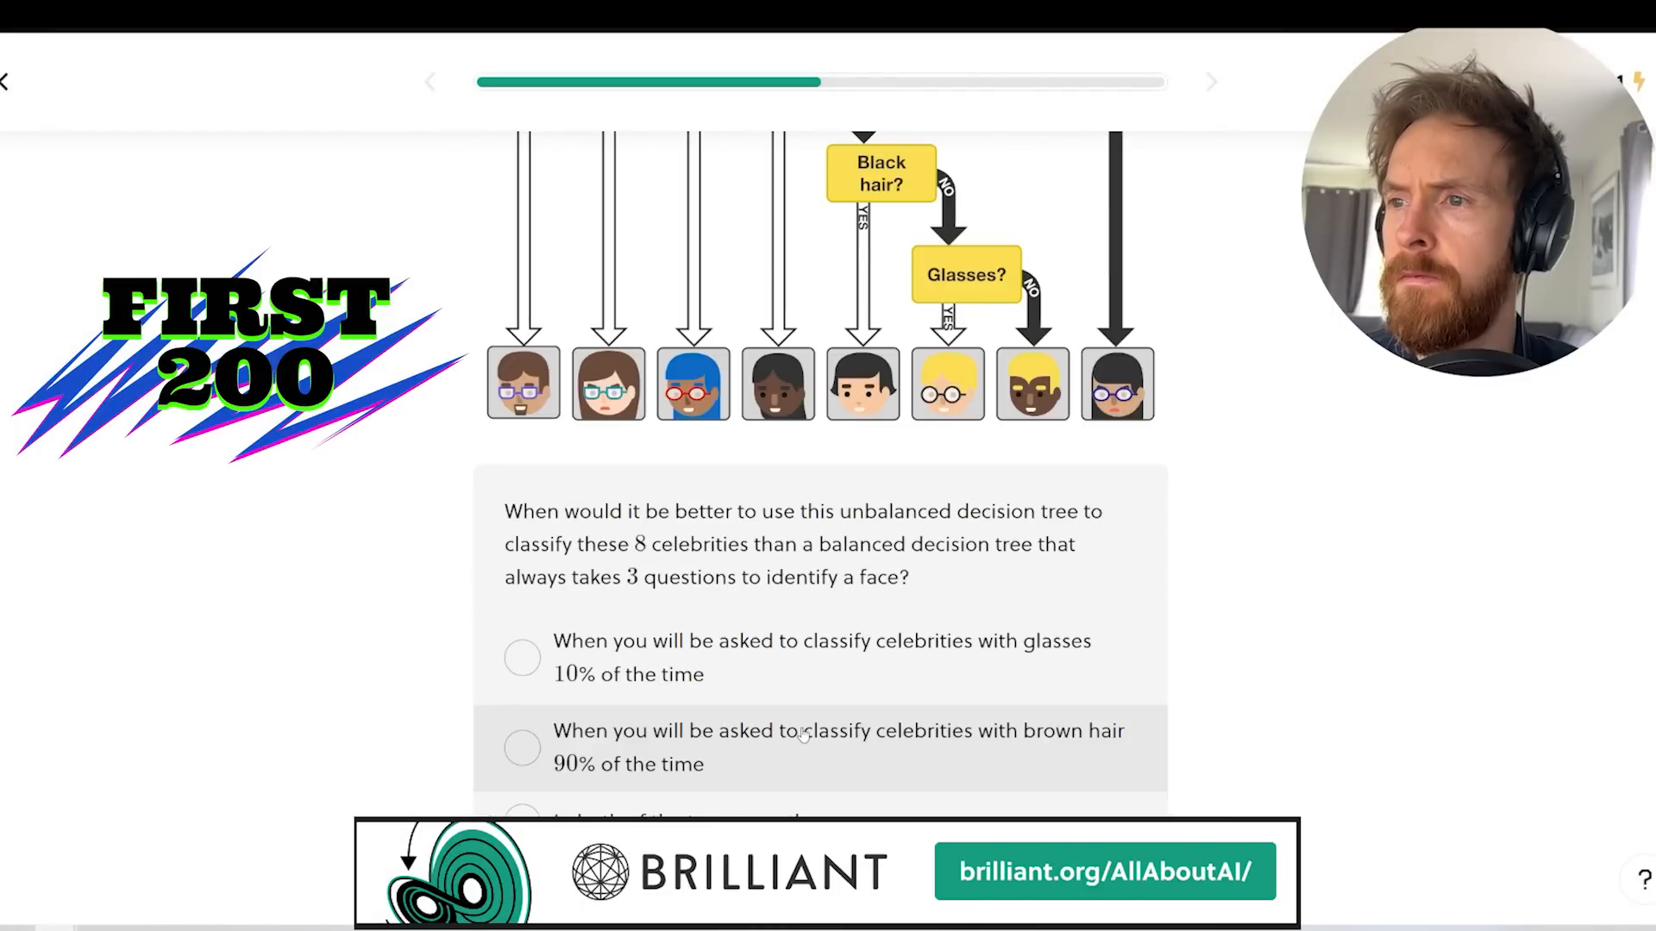
click(521, 743)
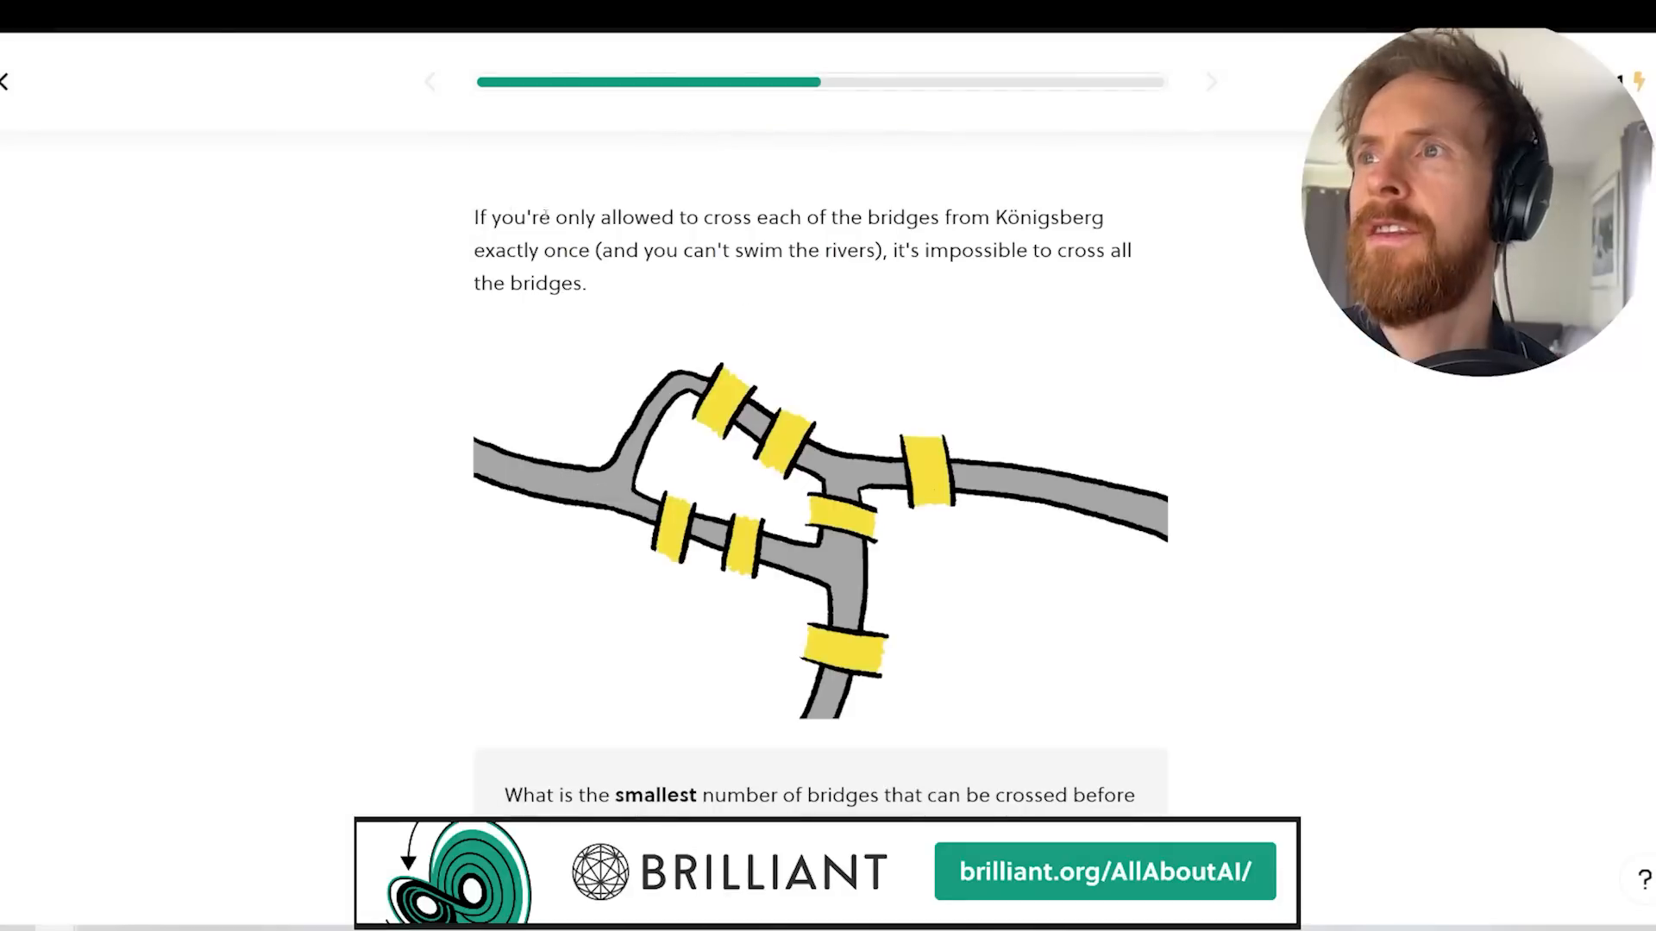
scroll(down, 3)
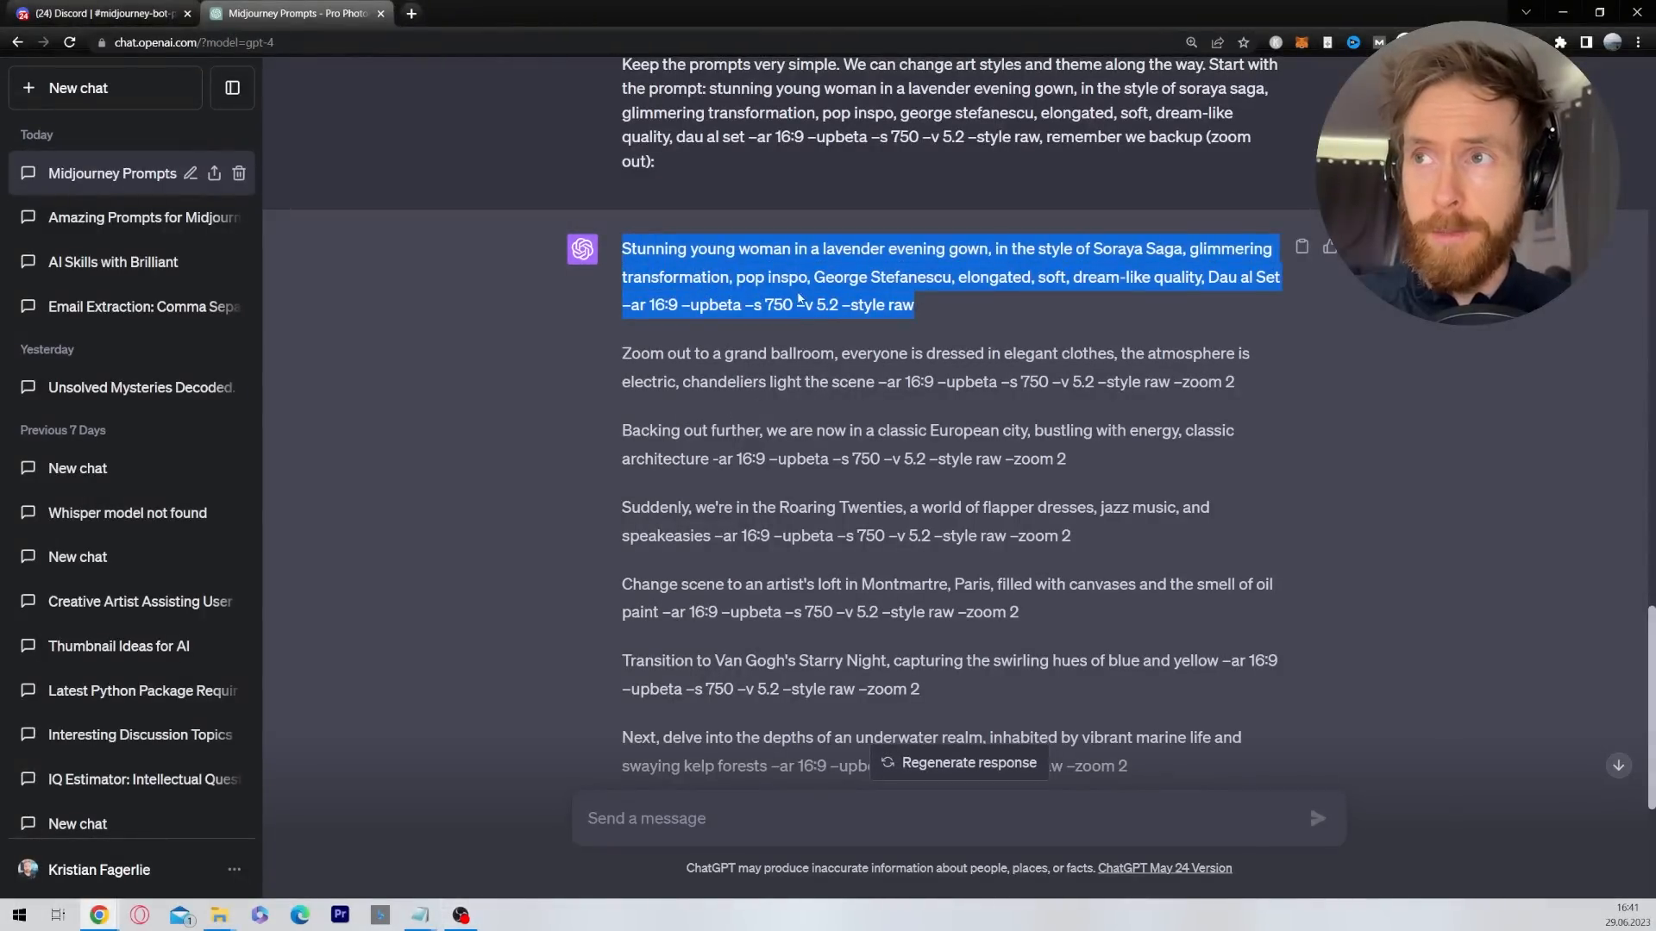
Preview the lavender gown and Zoom Out 2x bedroom grids at full size in the browser.
click(100, 12)
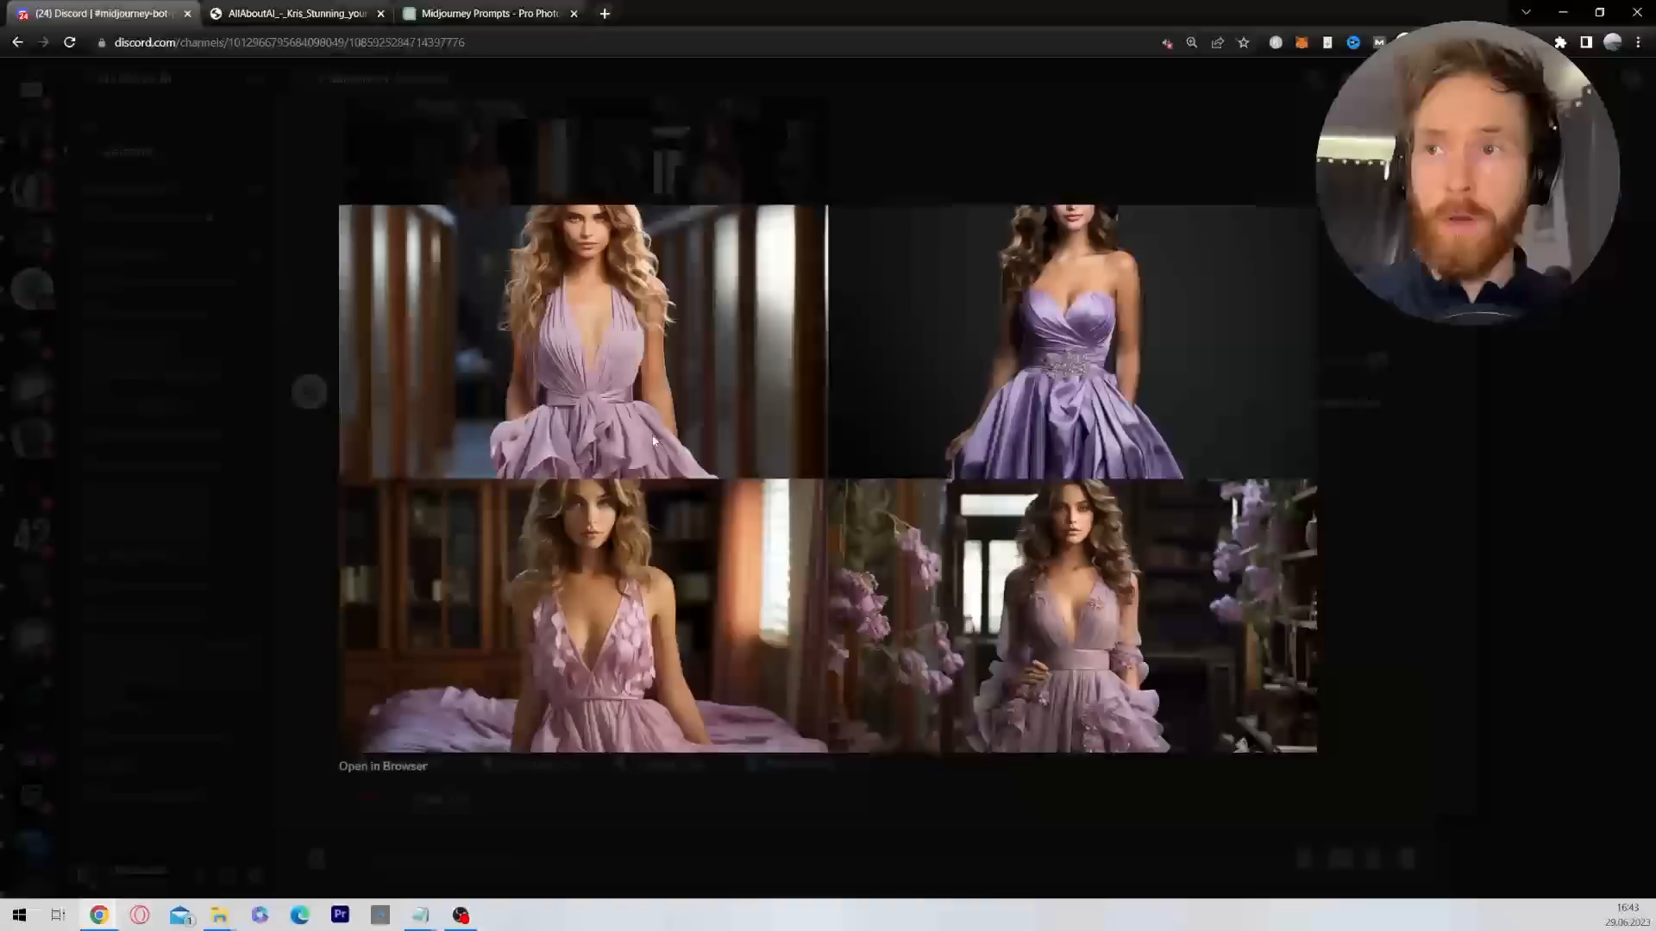
click(383, 766)
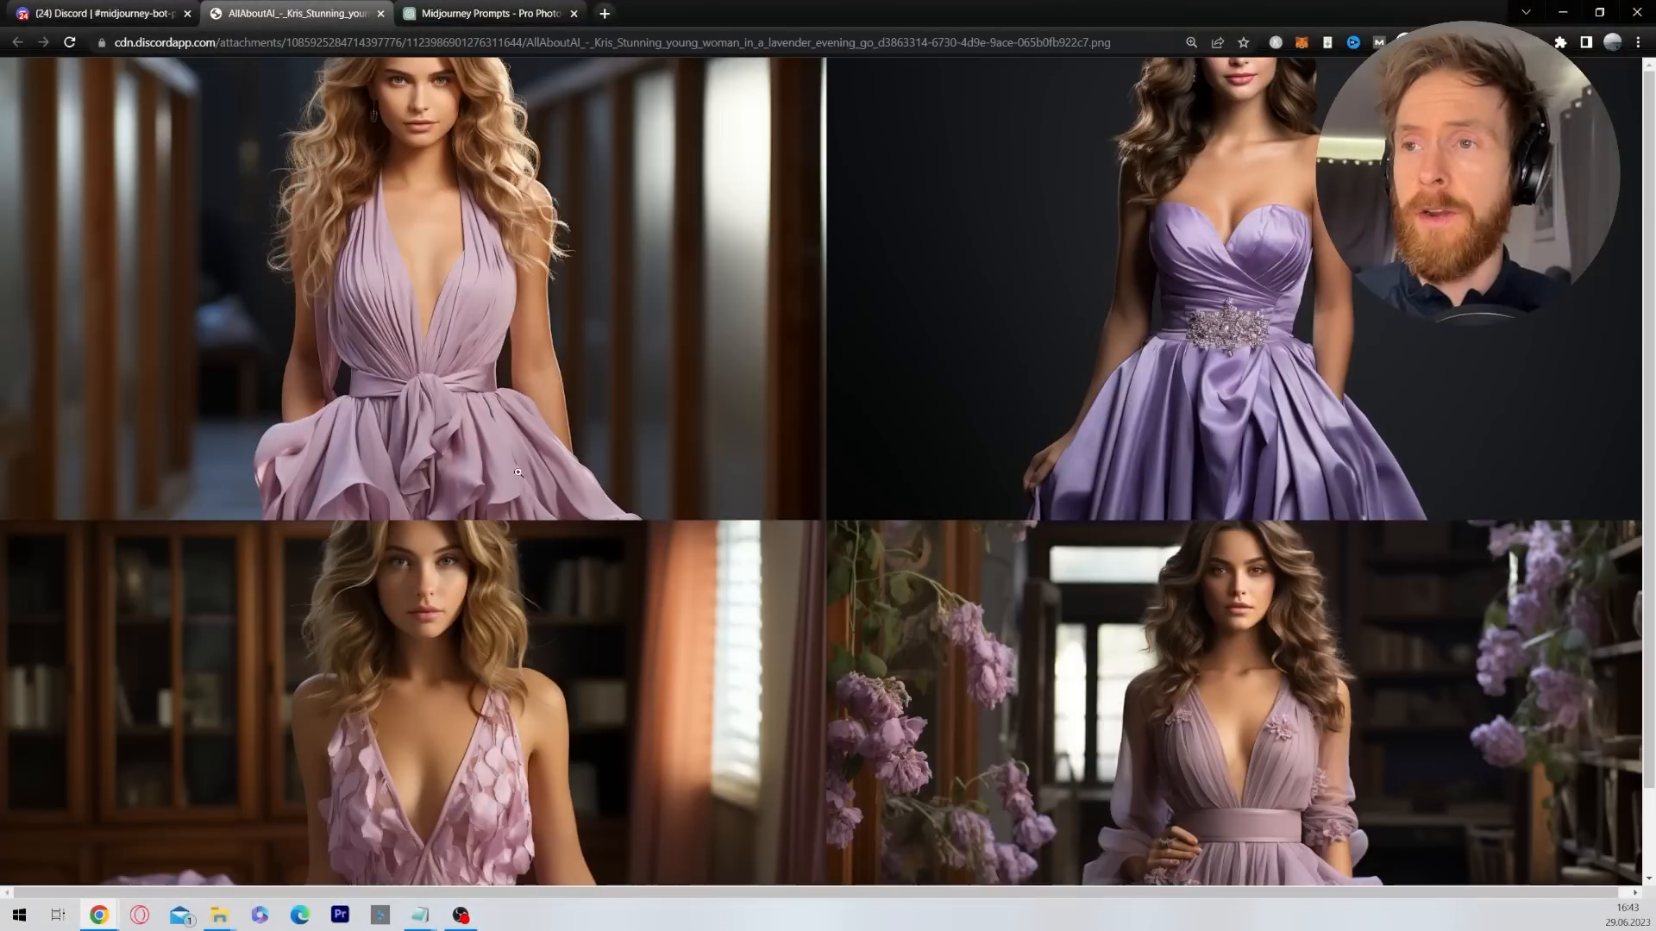
click(100, 12)
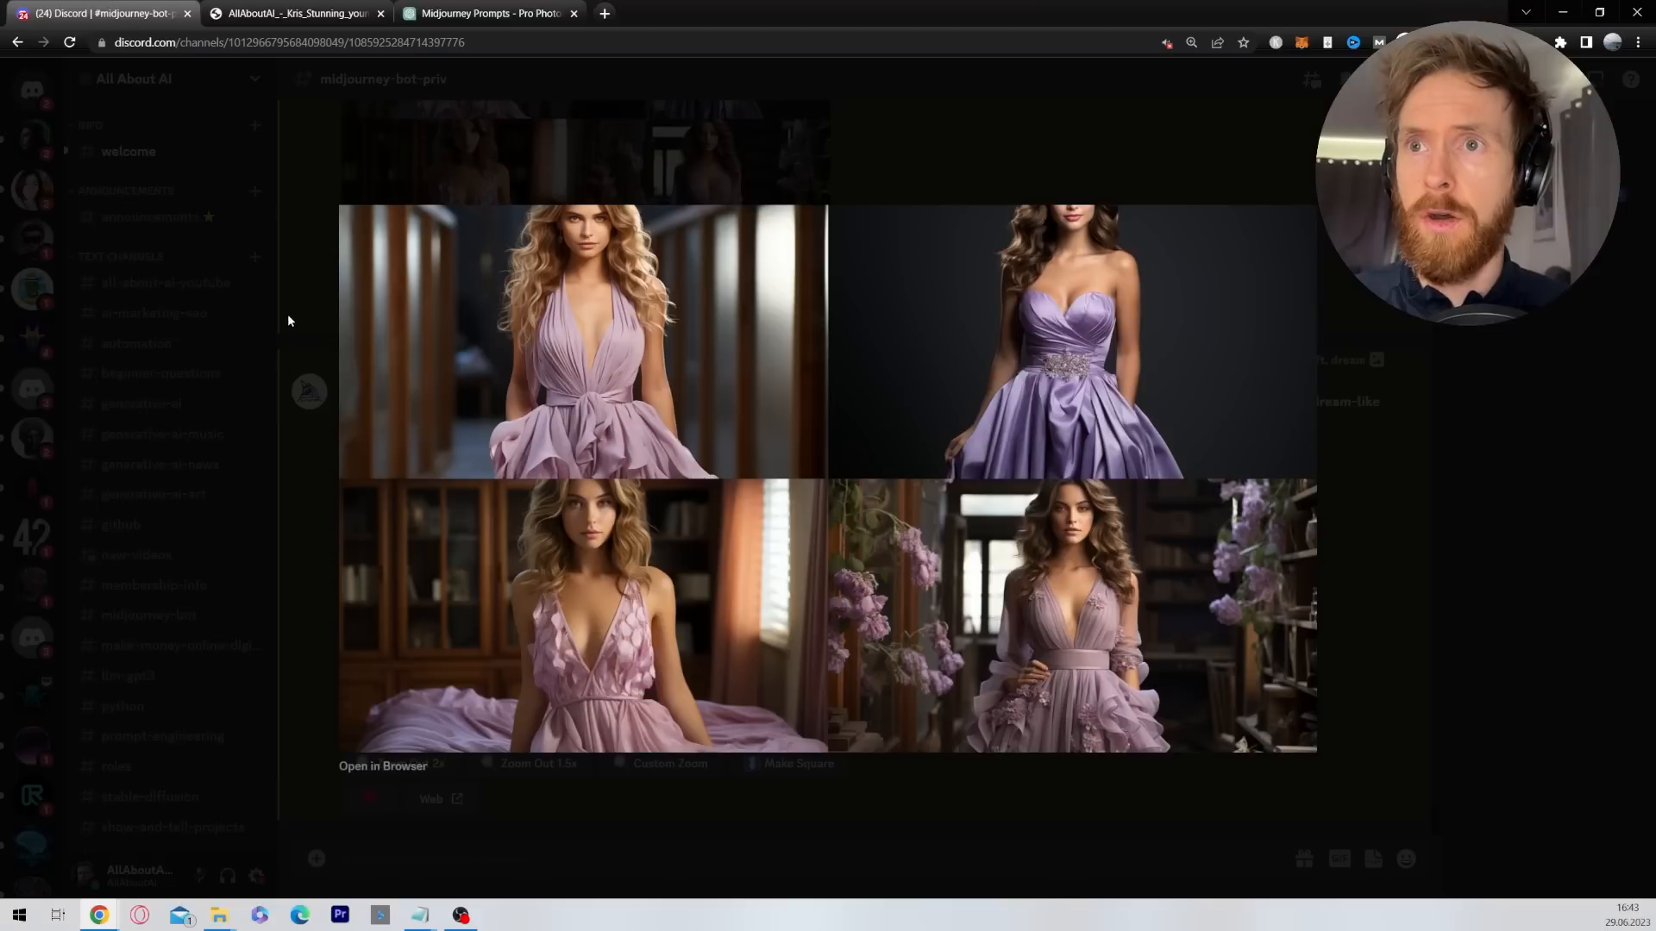
click(496, 276)
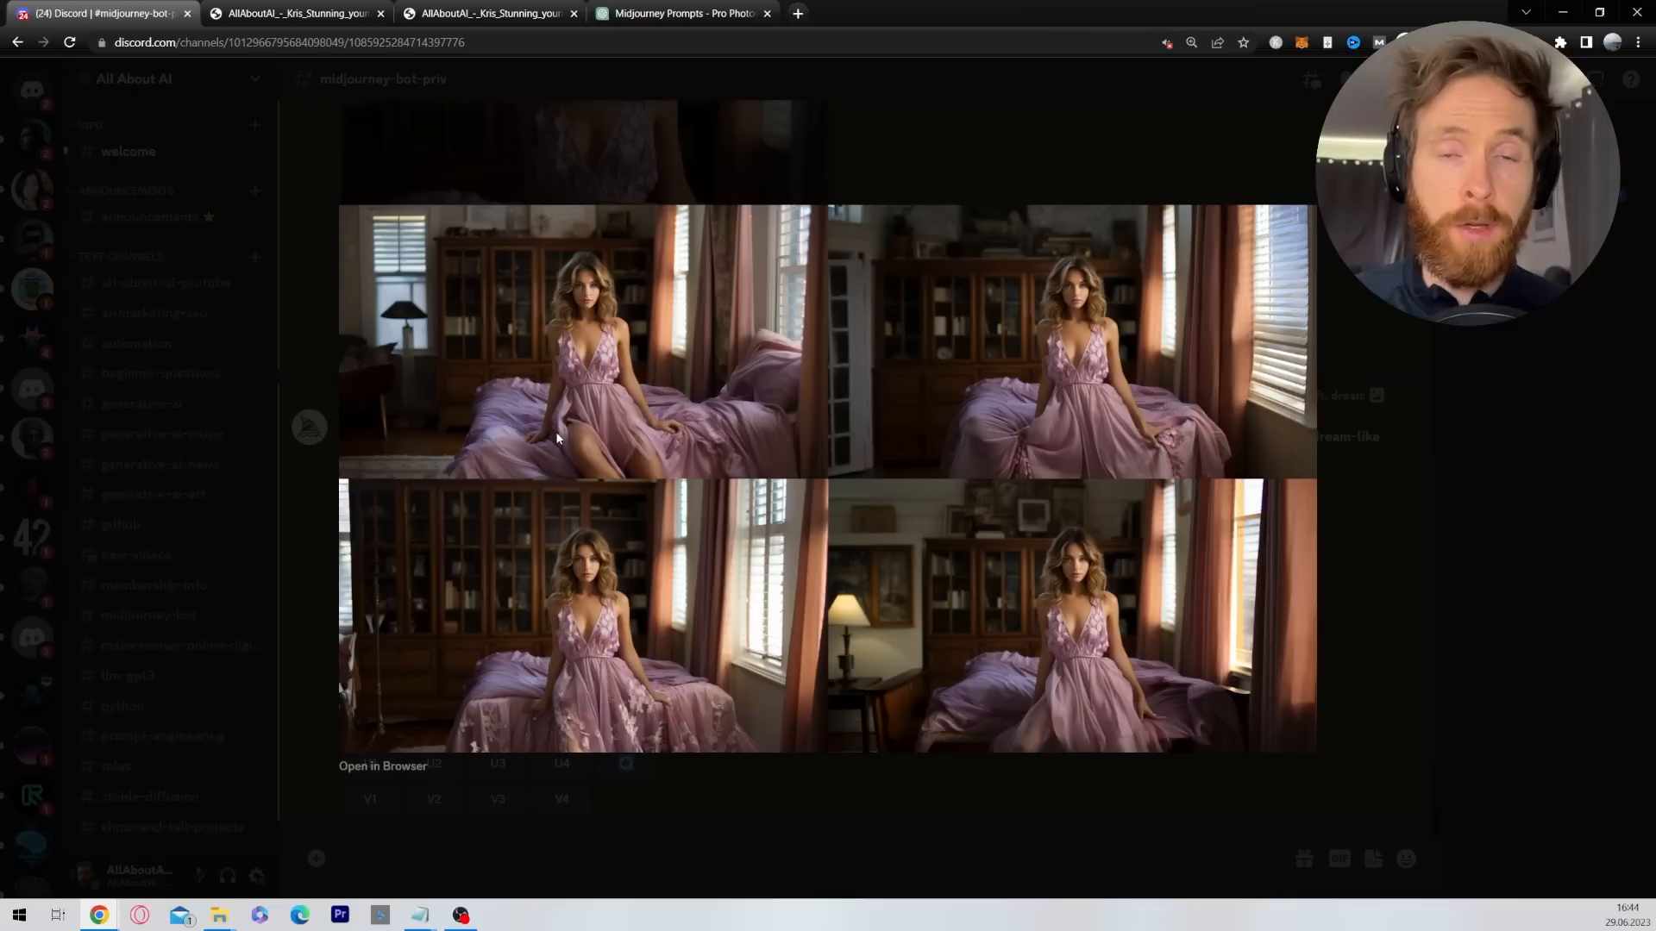
click(384, 766)
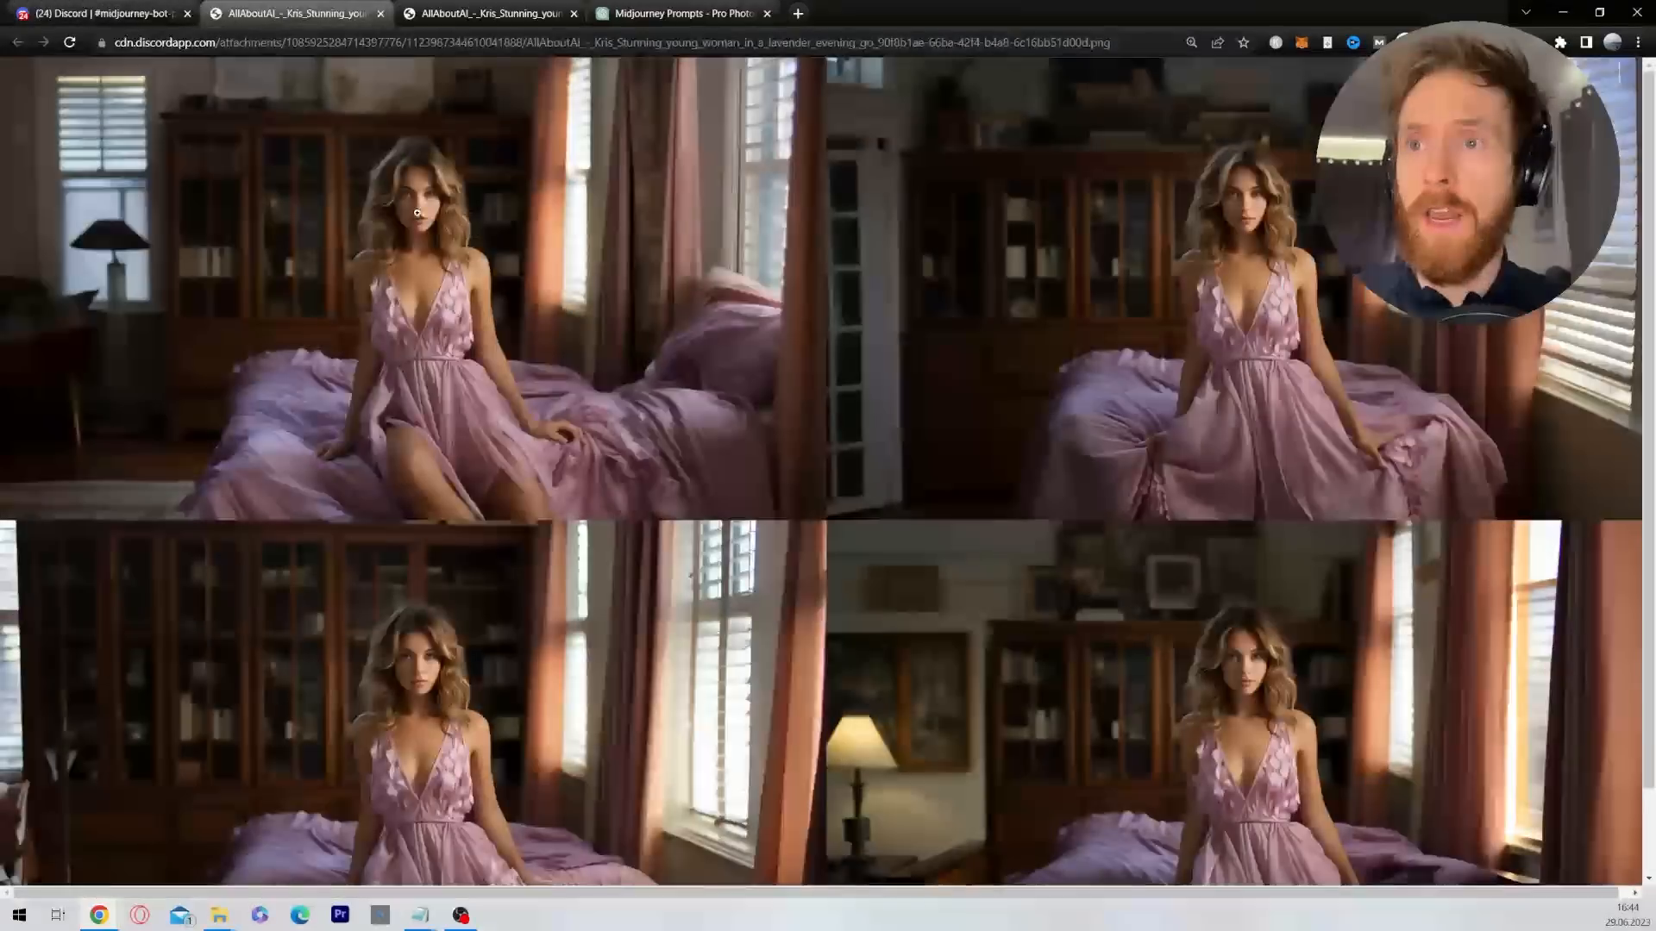
click(100, 12)
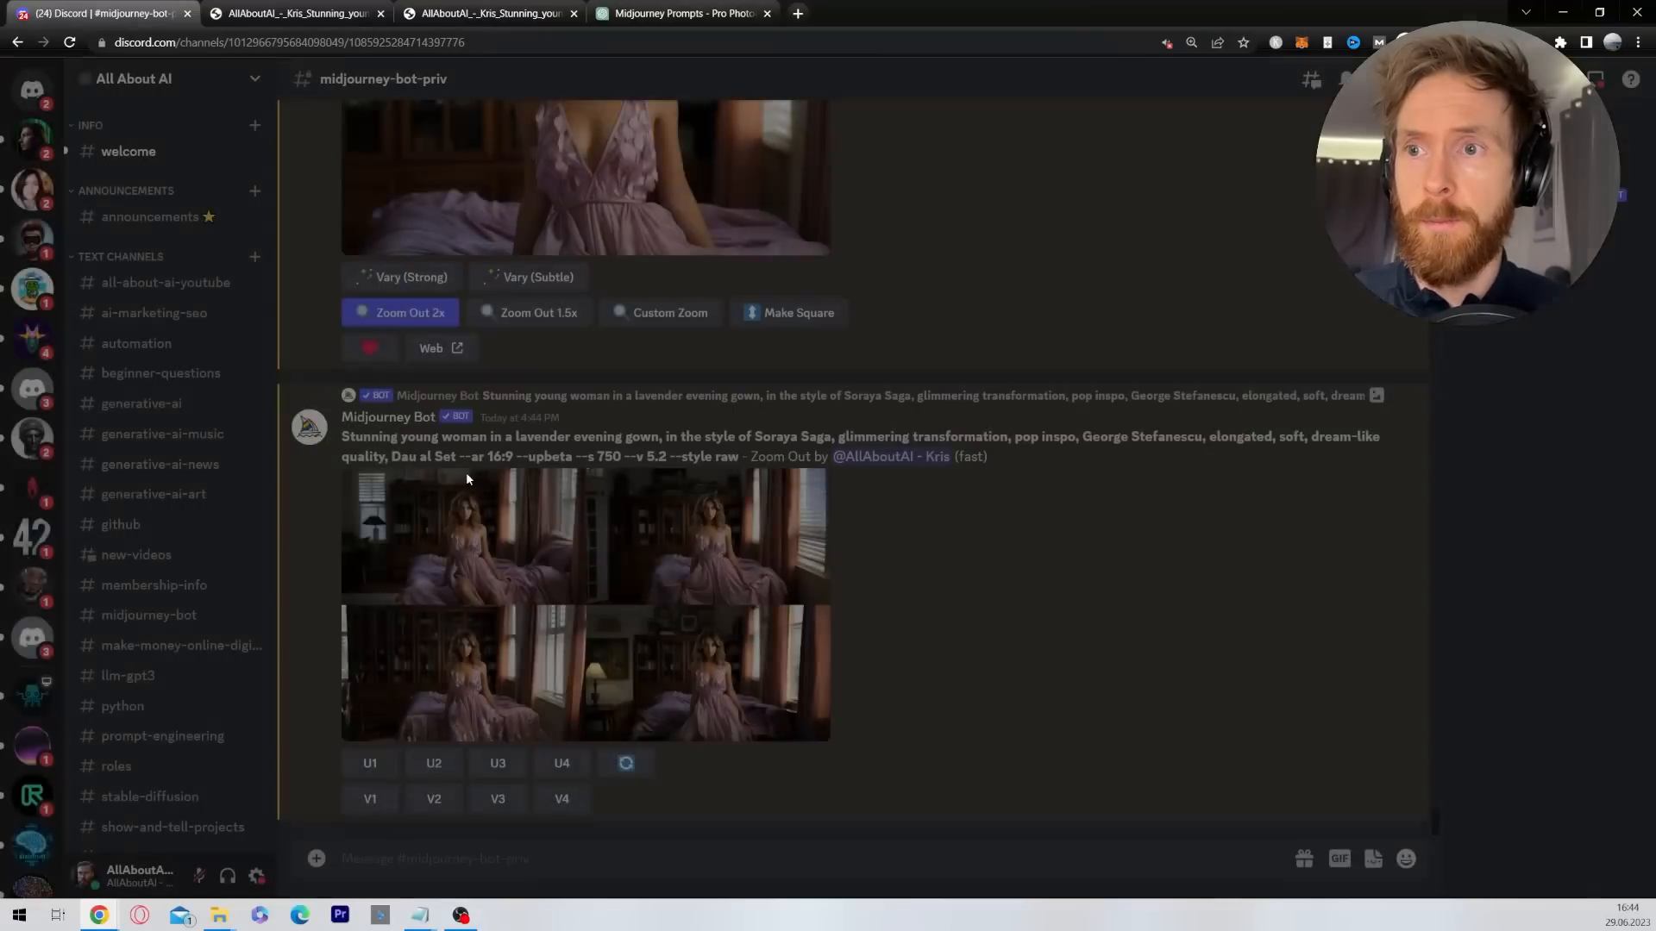
Upscale the first image (U1) of the zoomed-out bedroom grid.
click(370, 763)
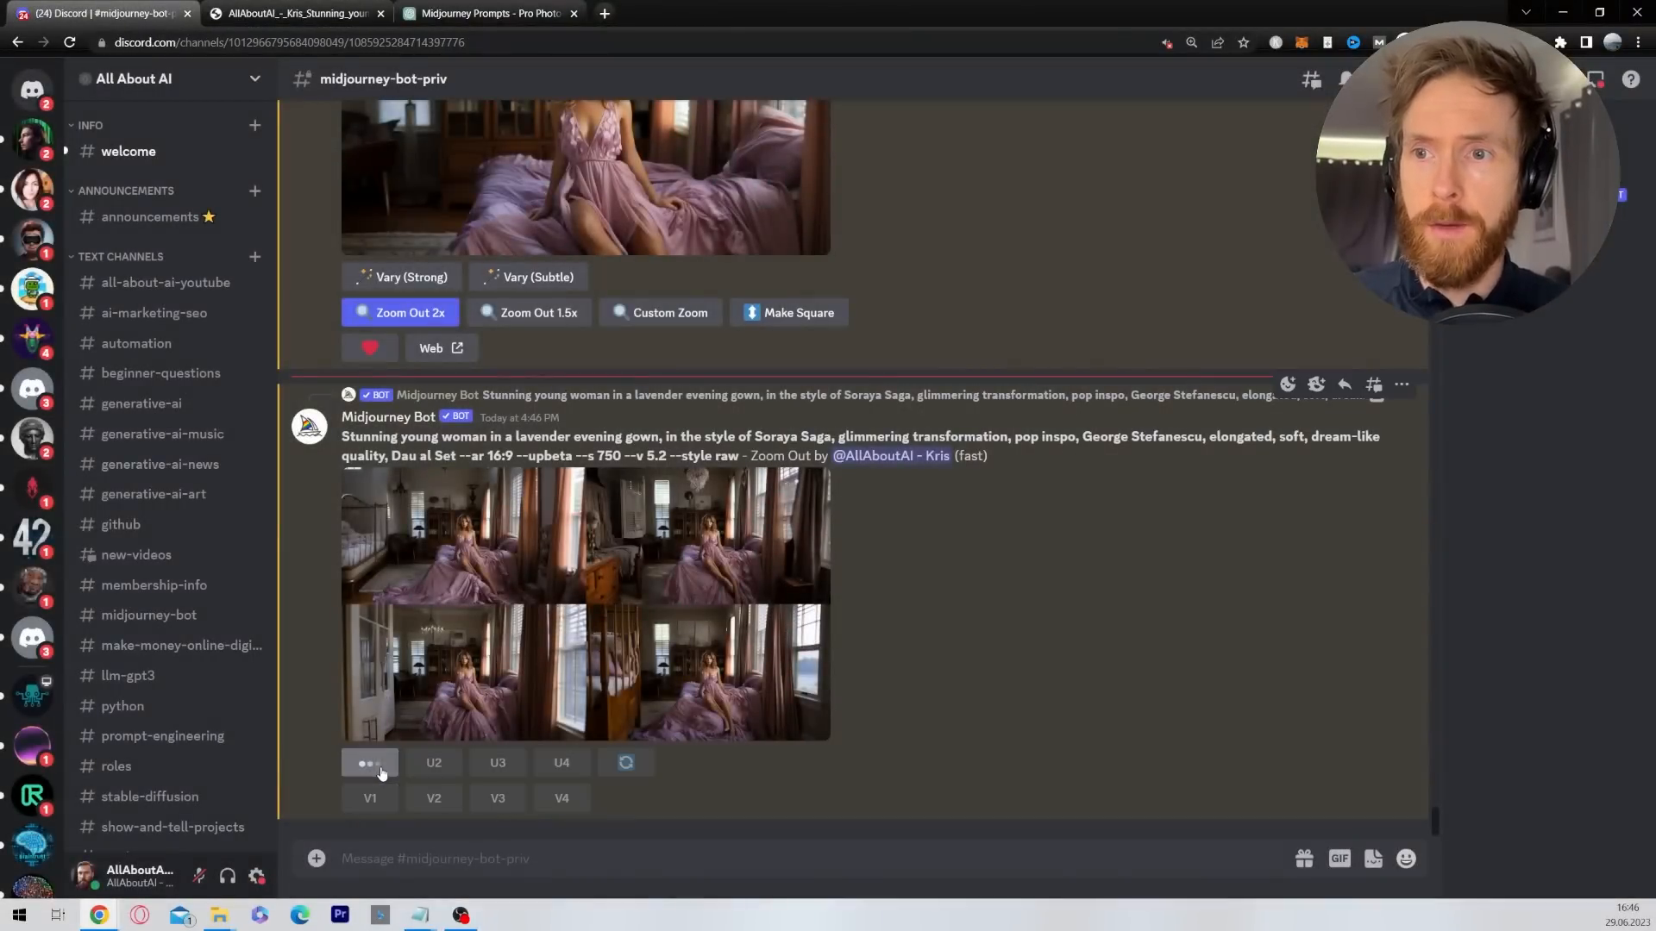
click(369, 762)
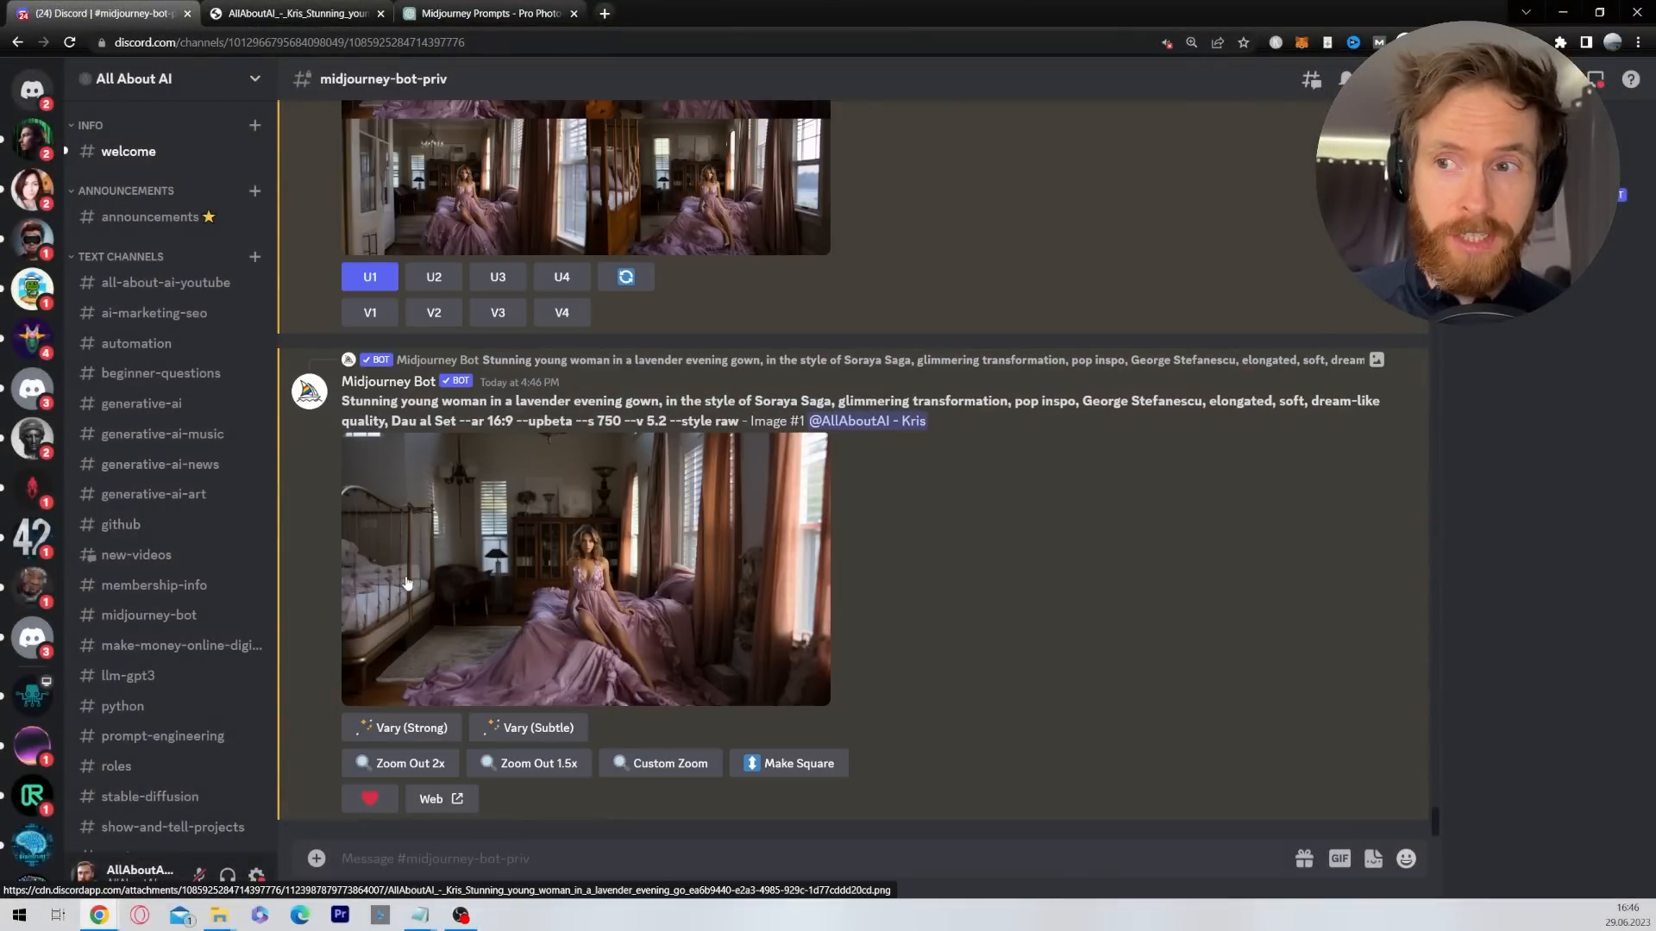
Copy the grand ballroom zoom-out prompt from ChatGPT and return to Discord.
click(487, 12)
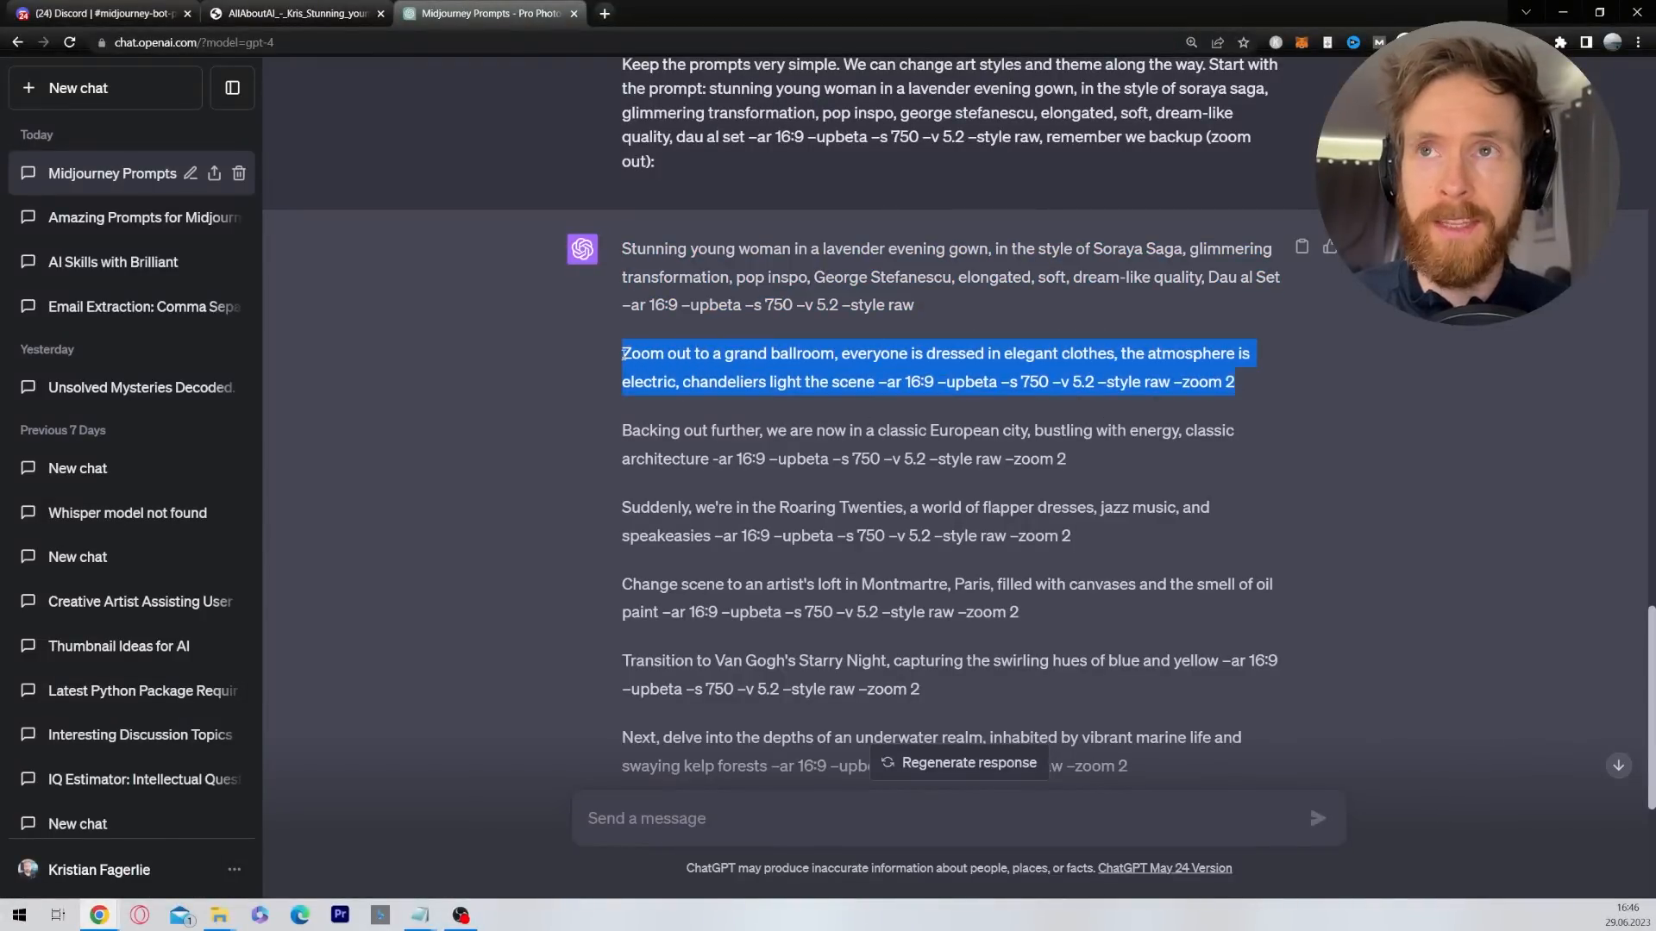
click(100, 12)
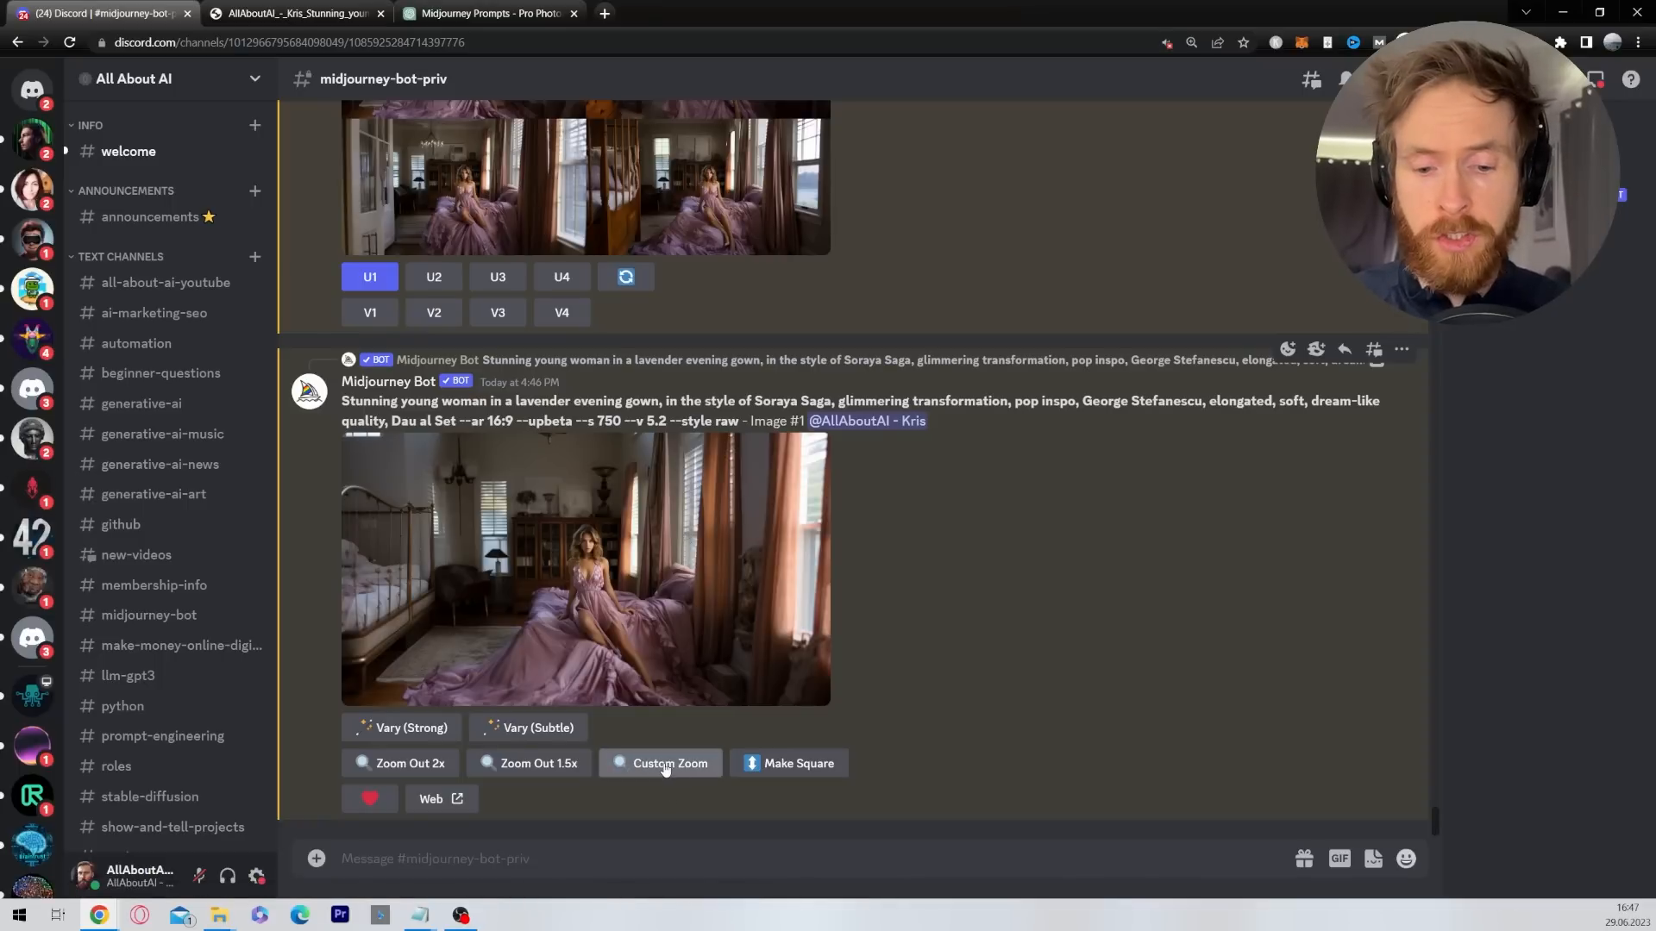
Custom Zoom the upscaled bedroom image with the grand ballroom prompt at --zoom 2.
click(667, 765)
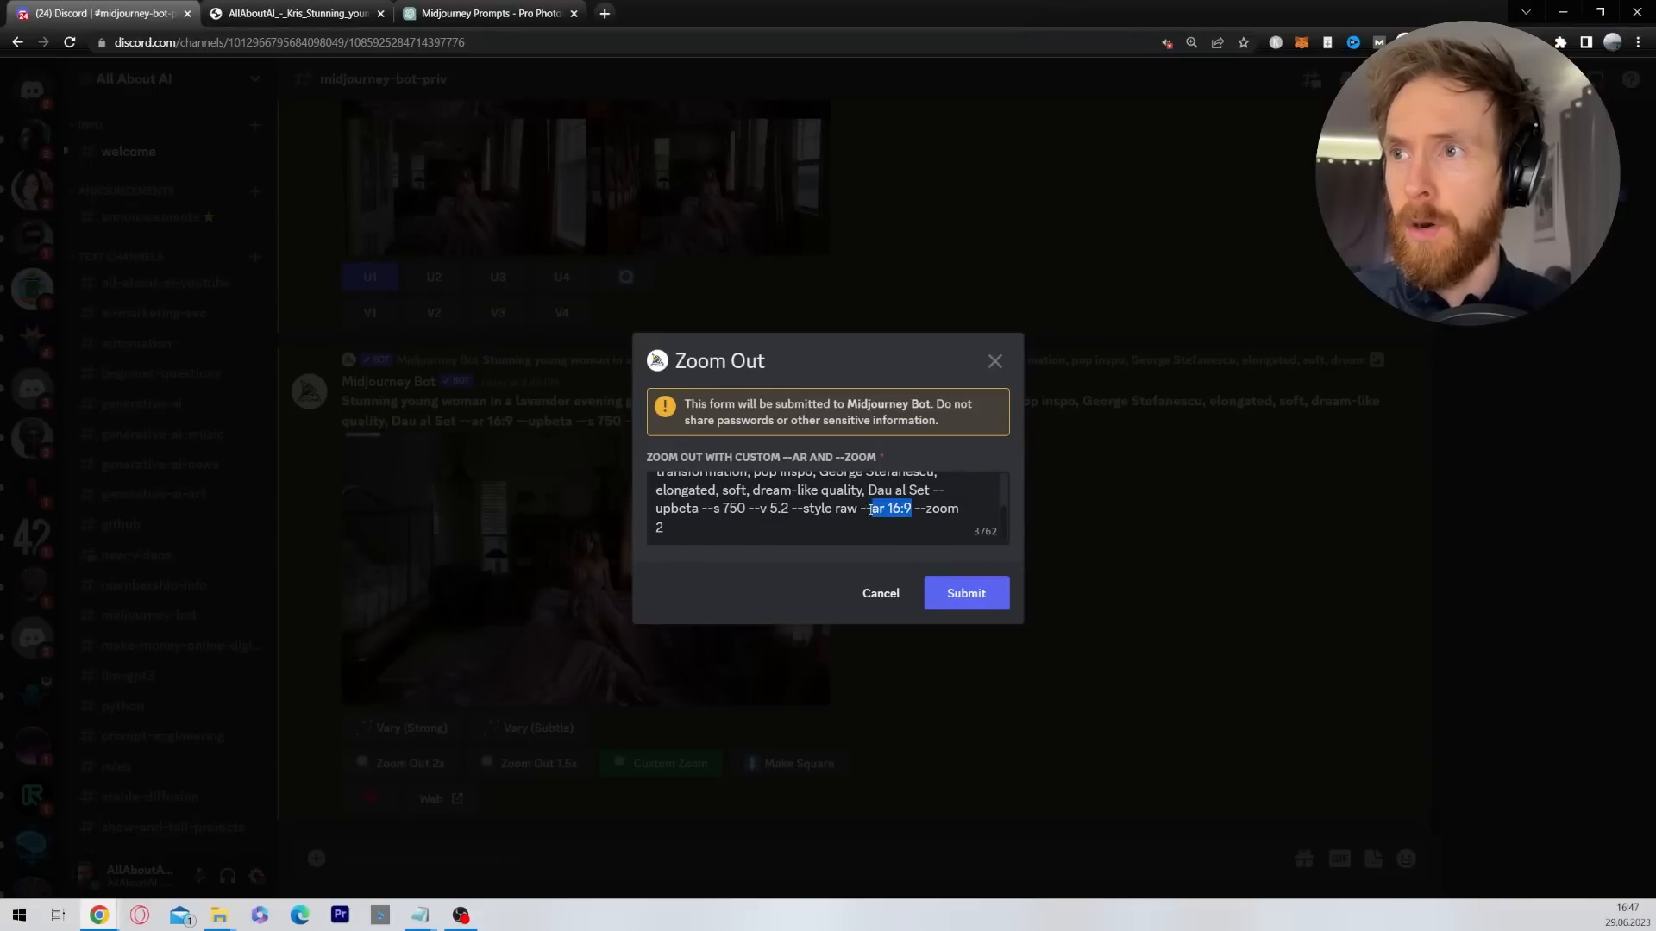
key(ctrl+a)
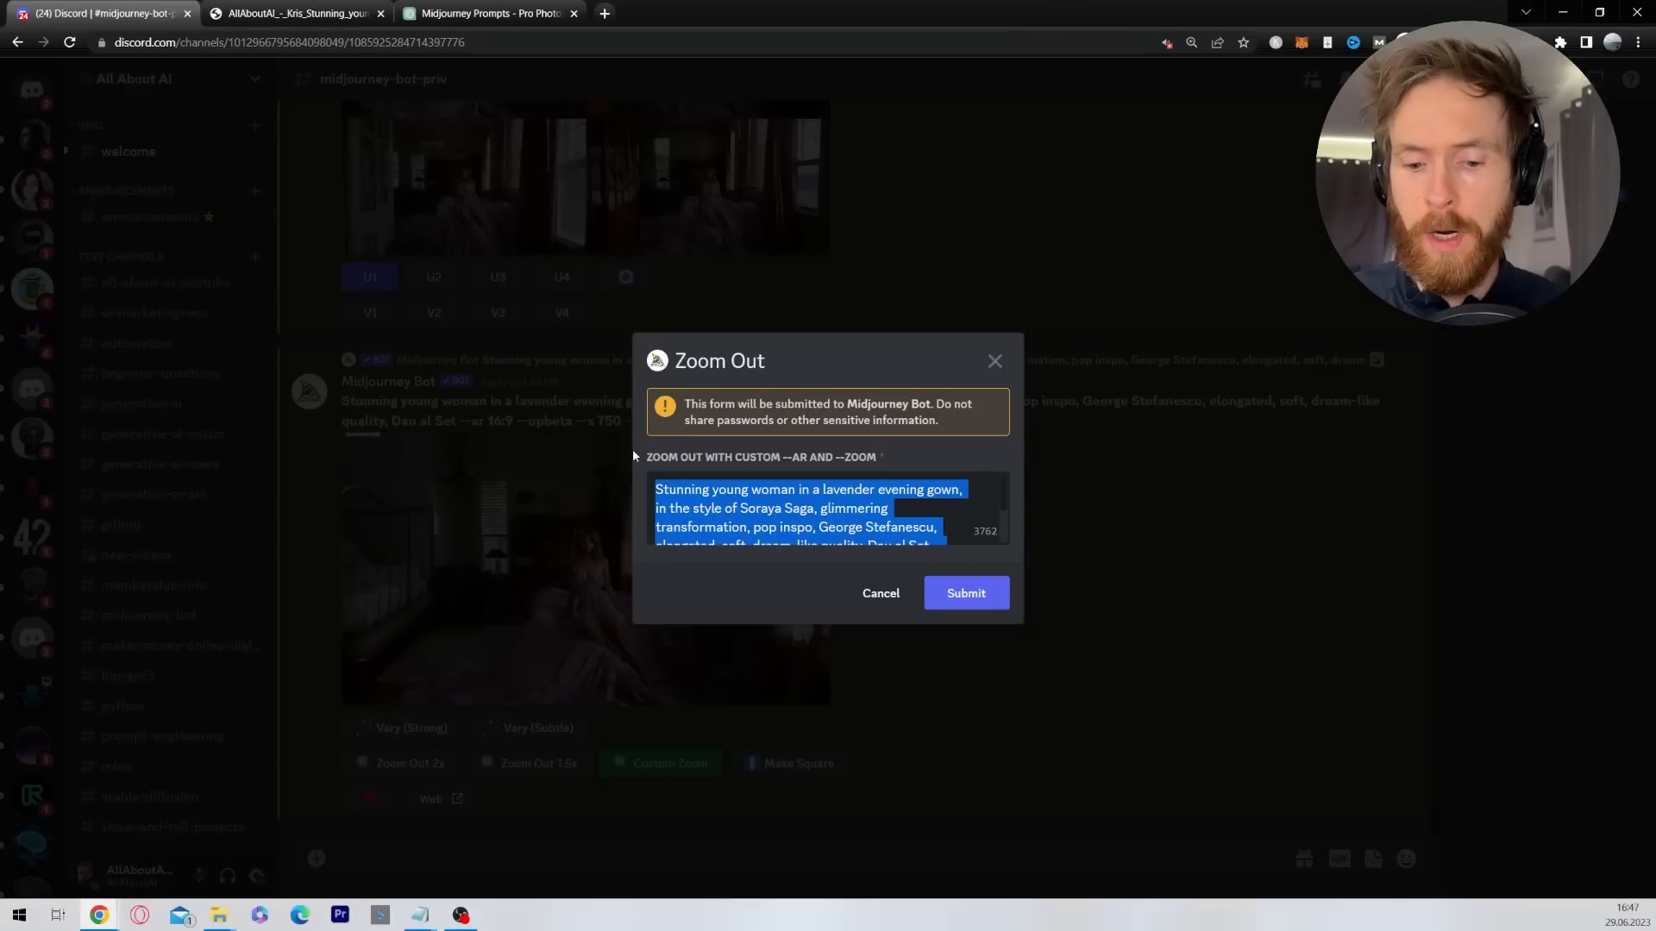
text(Zoom out to a grand ballroom, everyone is dressed in elegant clothes, the atmosphere is electric, chandeliers light the scene --ar 16:9 --upbeta --s 750 --v 5.2 --style raw --zoom 2)
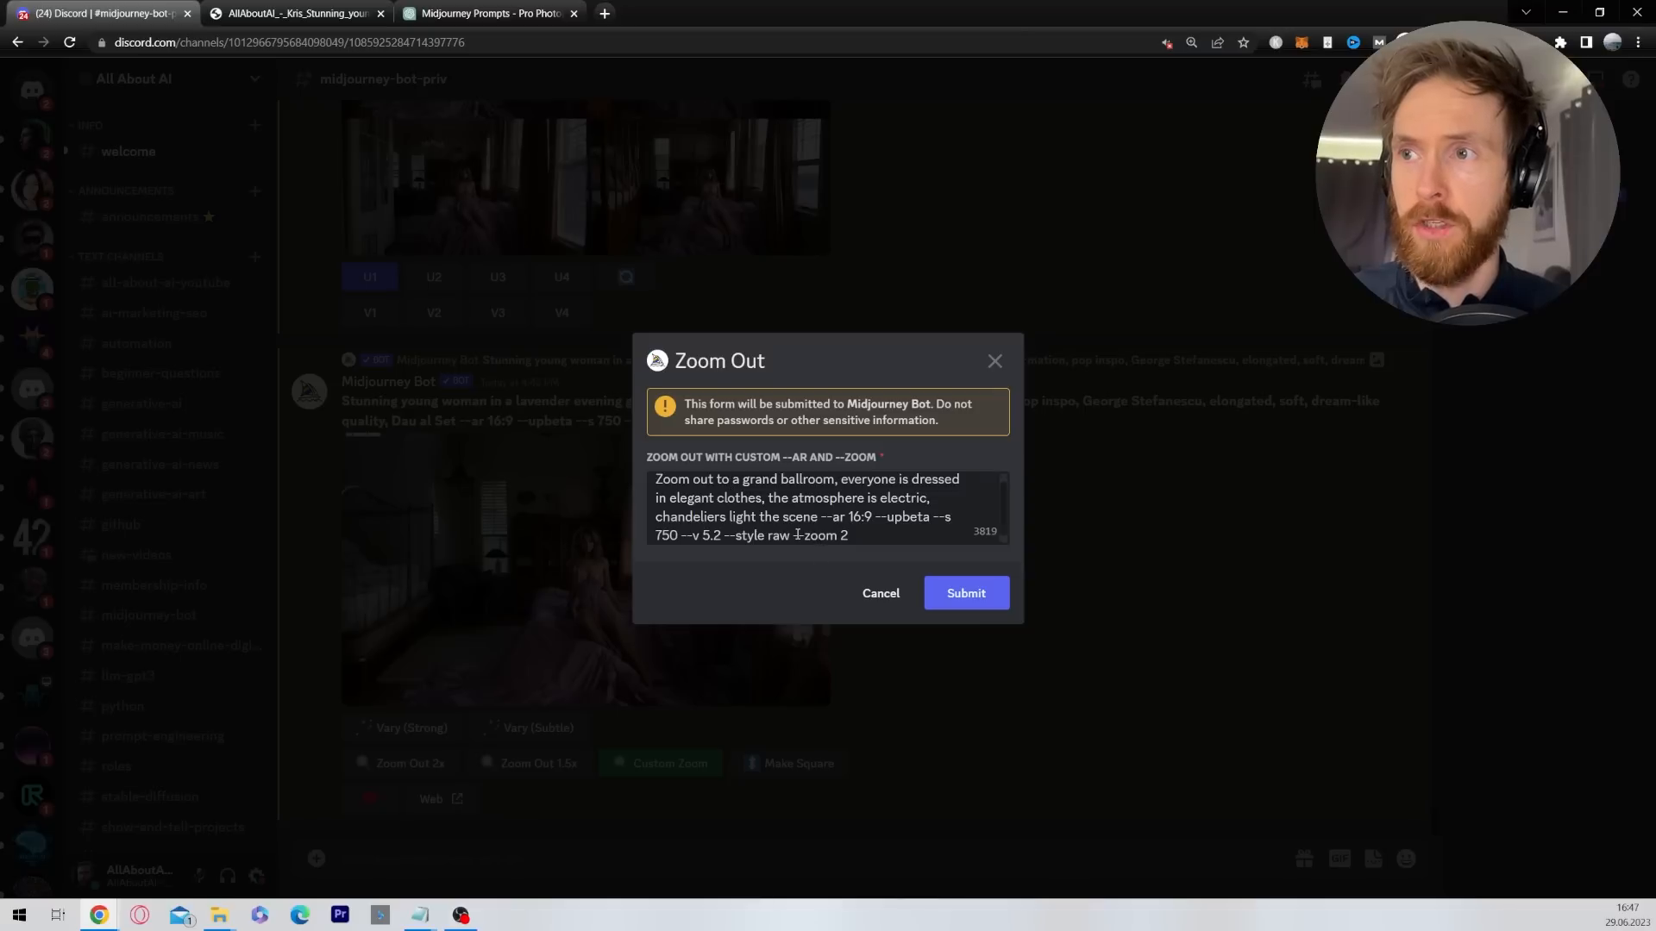
double_click(817, 527)
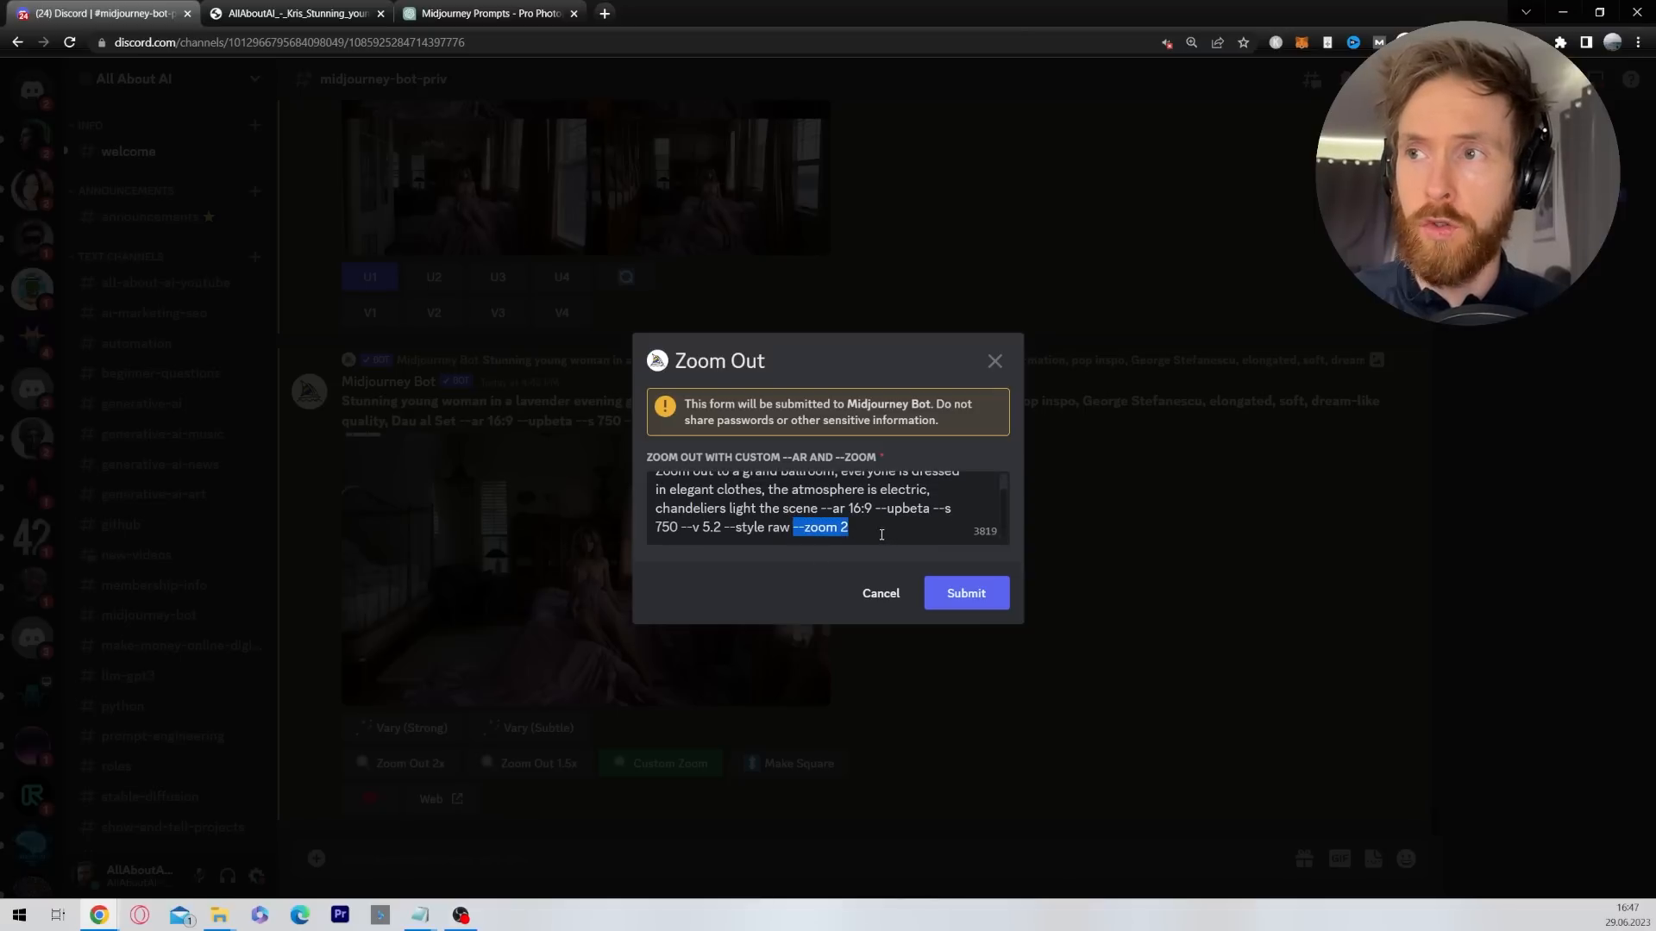
click(965, 592)
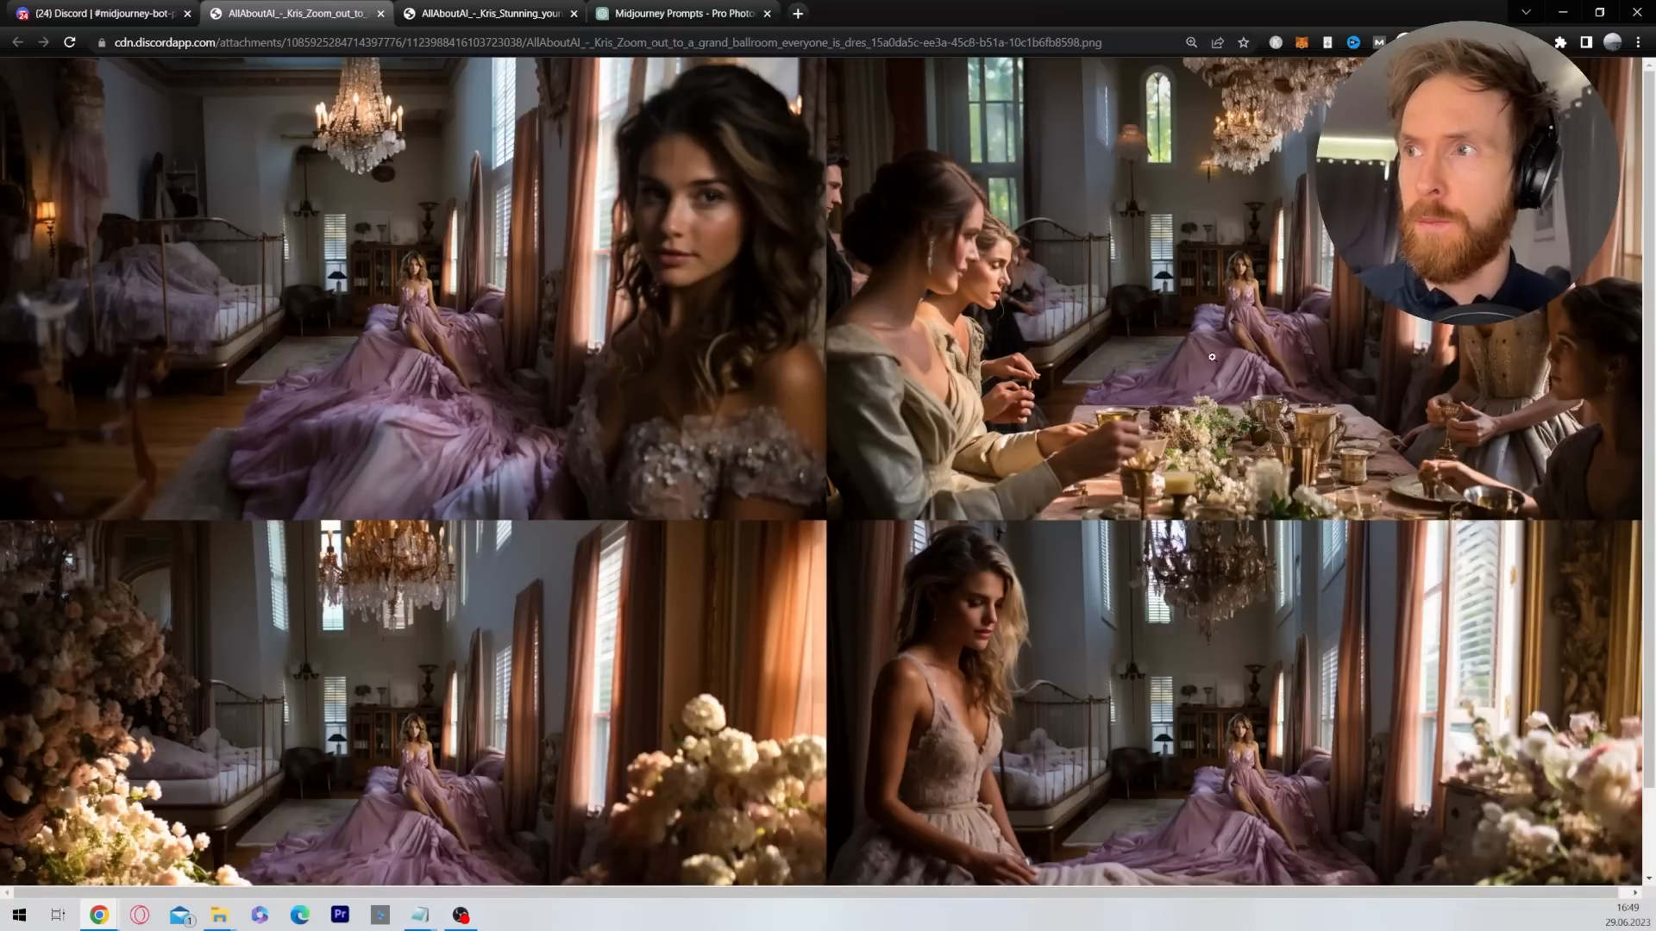
Upscale the second image (U2) of the grand ballroom grid.
click(100, 12)
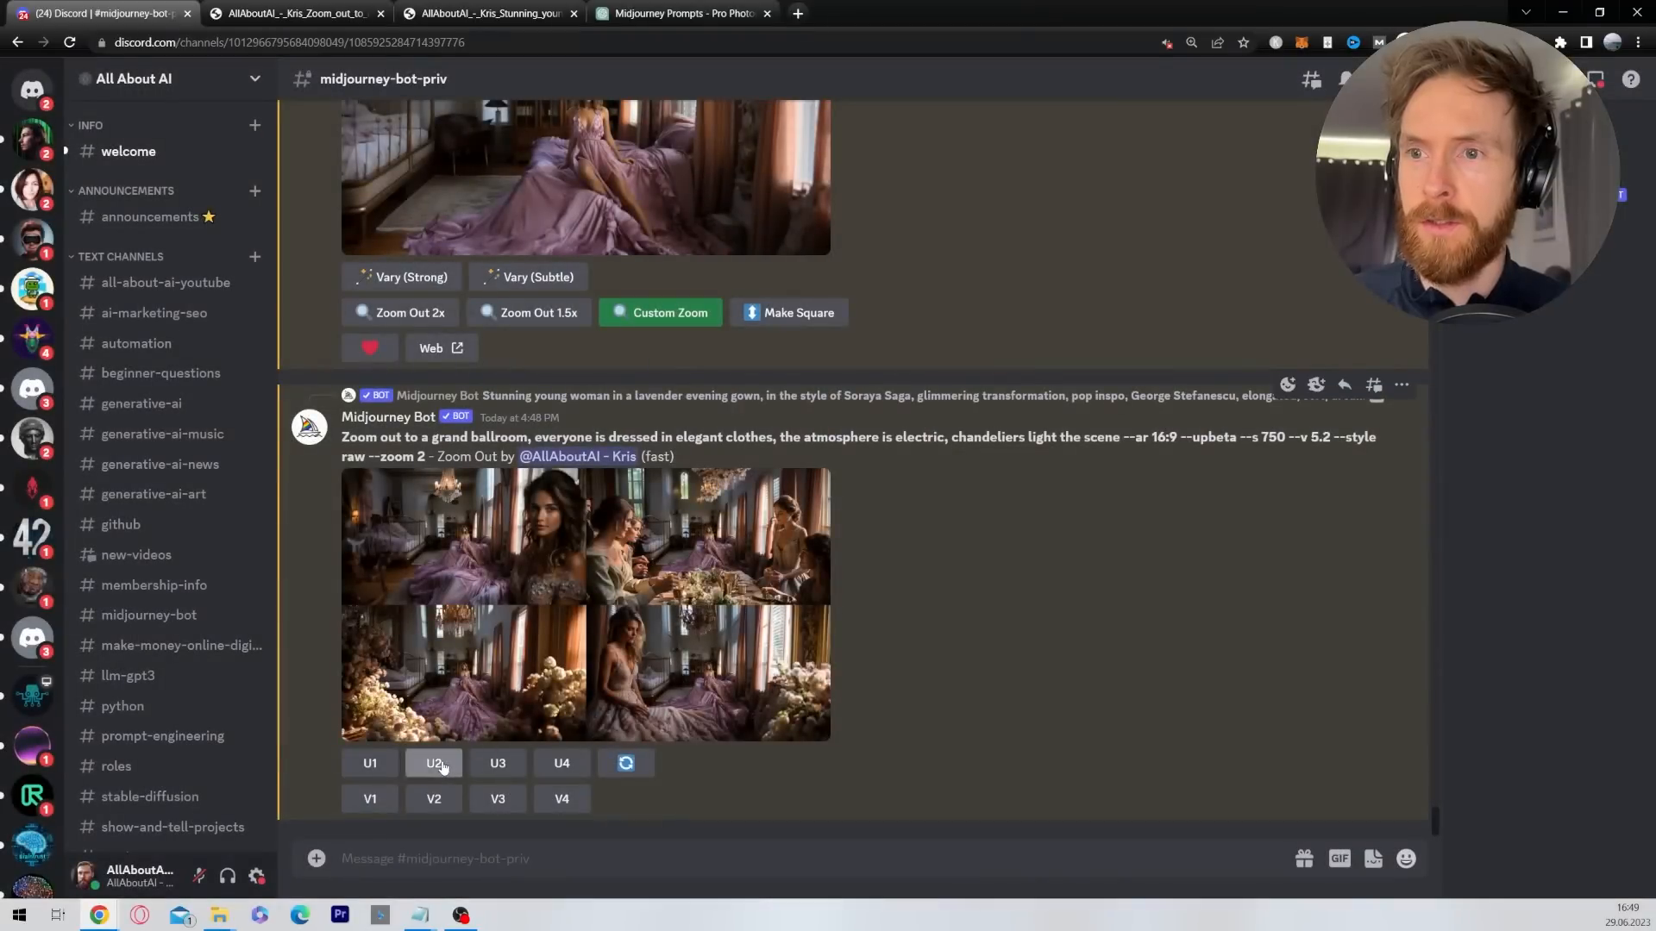
click(433, 763)
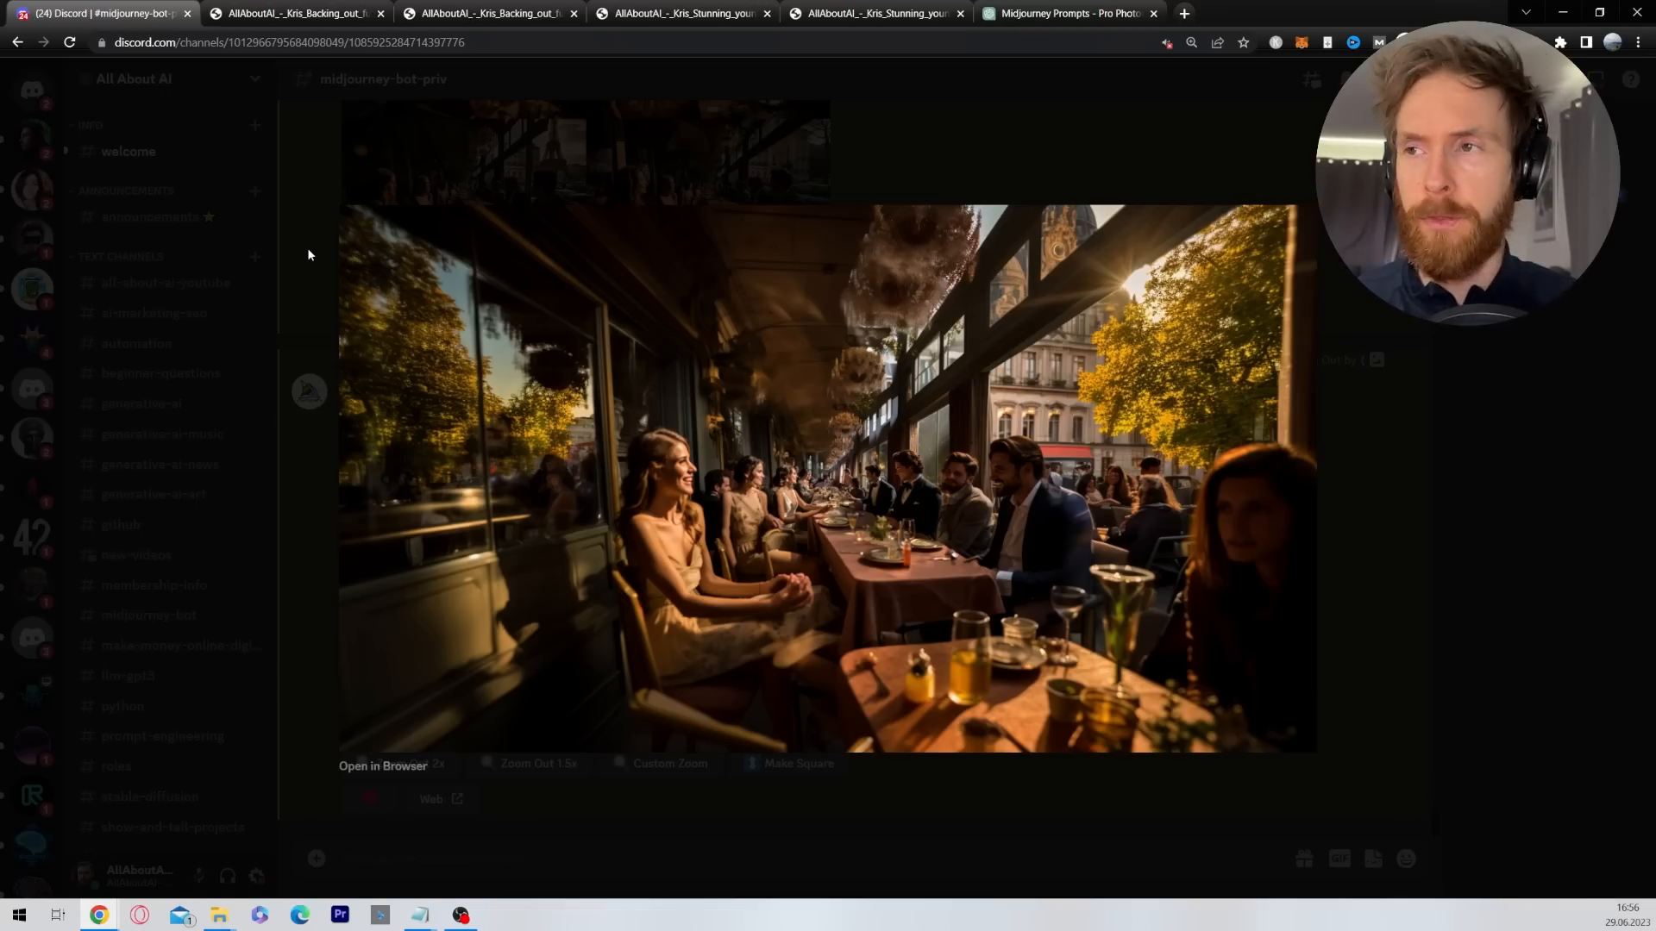
View the café terrace image full size alongside earlier images and zoom in on the diners.
click(383, 766)
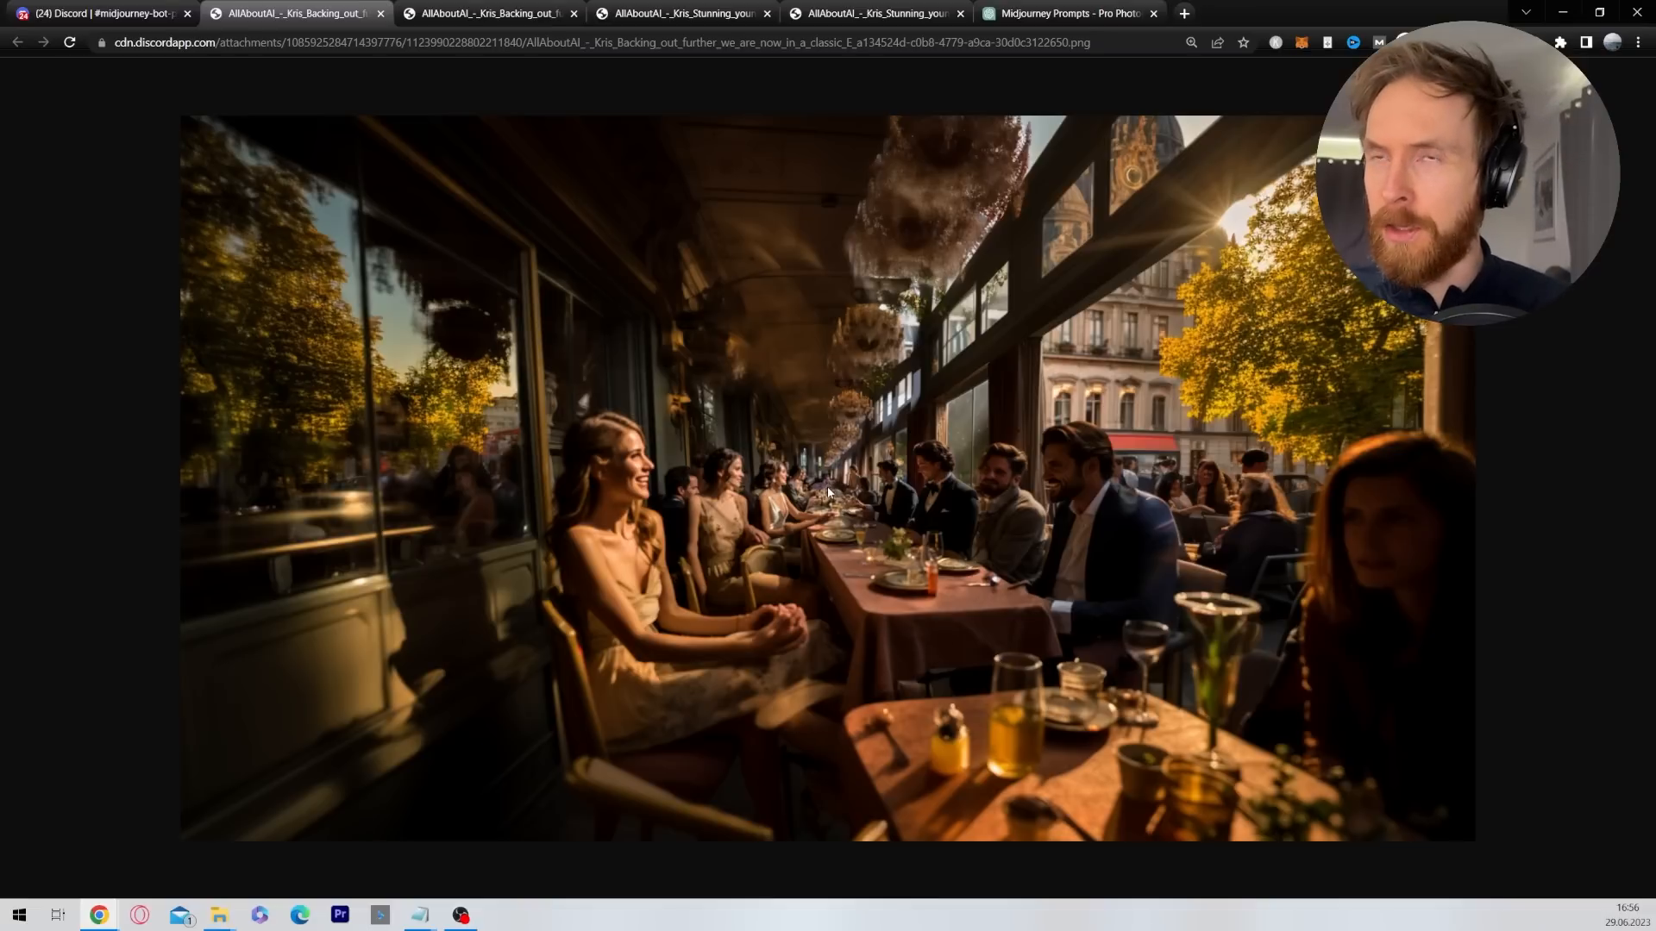
click(681, 12)
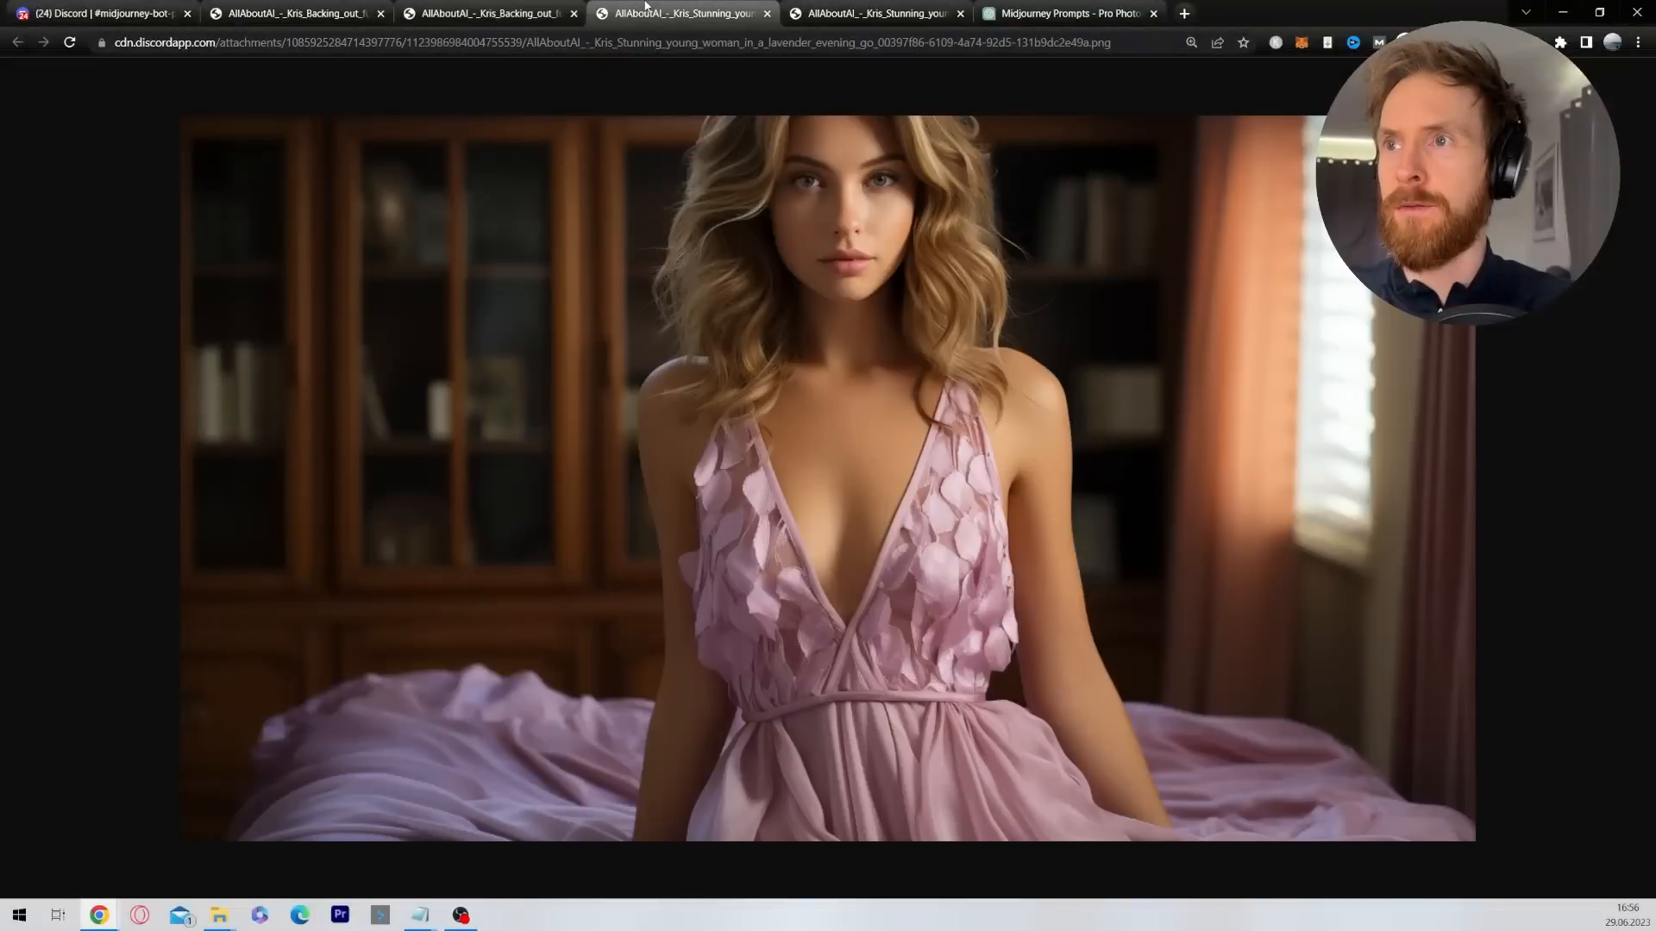
click(876, 12)
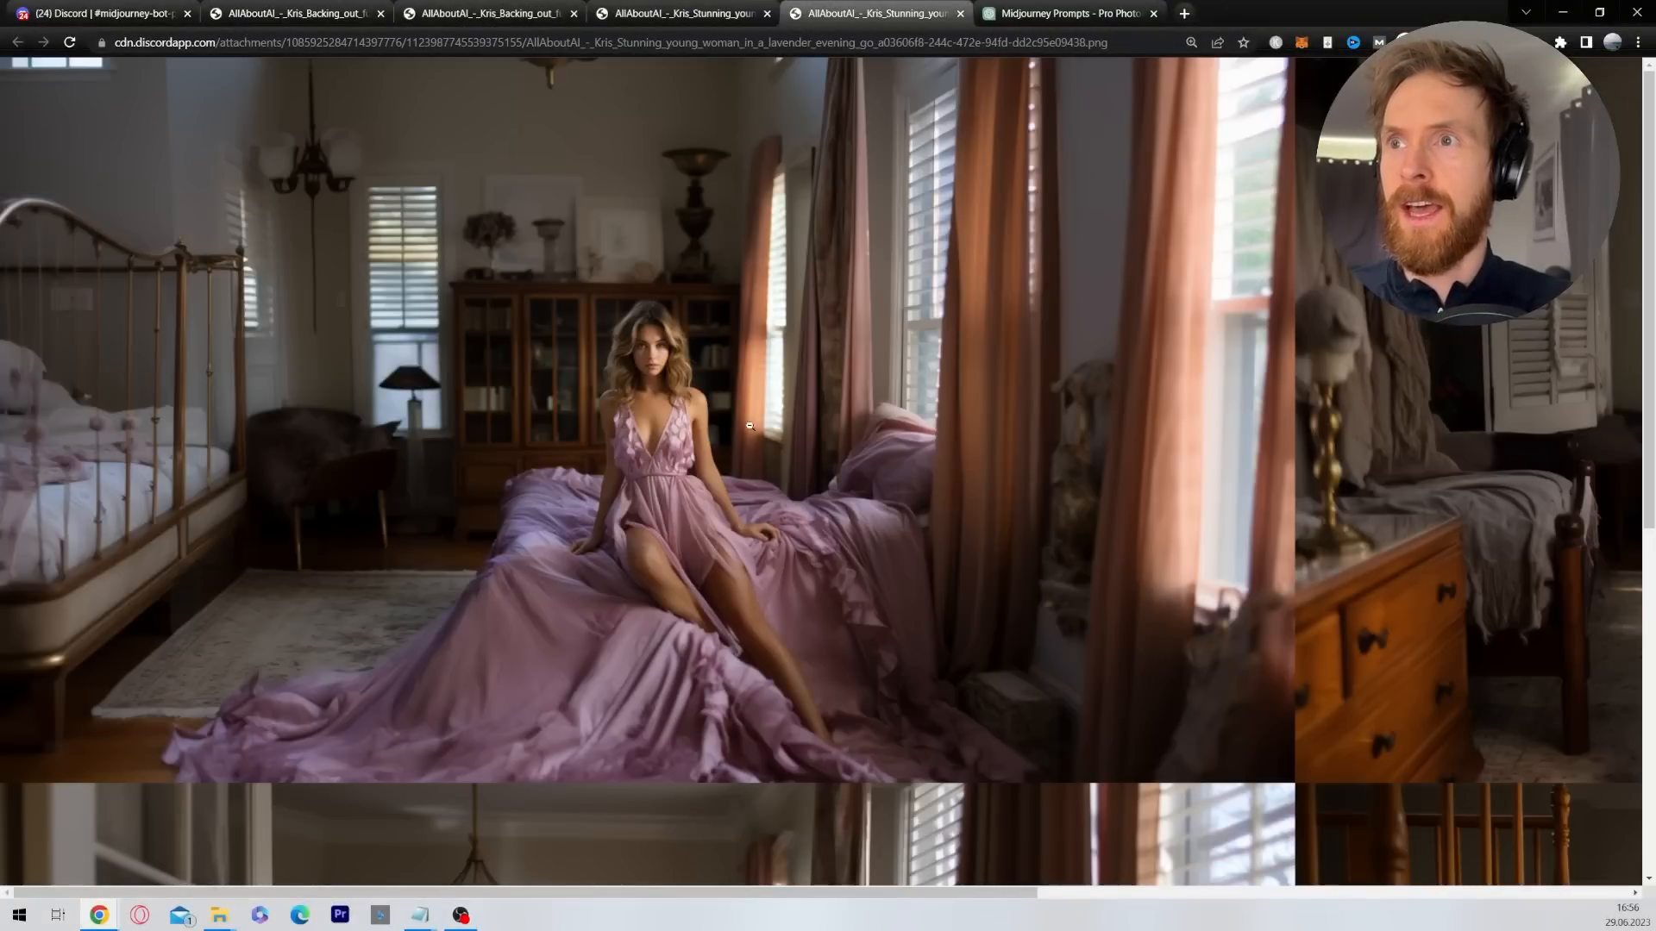
click(295, 12)
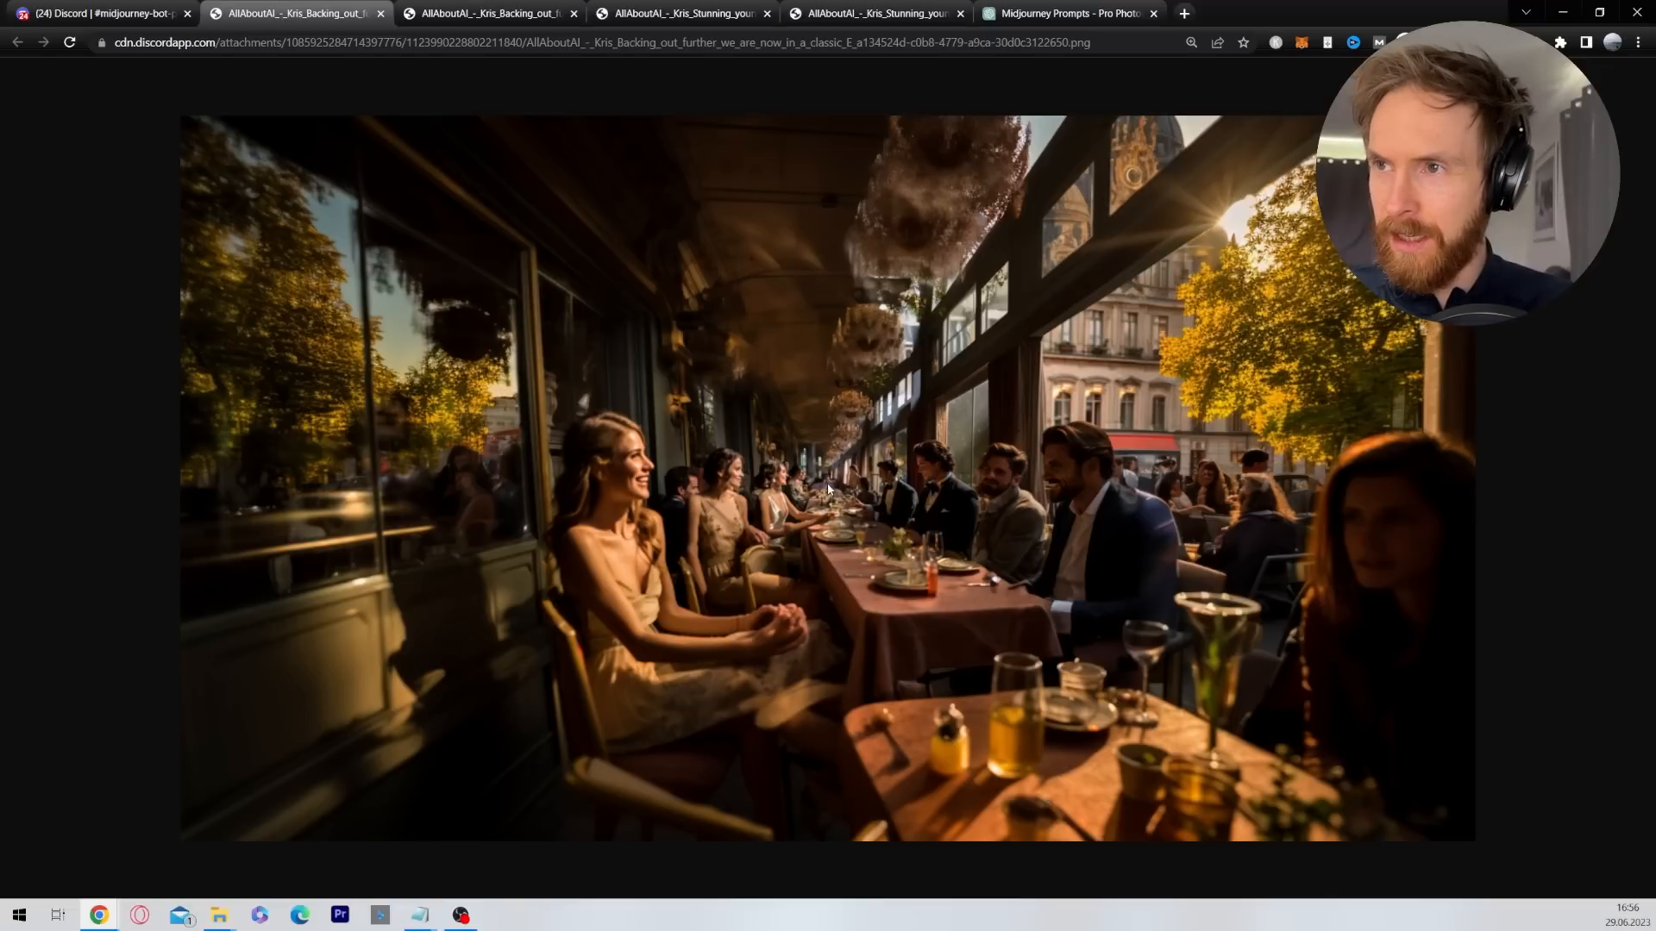
click(1191, 42)
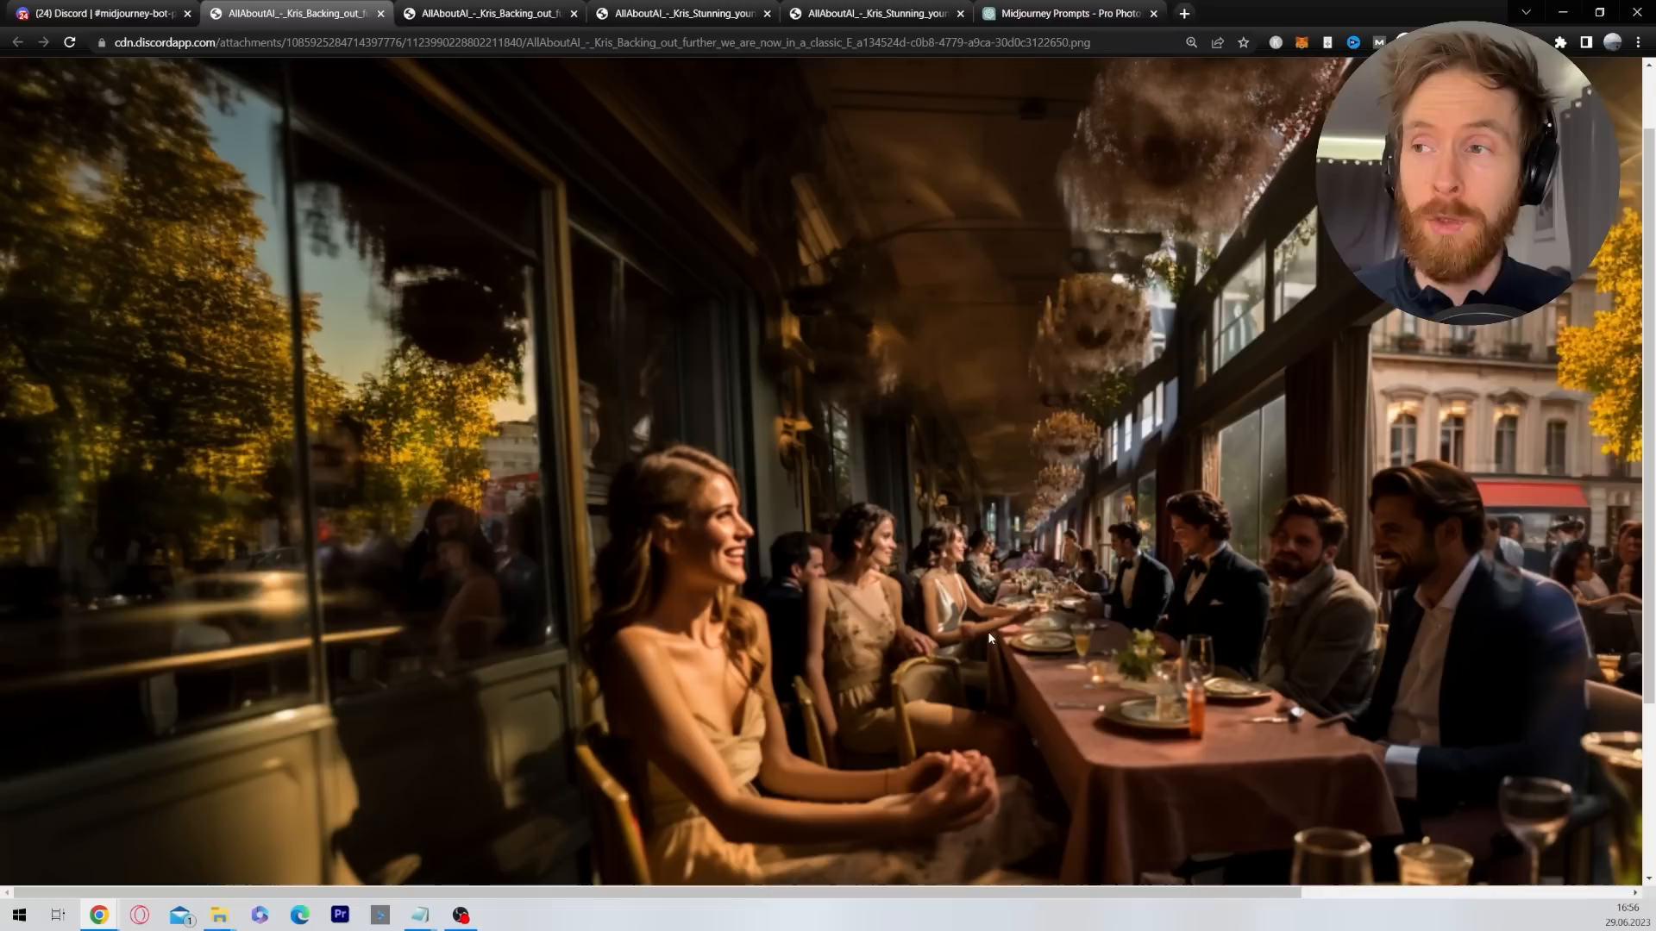
click(340, 914)
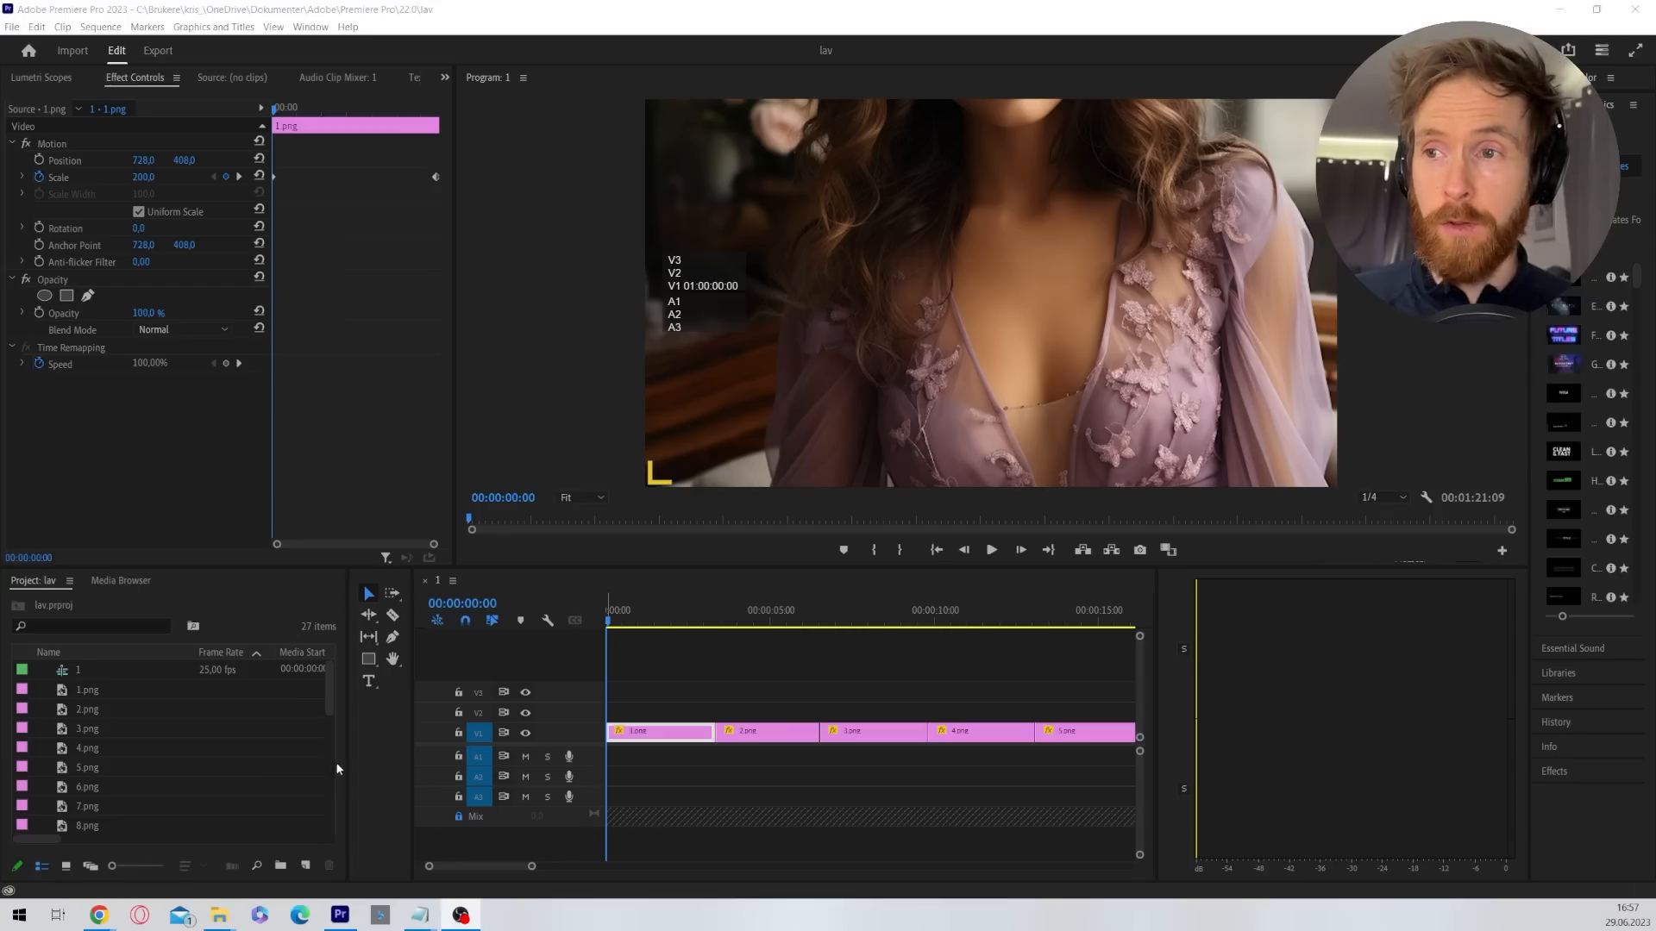
Lower the first clip's Scale to about 81 and keyframe it to rise toward 107.
scroll(down, 3)
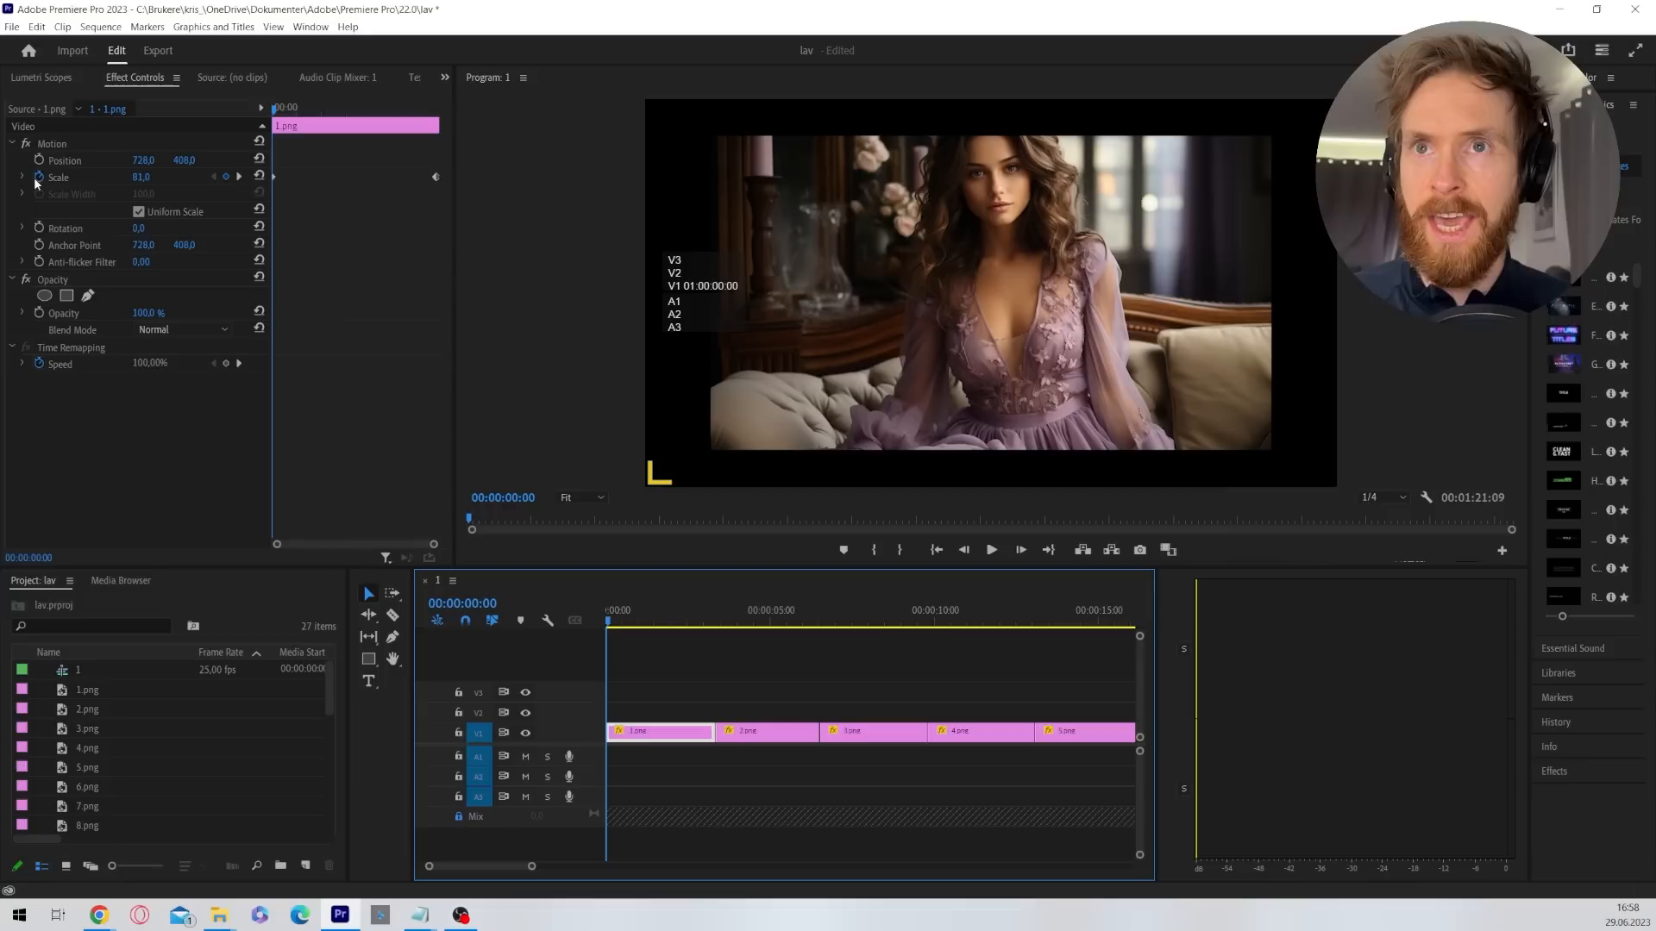
double_click(143, 176)
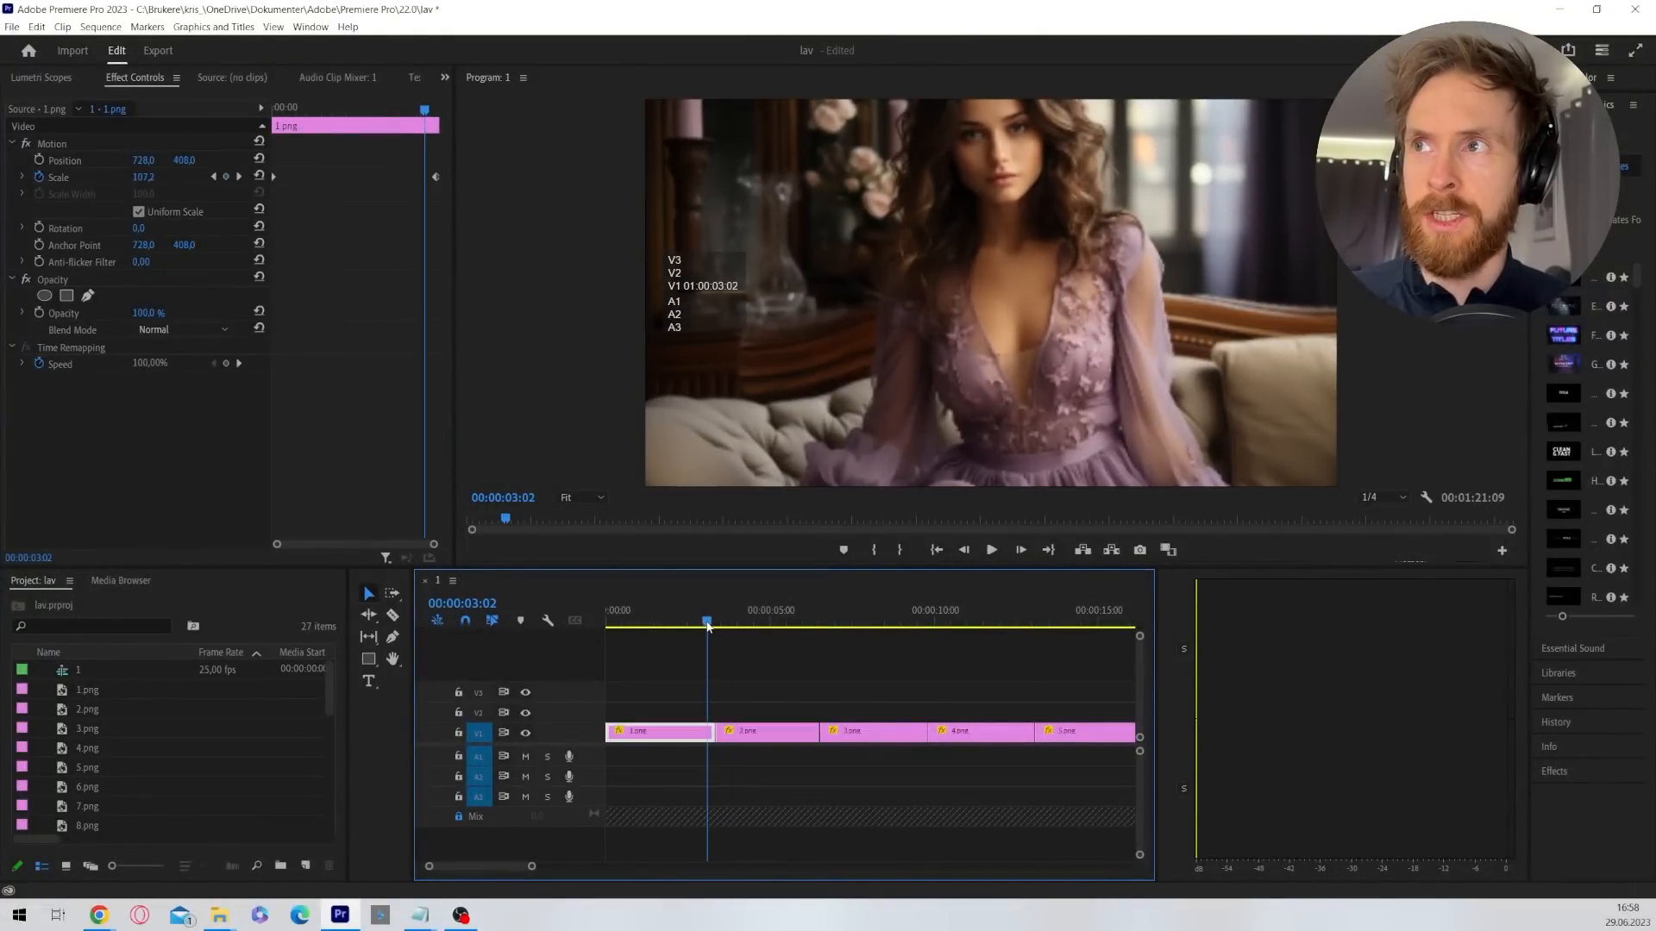
Add scale keyframes to the second PNG clip so it zooms into the next, then preview playback.
click(755, 731)
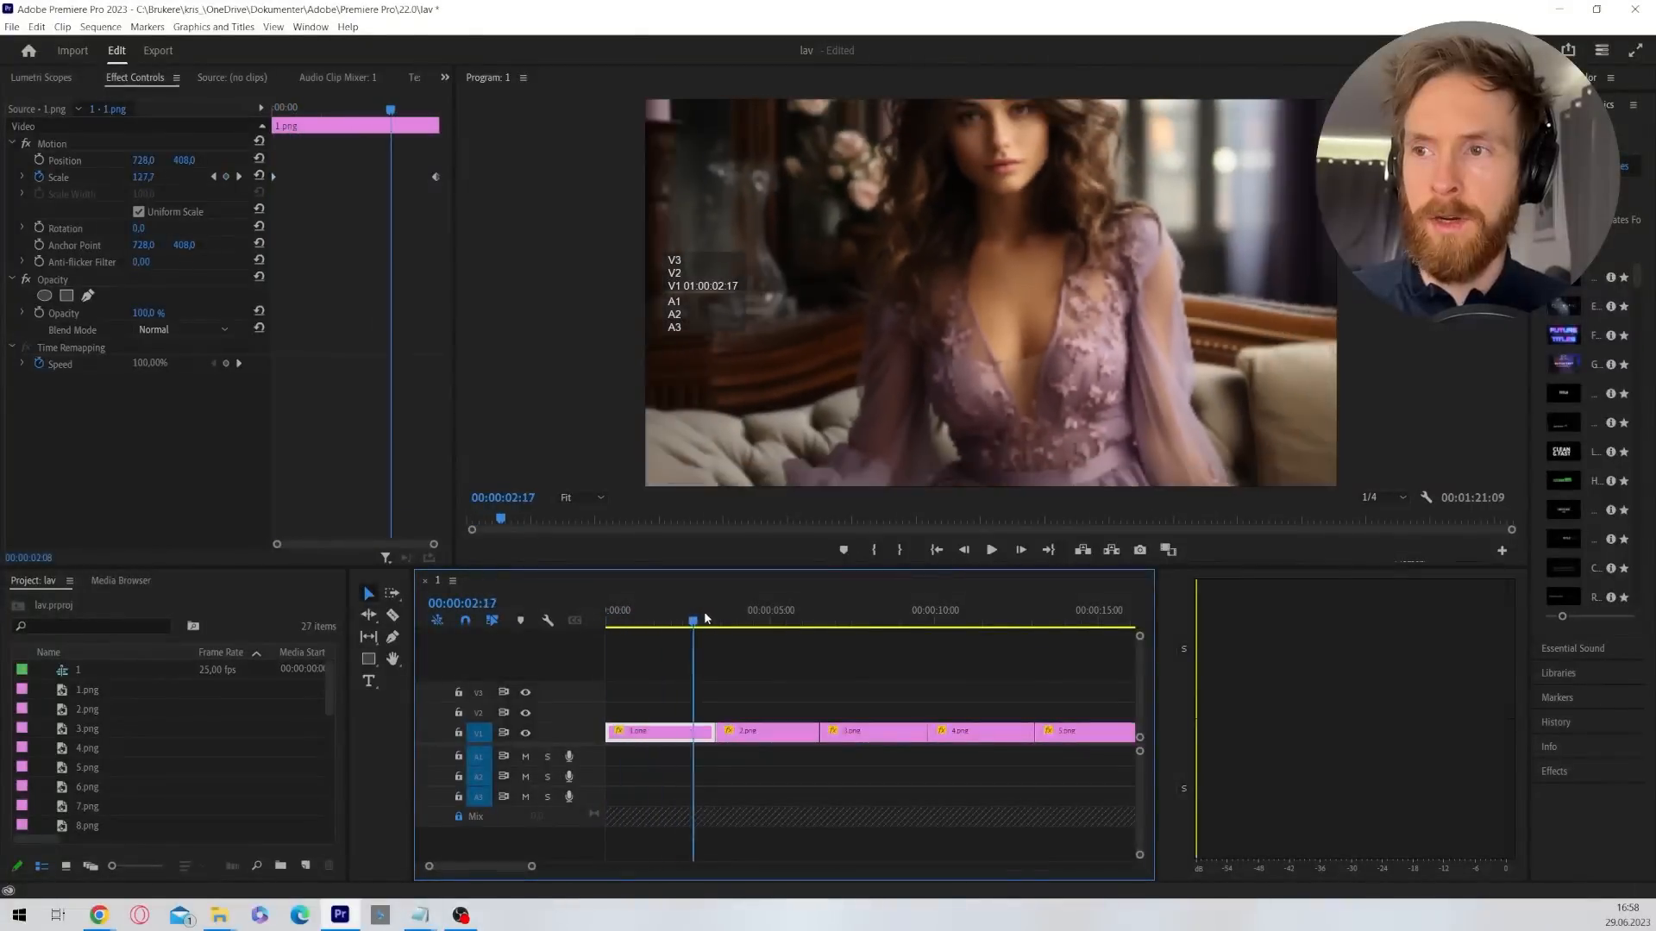
click(765, 731)
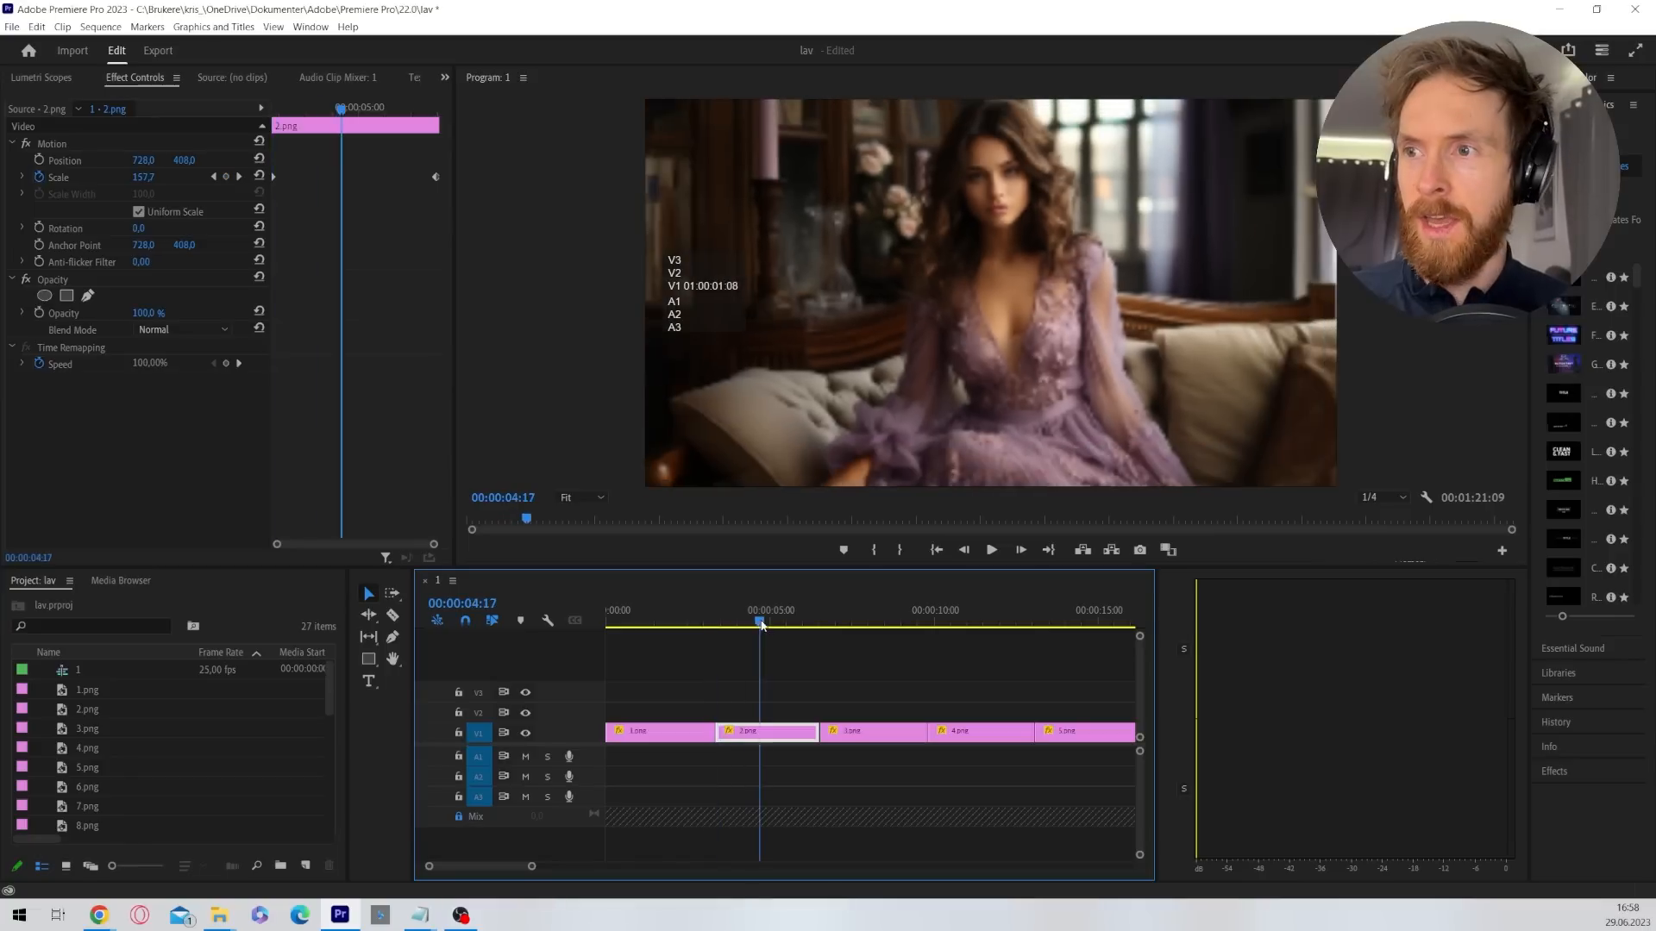
click(990, 548)
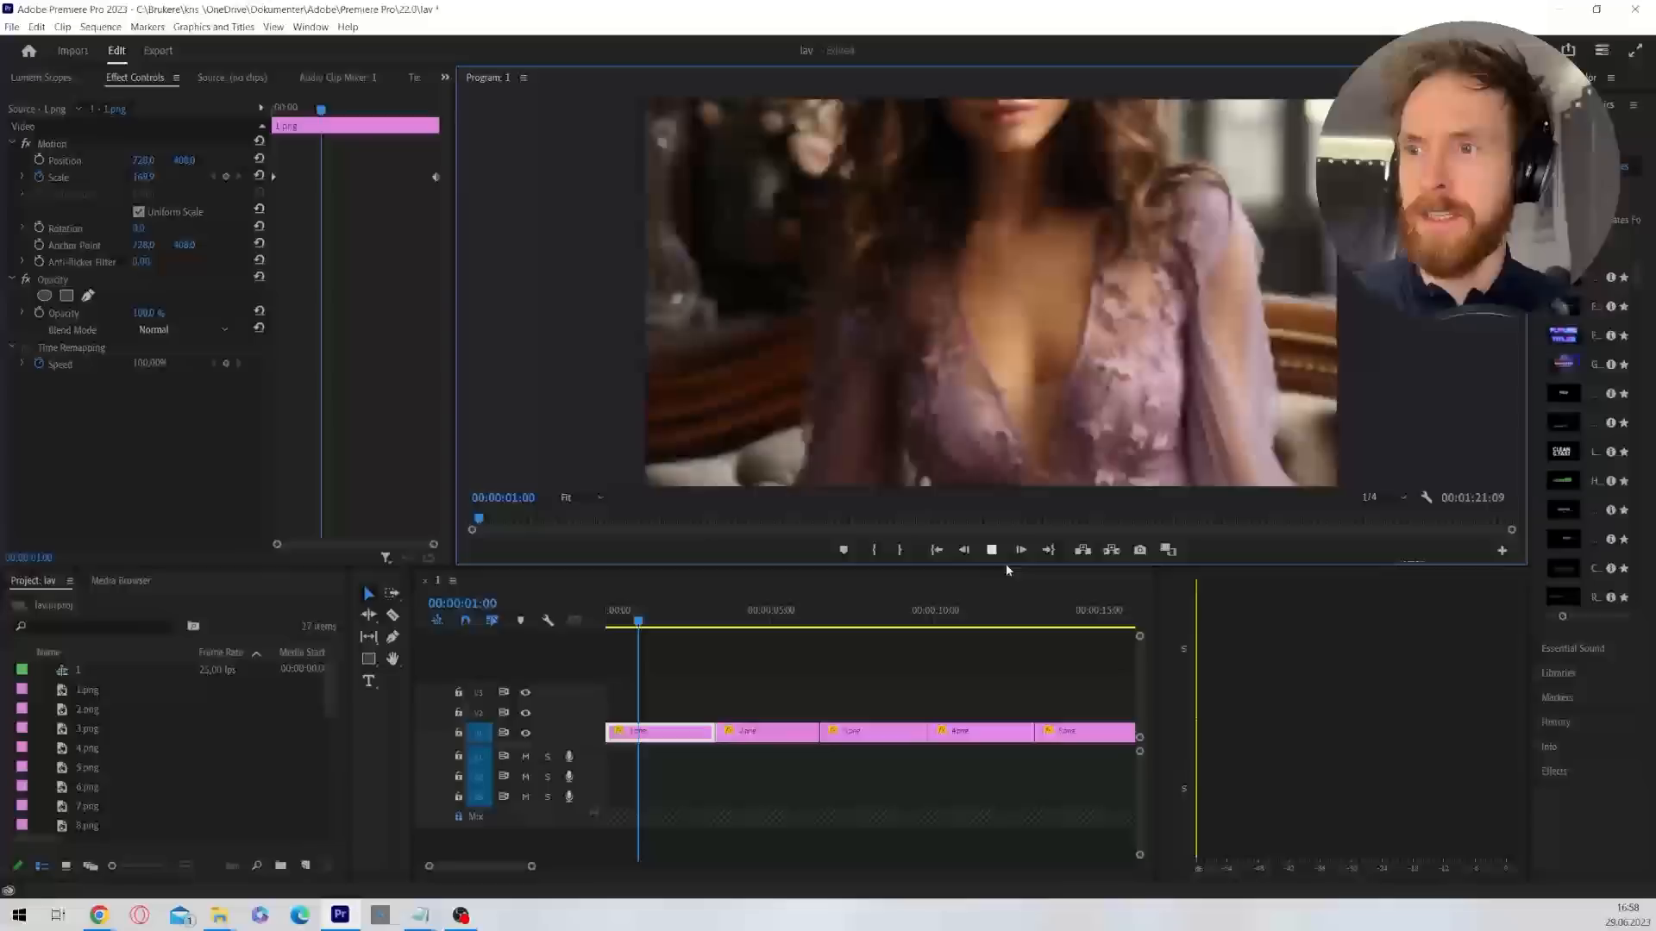
click(703, 611)
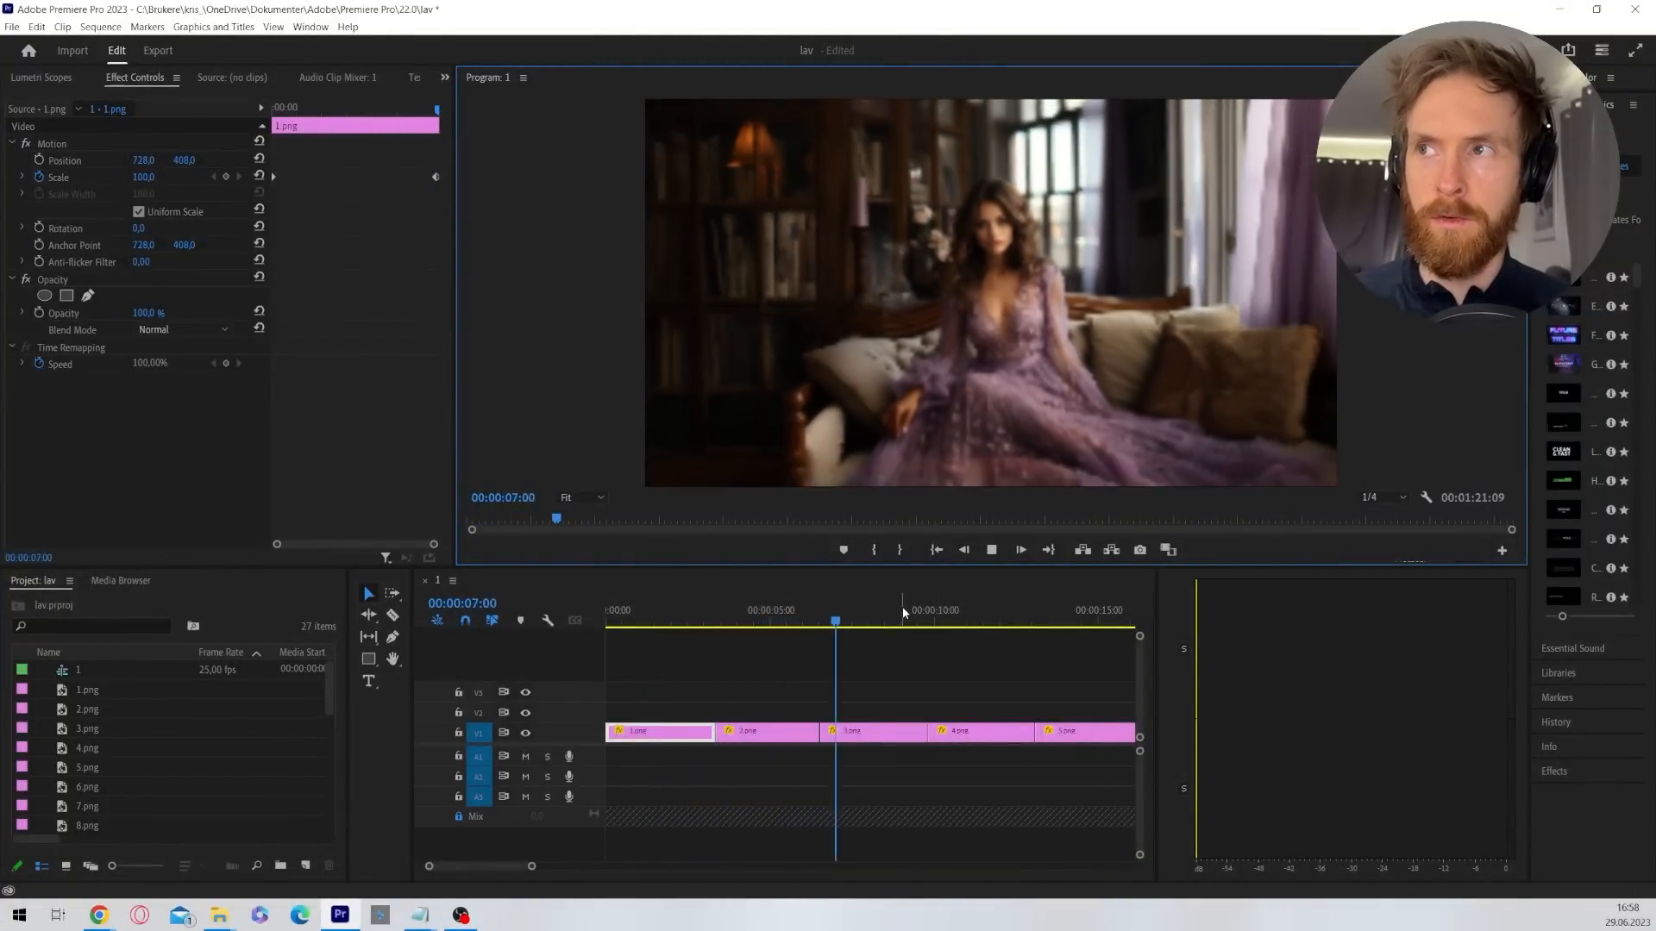
click(902, 611)
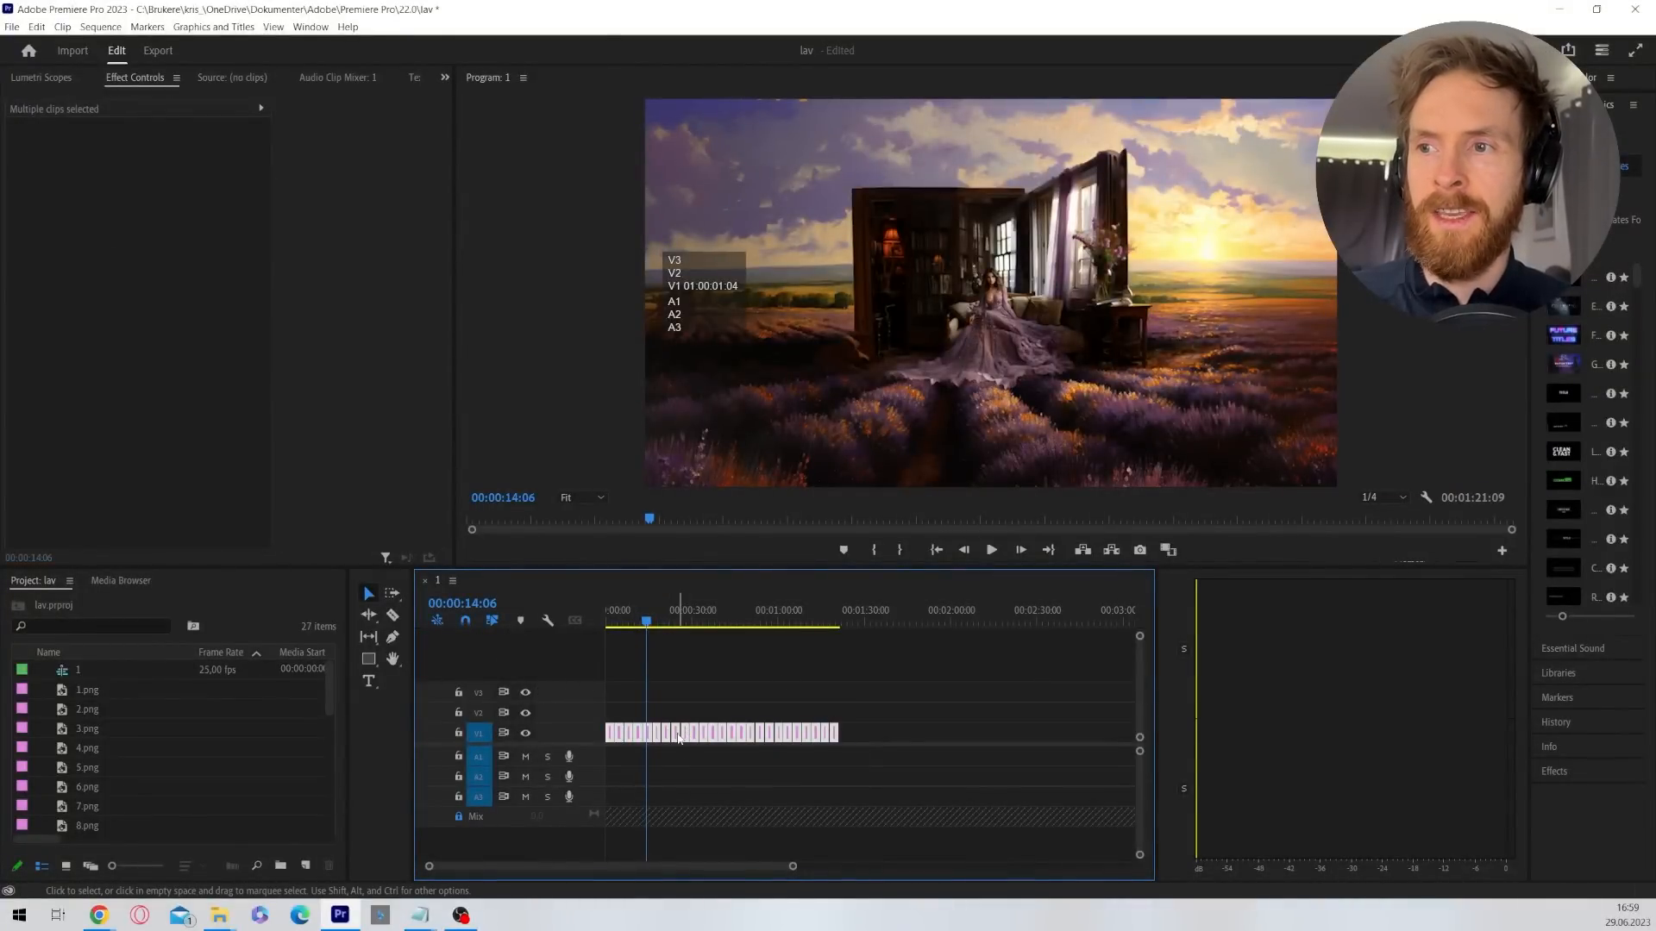
Nest all the image clips into a single nested sequence.
right_click(678, 733)
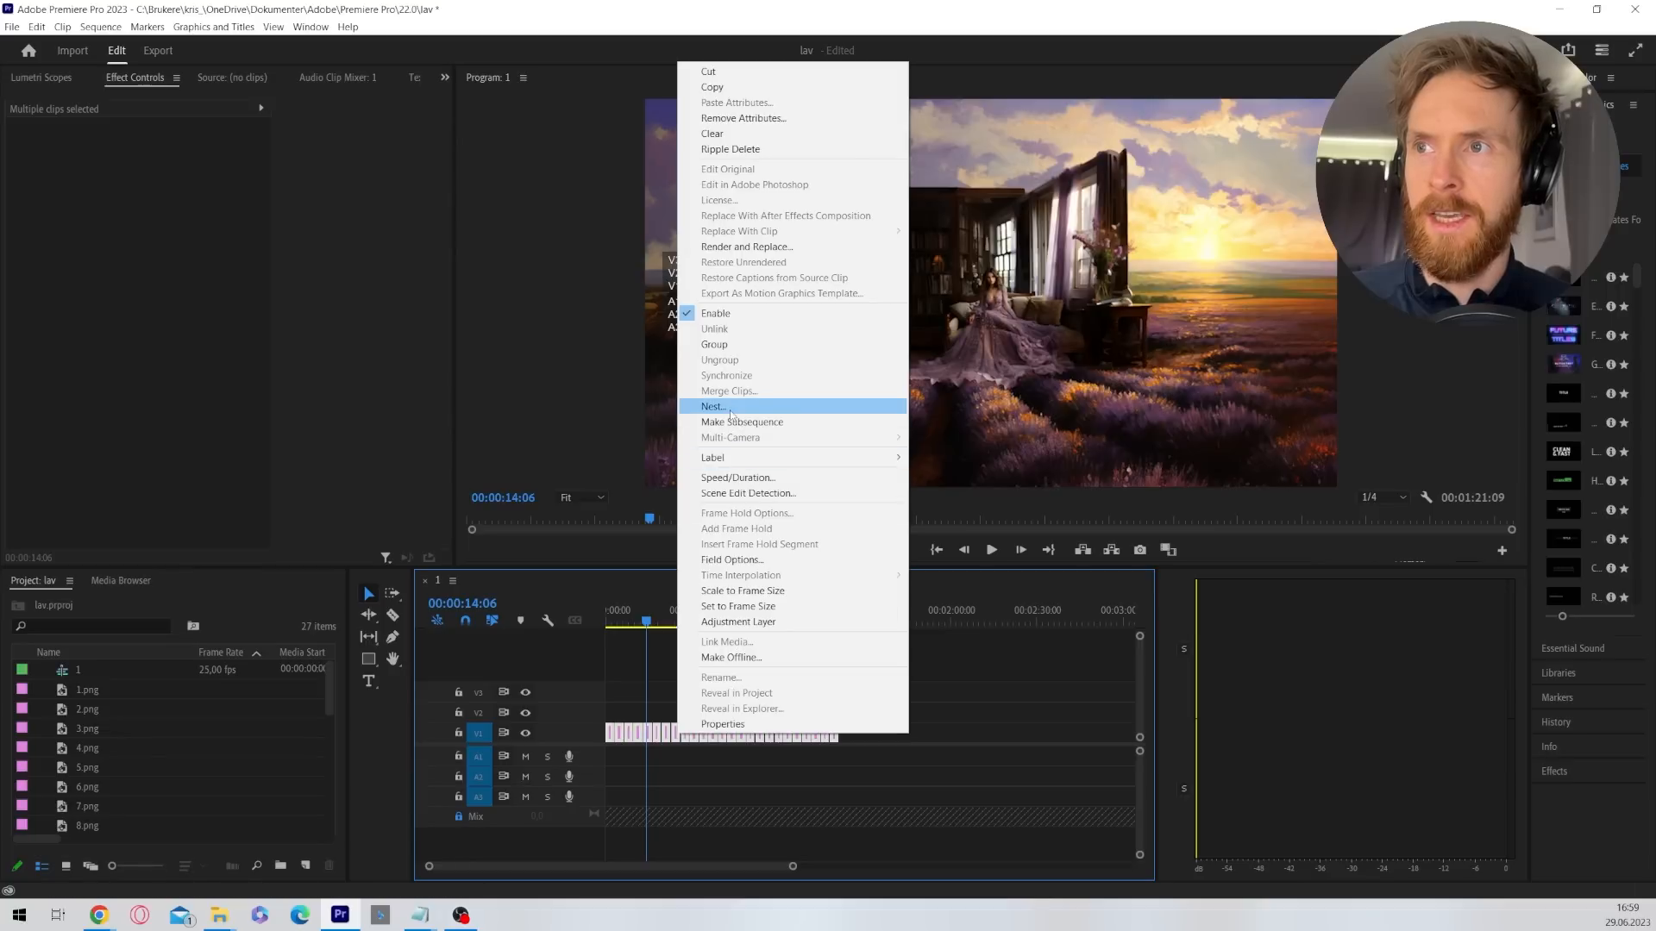
click(713, 405)
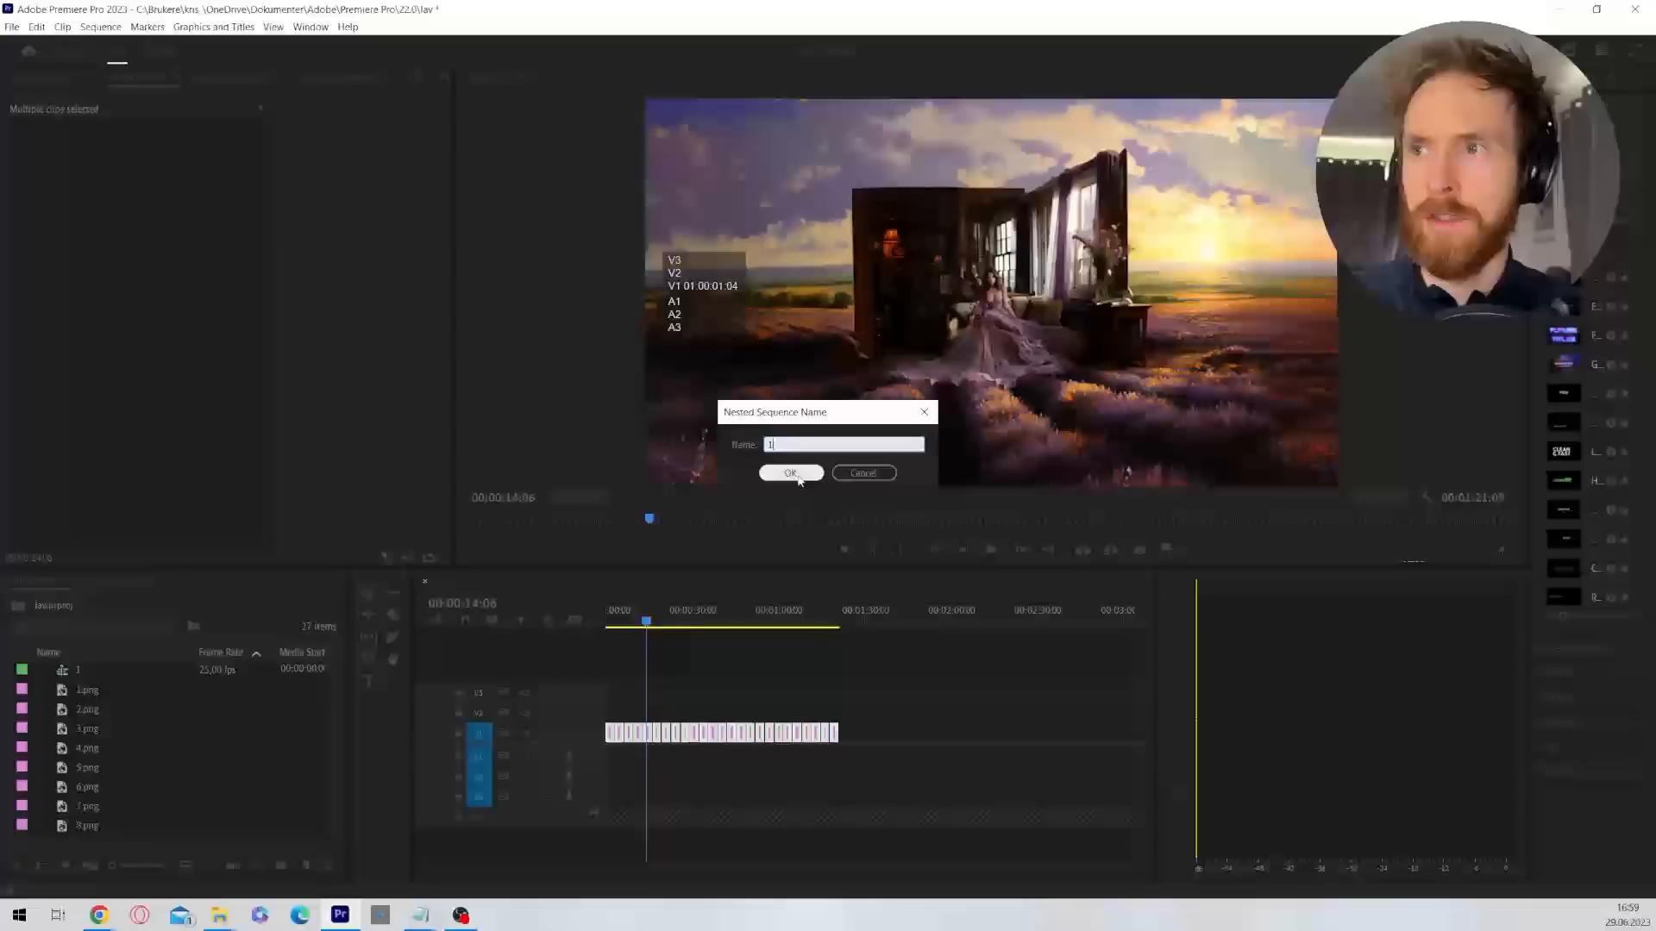
click(792, 473)
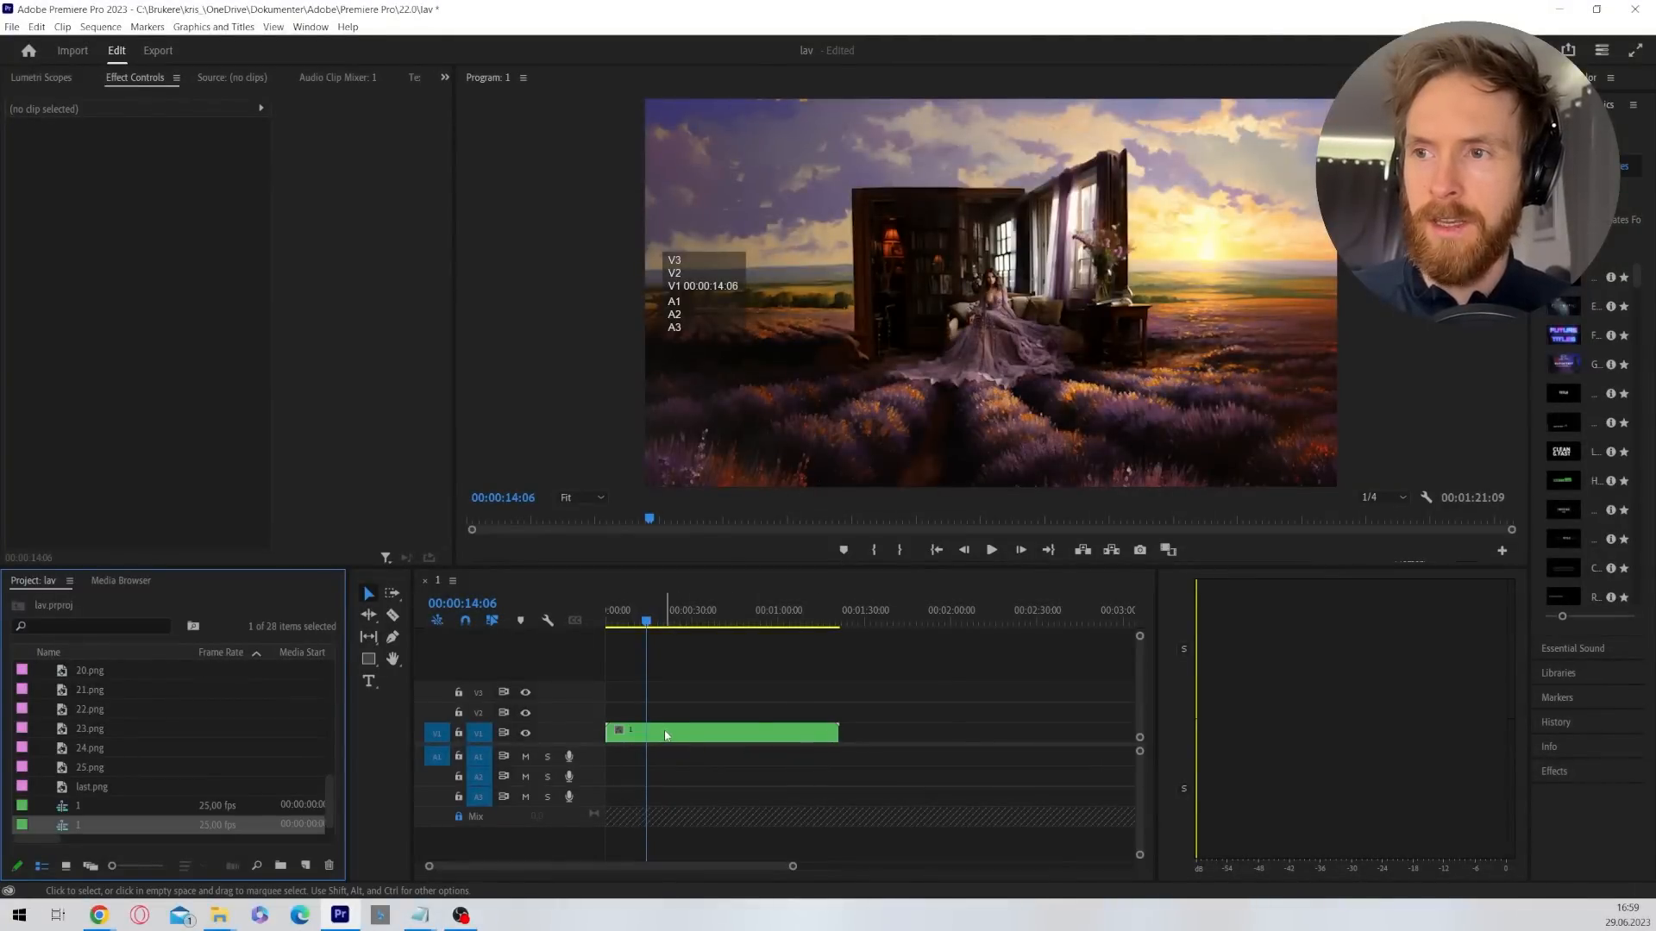
Set the nested clip's Speed/Duration to 600%, shortening it to about 13 seconds.
right_click(666, 732)
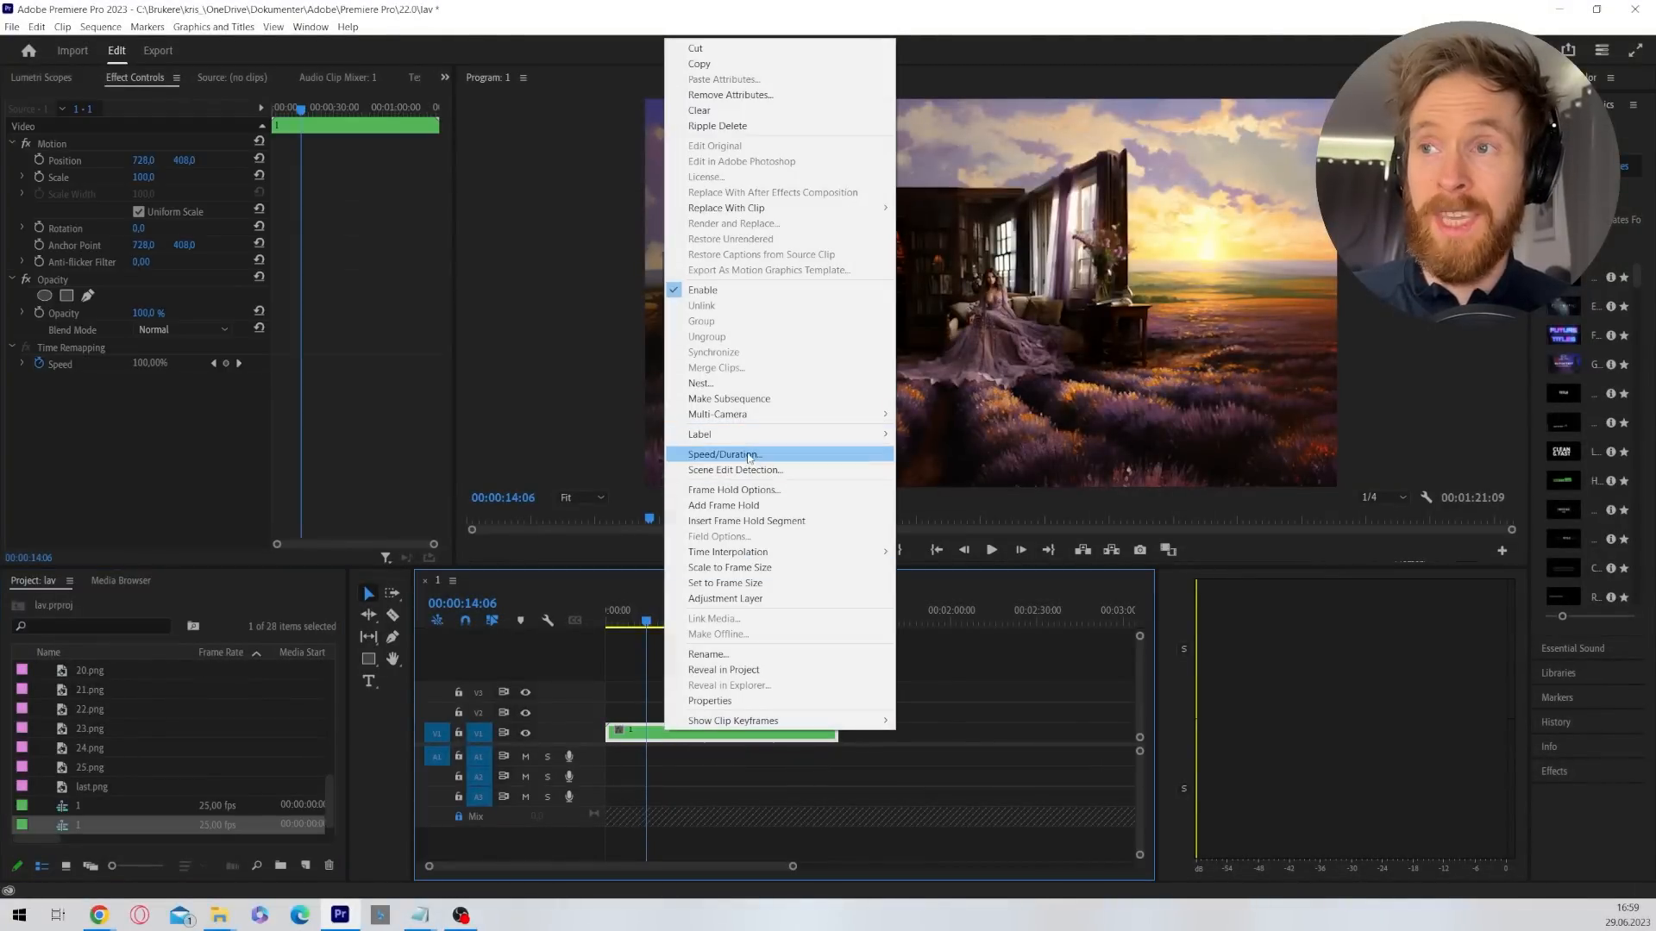
click(722, 454)
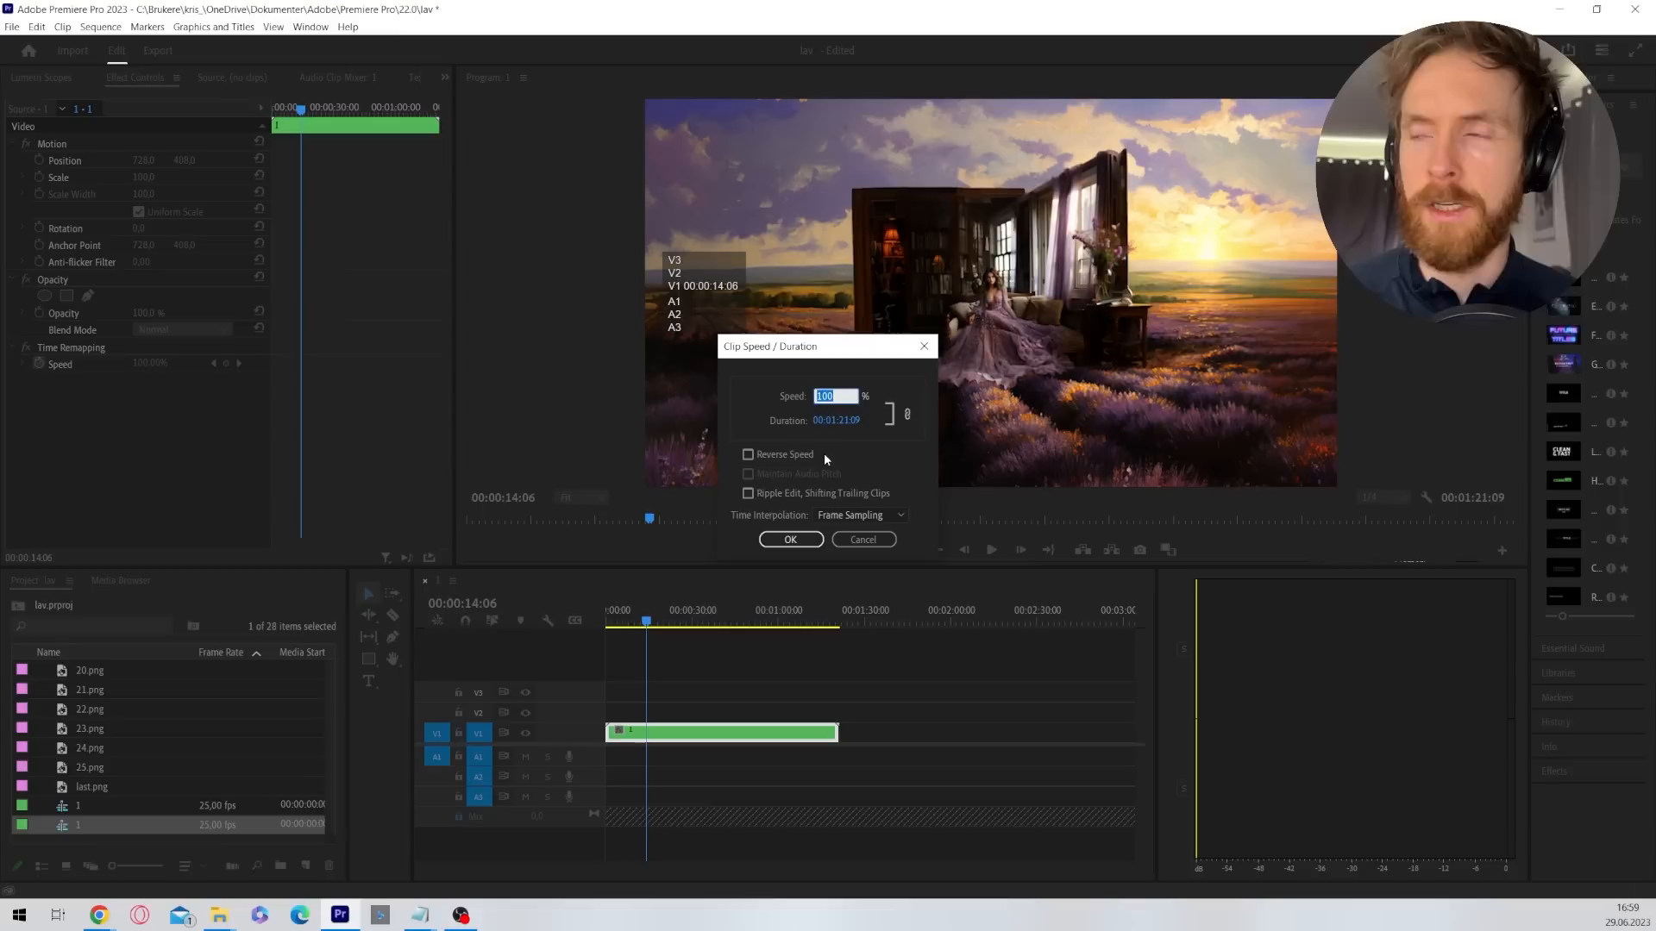
text(600)
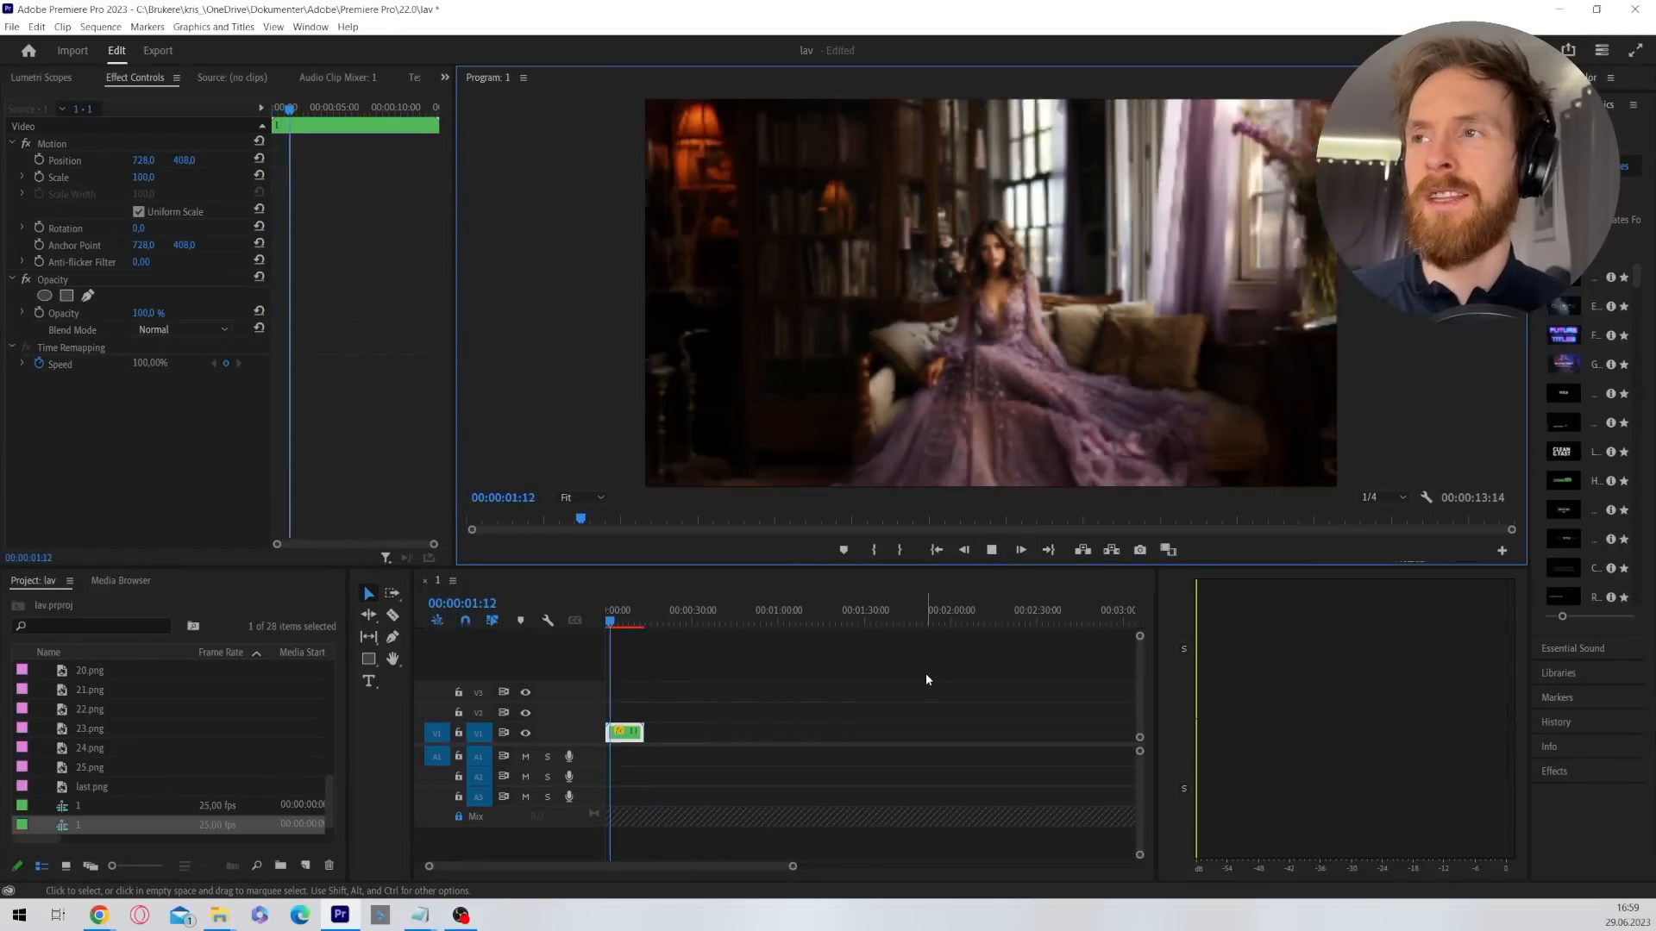
click(616, 622)
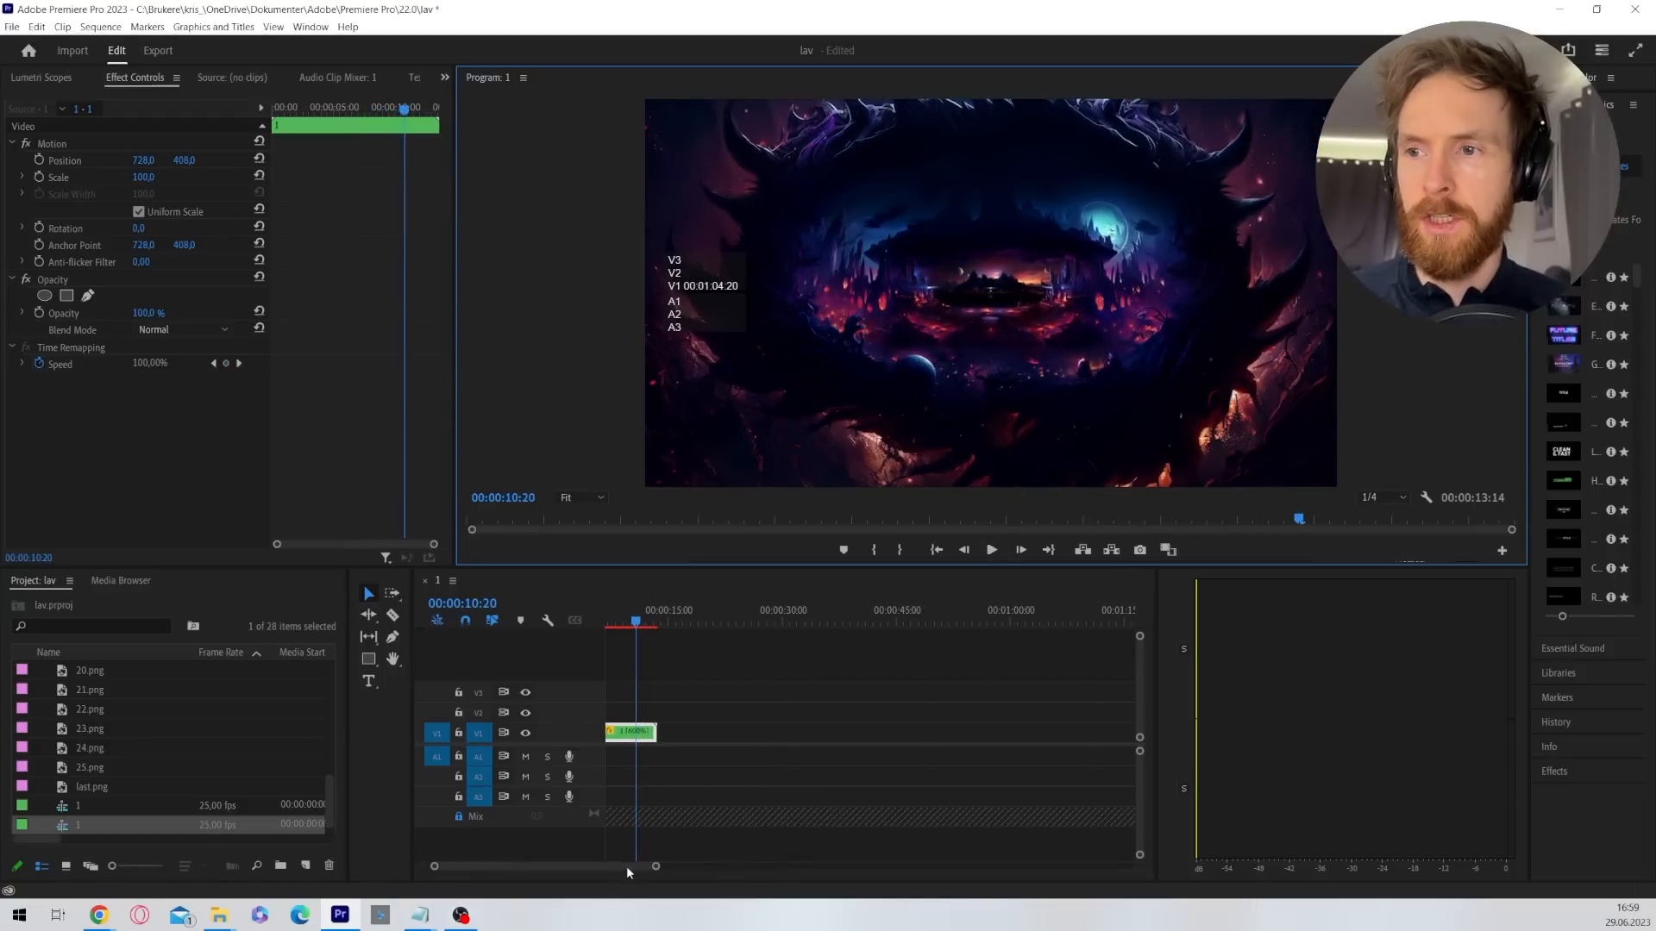
Set the copied nested clip to Reverse Speed at 1000% via Speed/Duration.
right_click(631, 731)
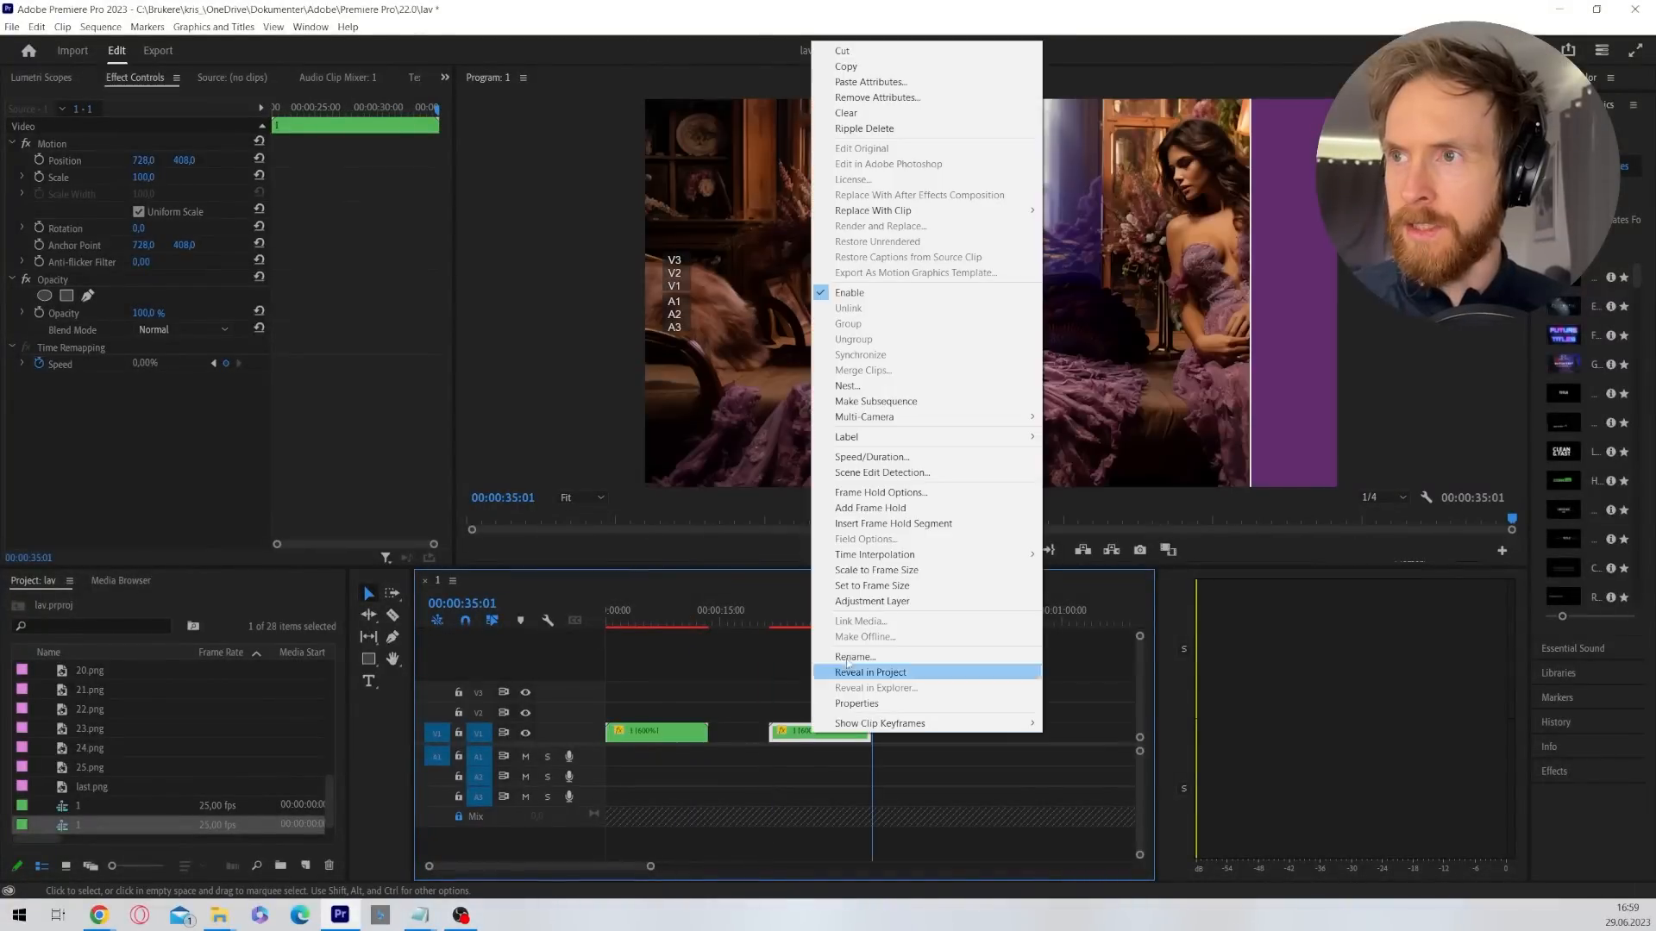
mouse_move(871, 455)
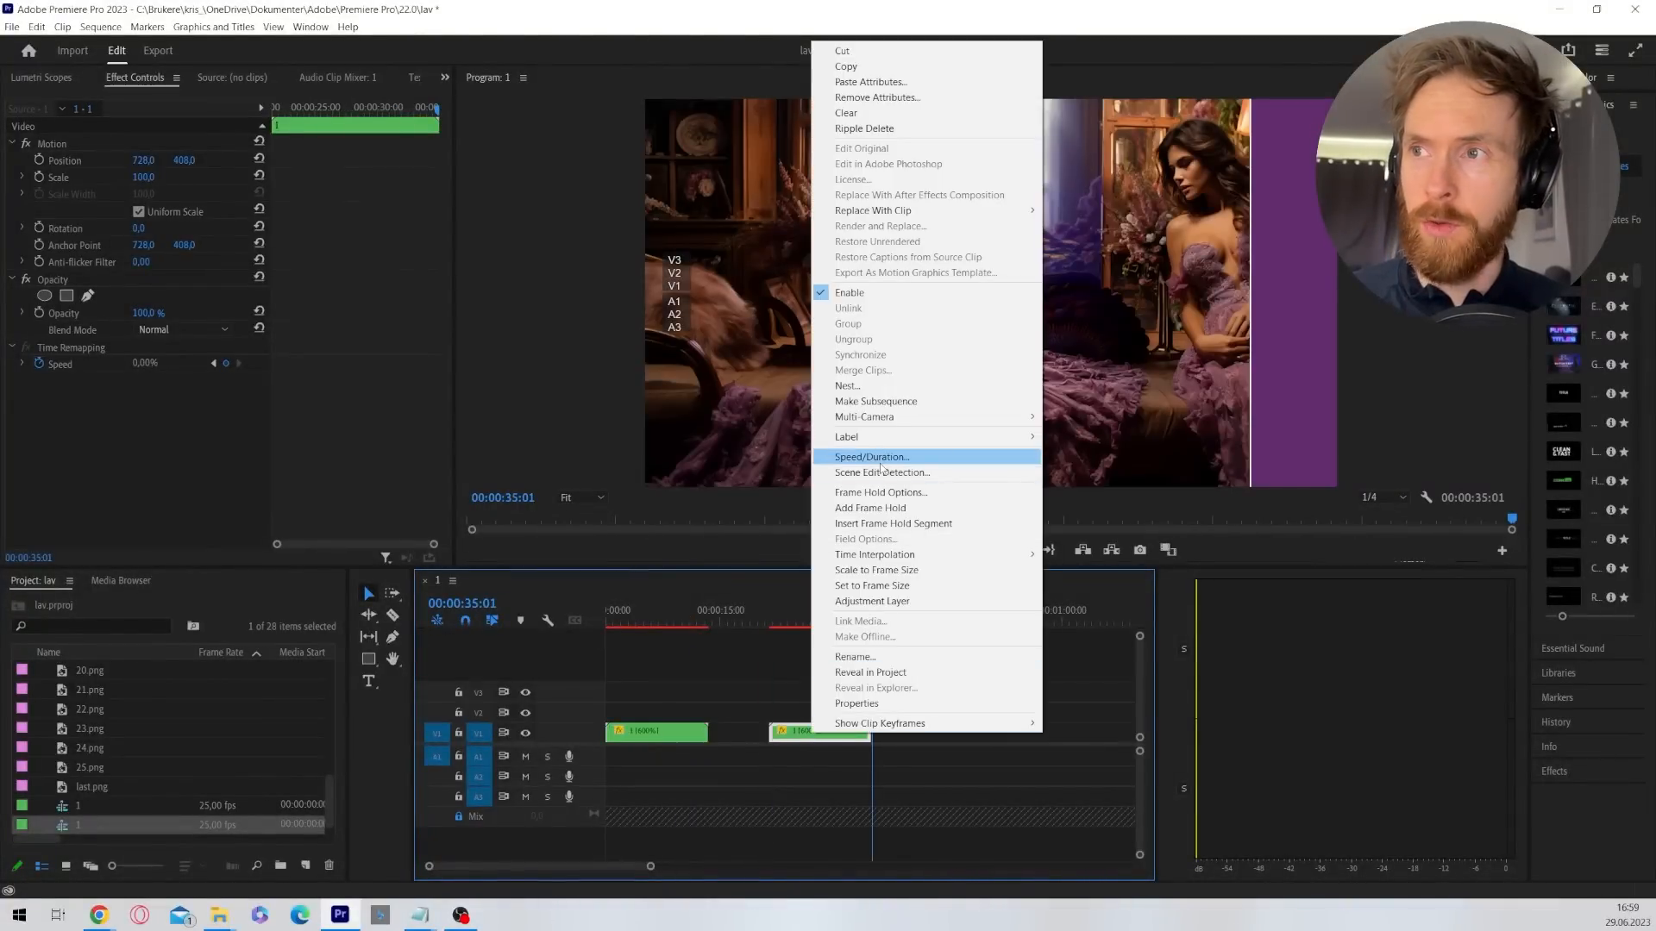
click(869, 456)
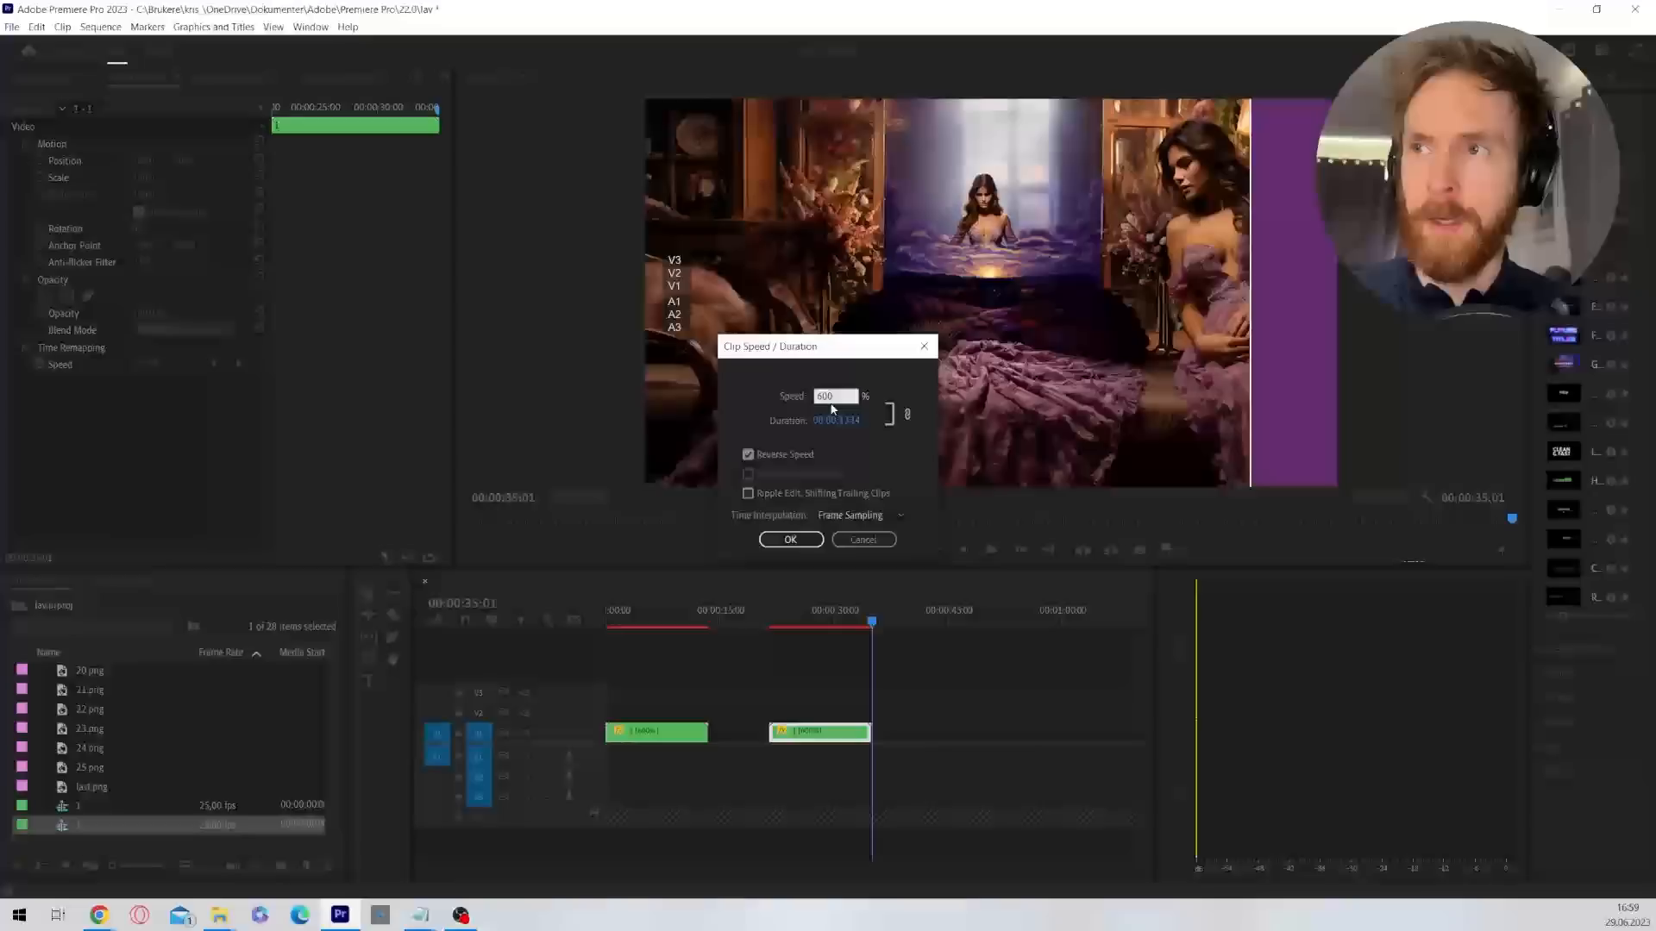
text(100)
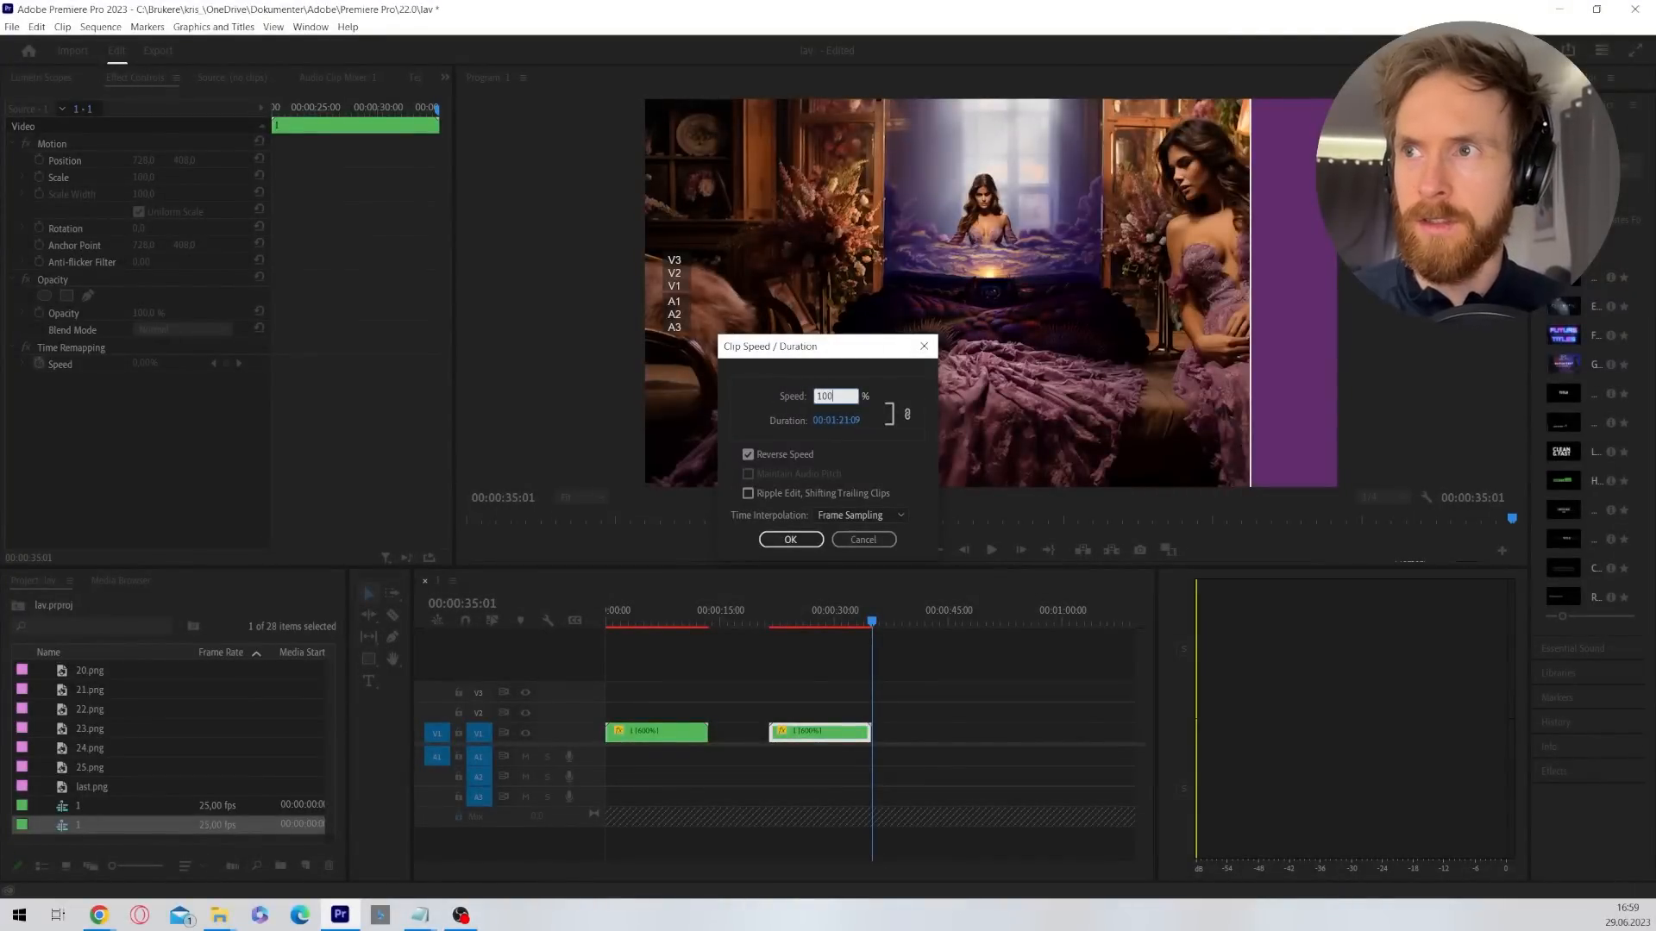
text(000)
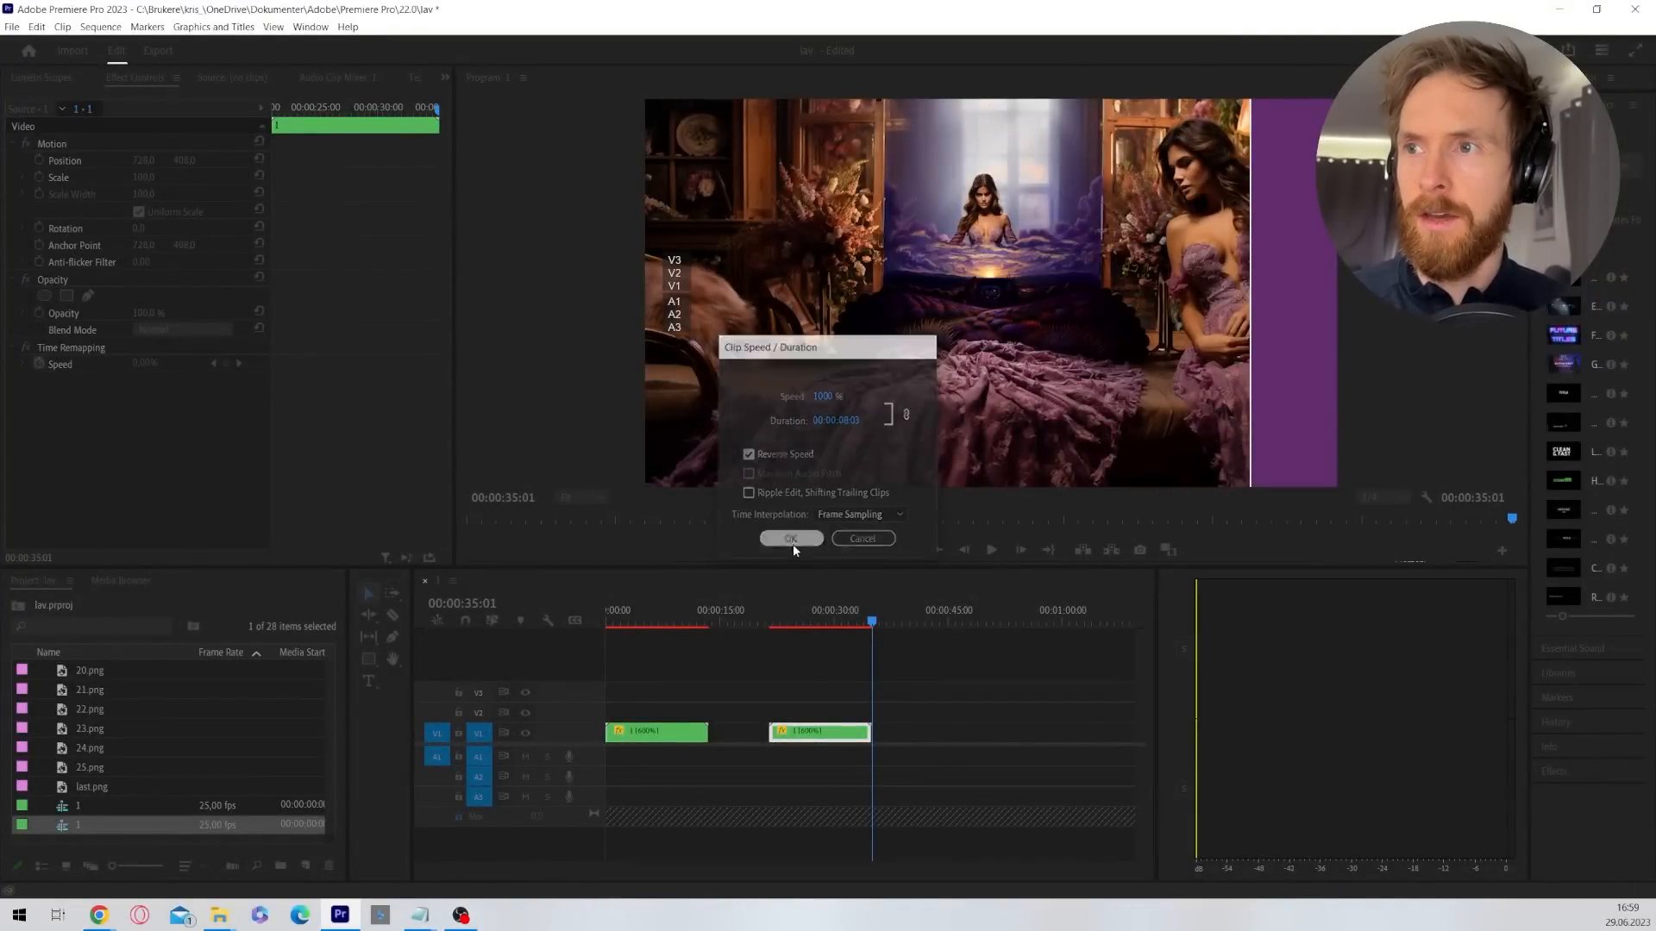
click(792, 538)
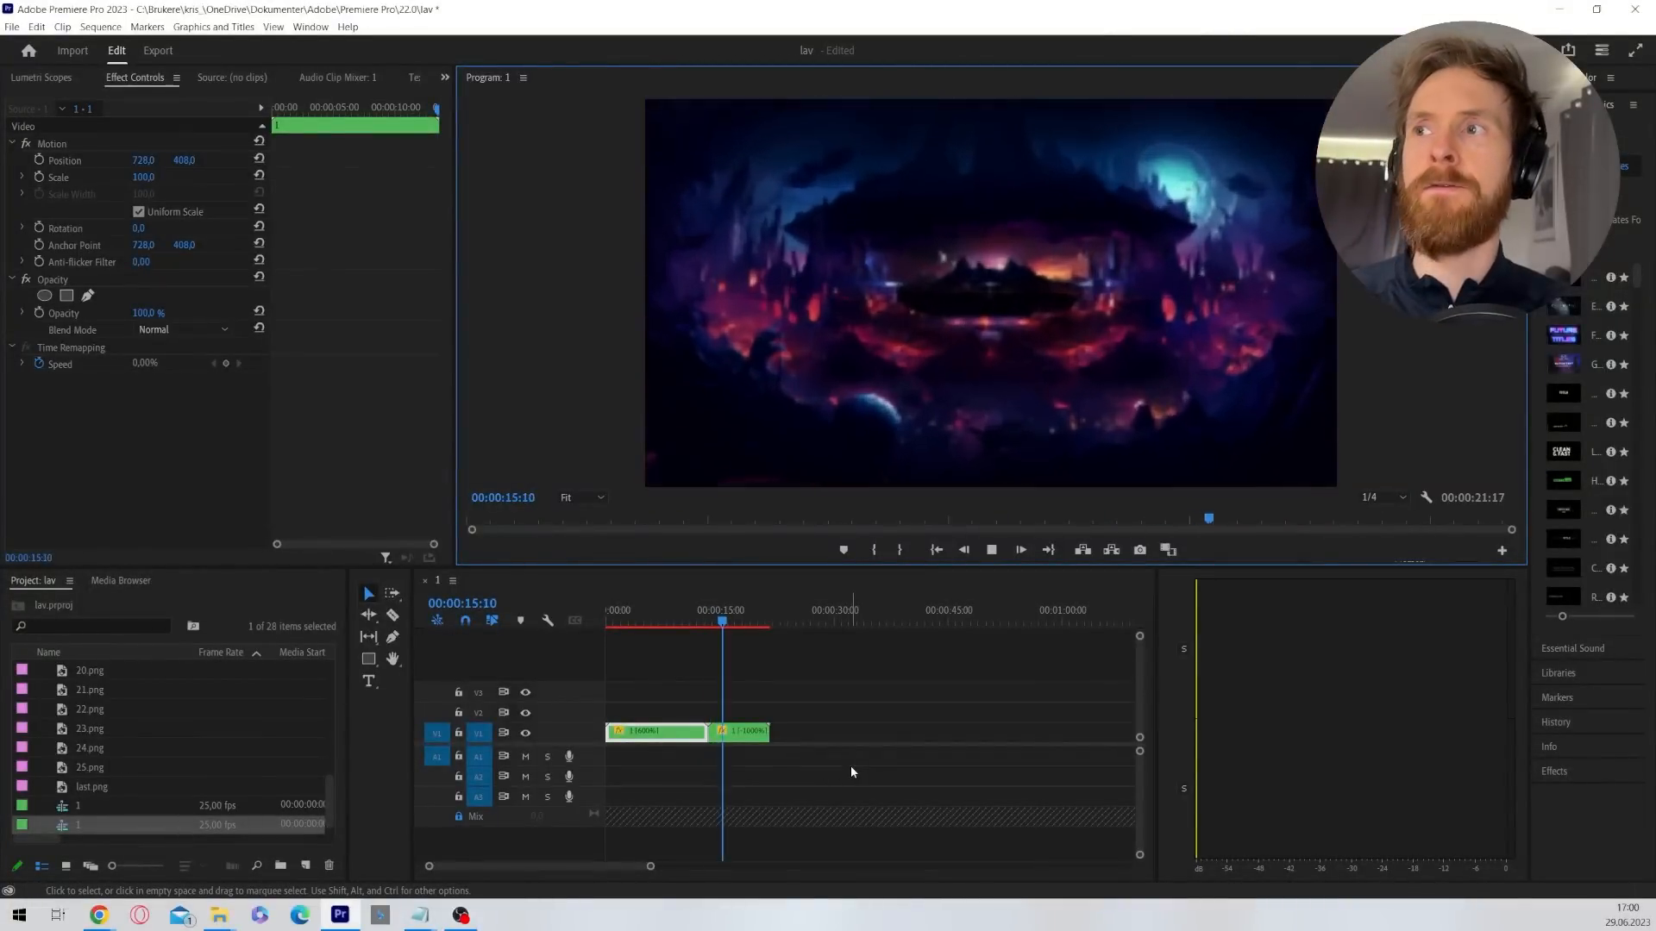
click(736, 621)
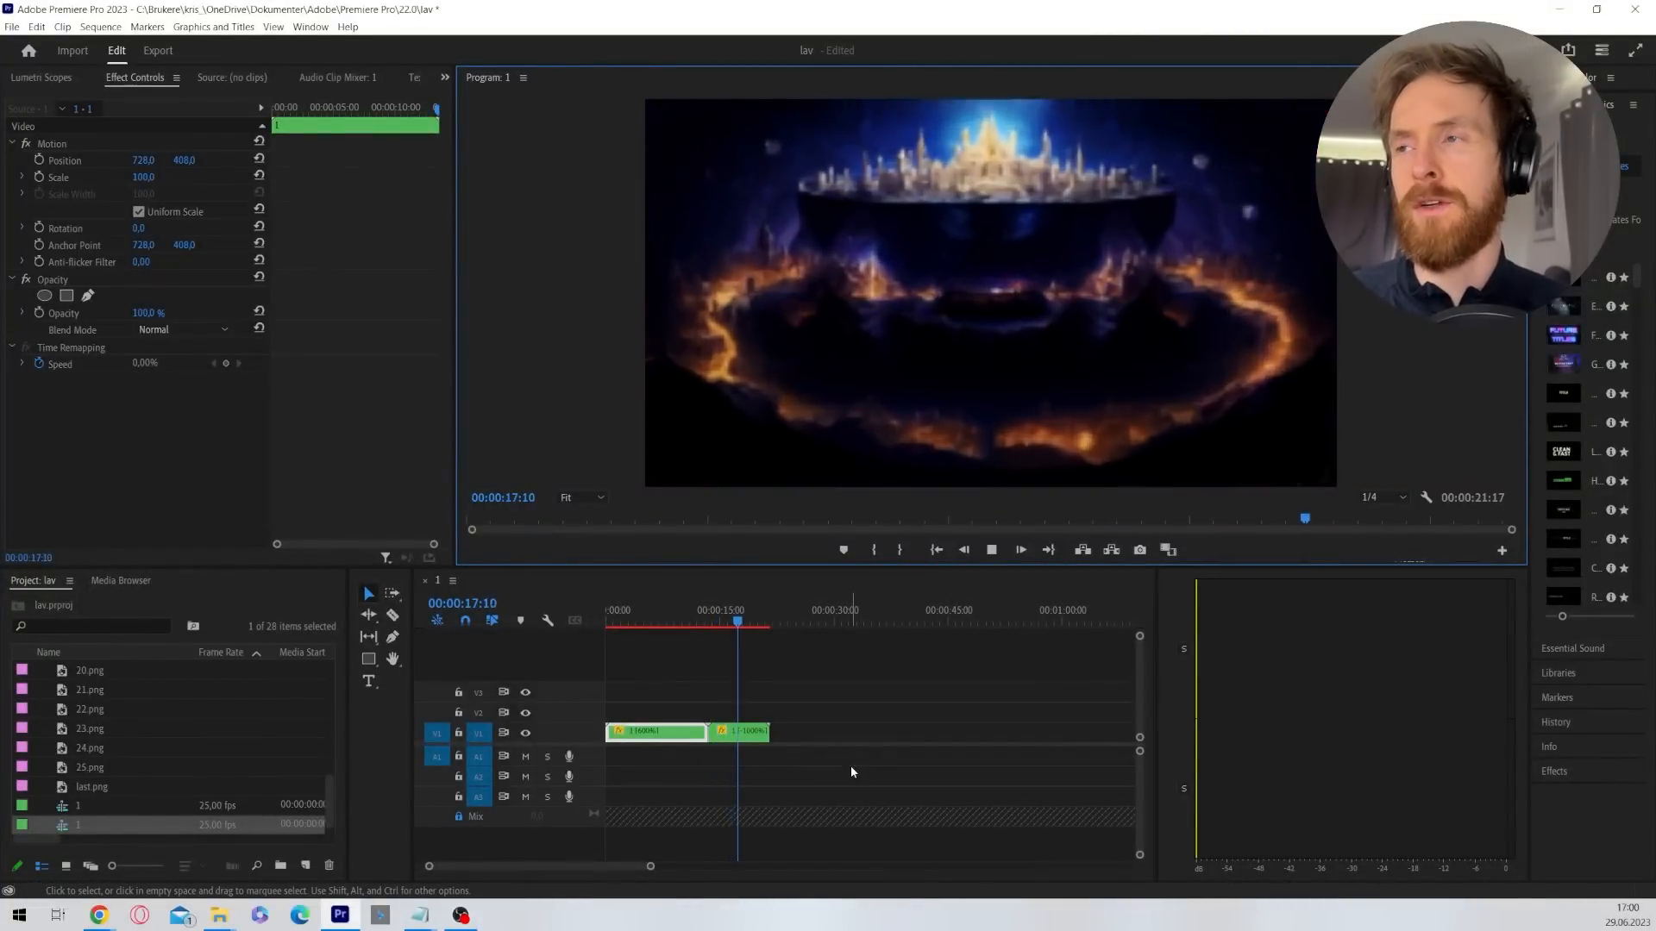